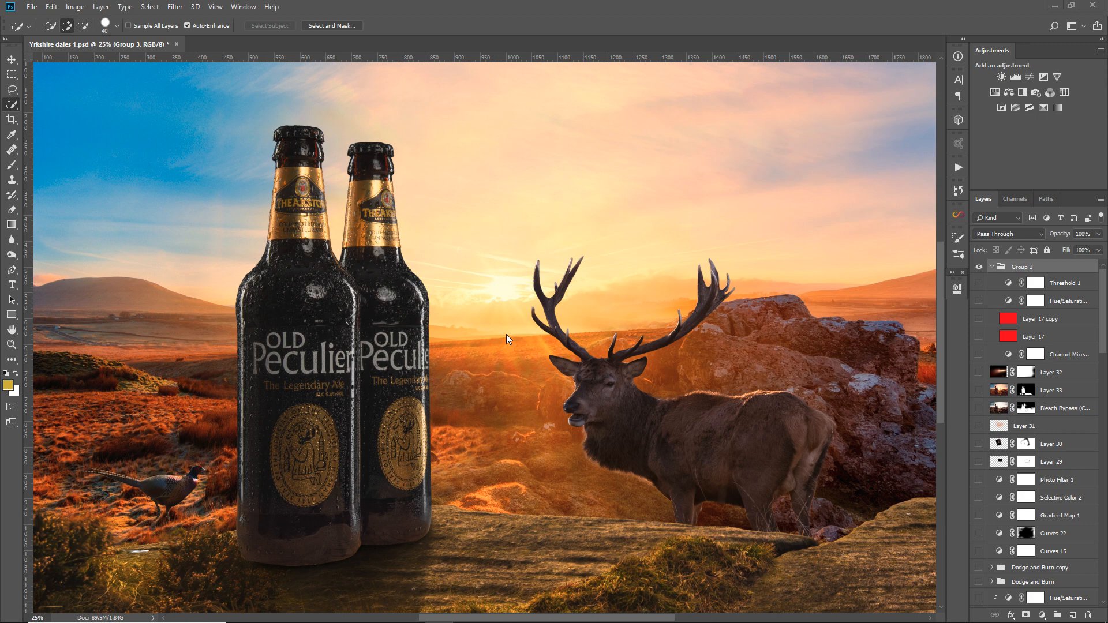
{"action": "mouse_move", "coordinate": [1039, 318]}
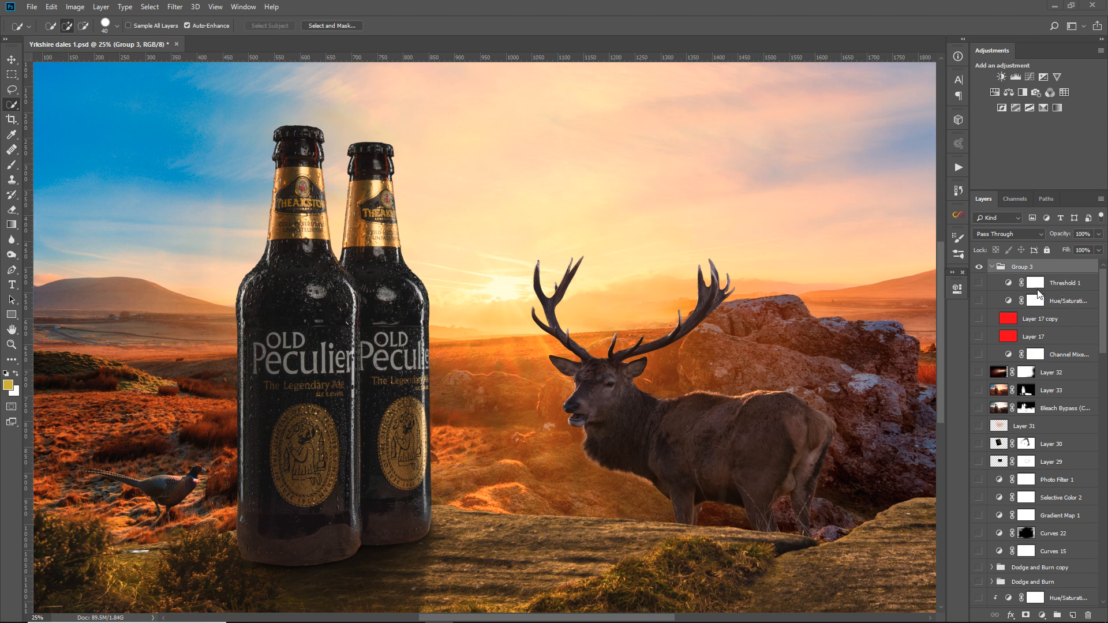
{"action": "mouse_move", "coordinate": [1029, 319]}
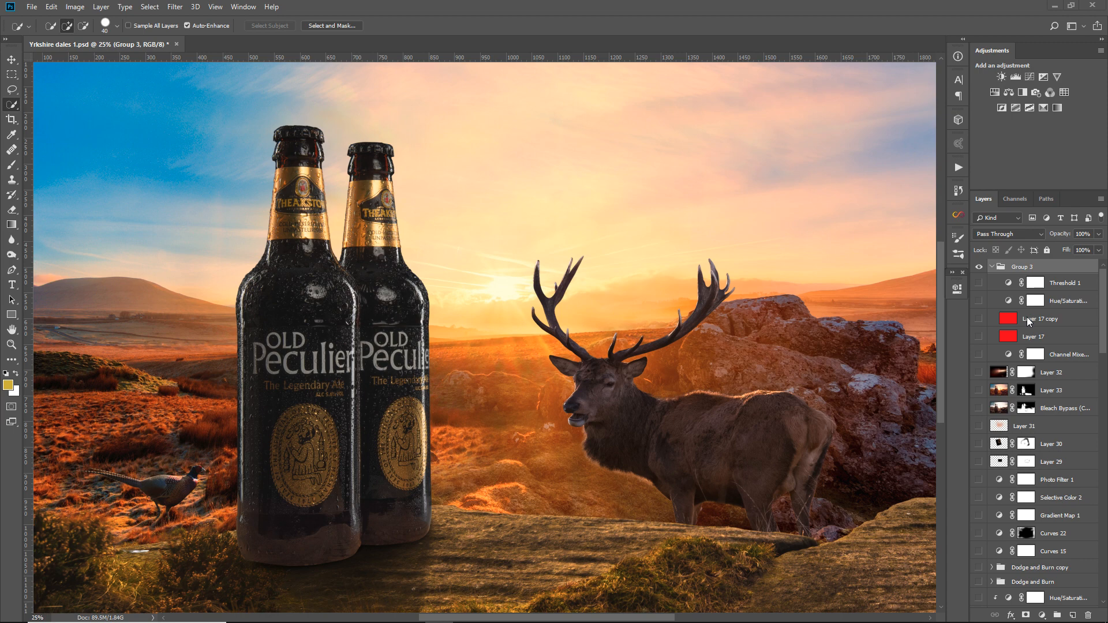
{"action": "mouse_move", "coordinate": [1013, 324]}
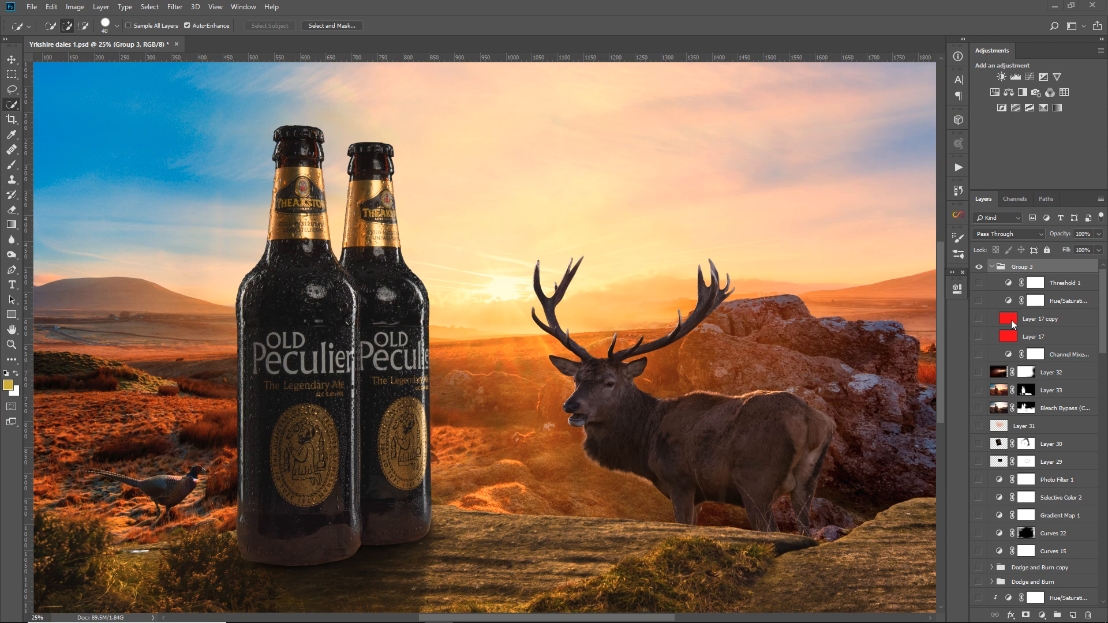
{"action": "mouse_move", "coordinate": [1003, 322]}
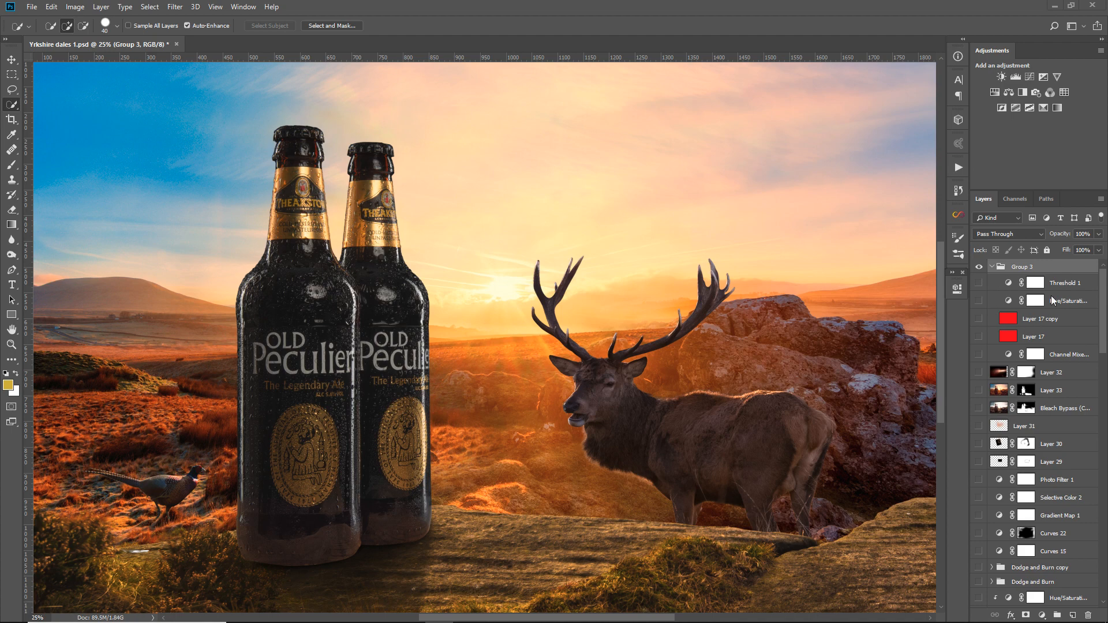
{"action": "mouse_move", "coordinate": [1038, 306]}
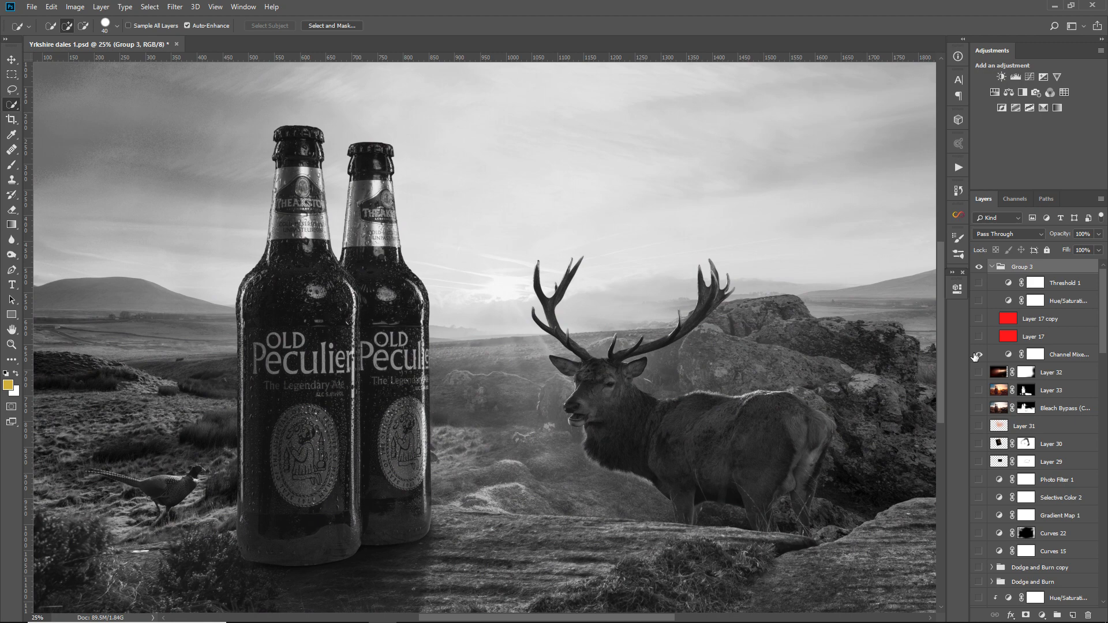
{"action": "left_click", "coordinate": [978, 356]}
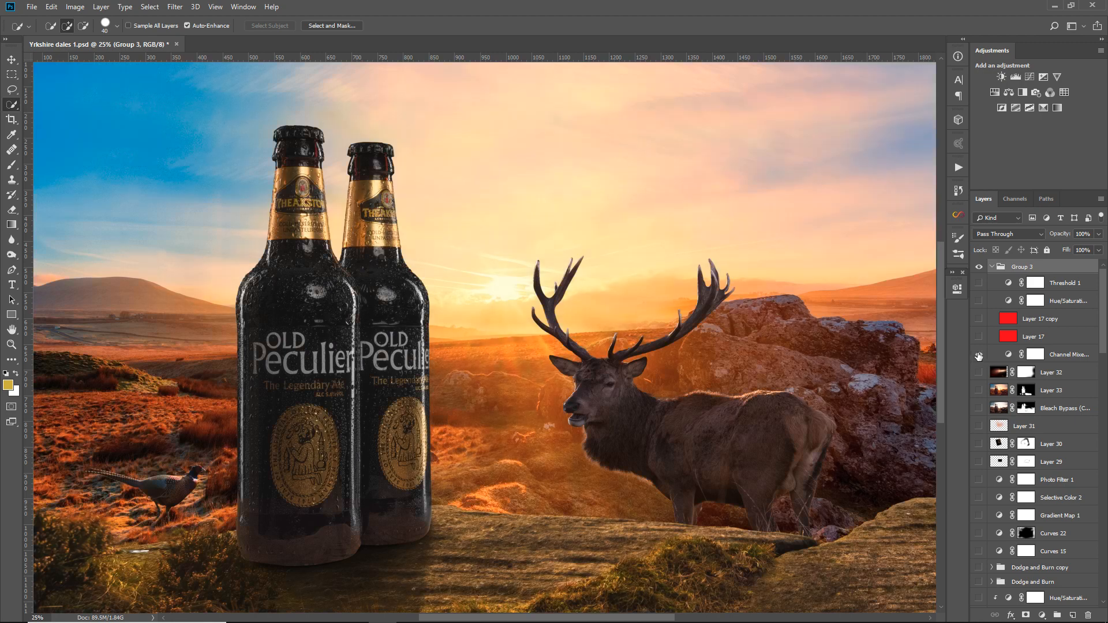
{"action": "left_click", "coordinate": [979, 355]}
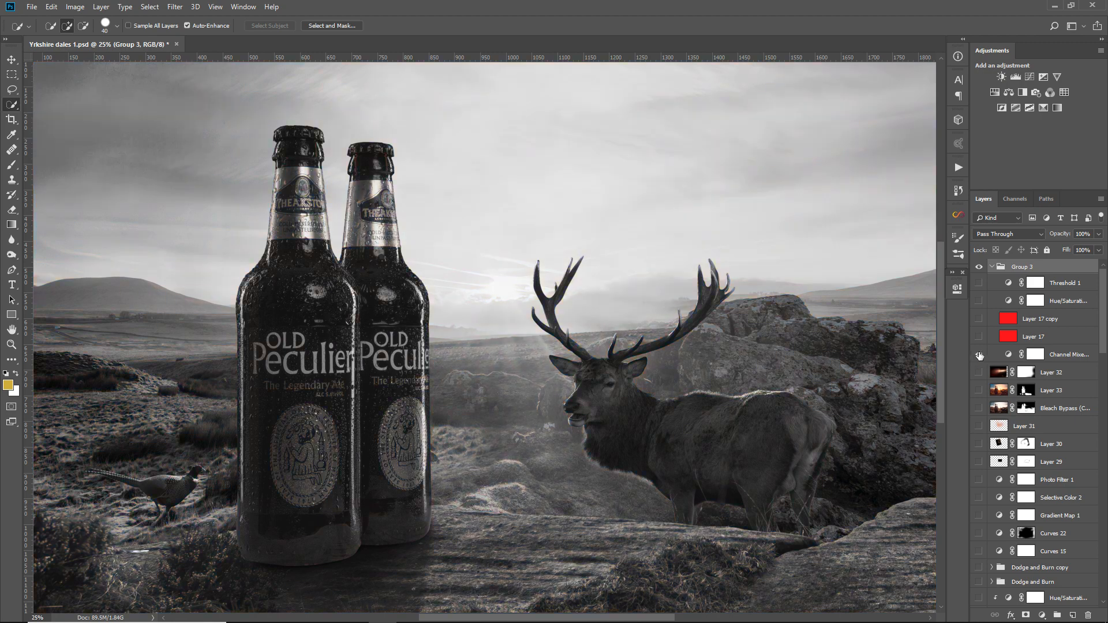
{"action": "left_click", "coordinate": [979, 353]}
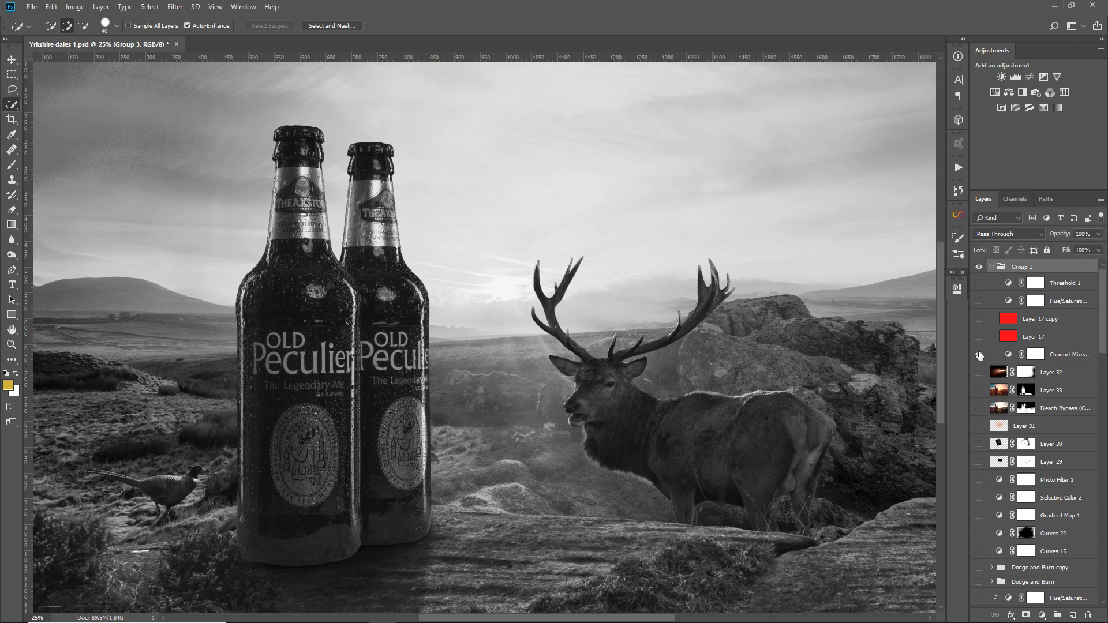
{"action": "left_click", "coordinate": [979, 354]}
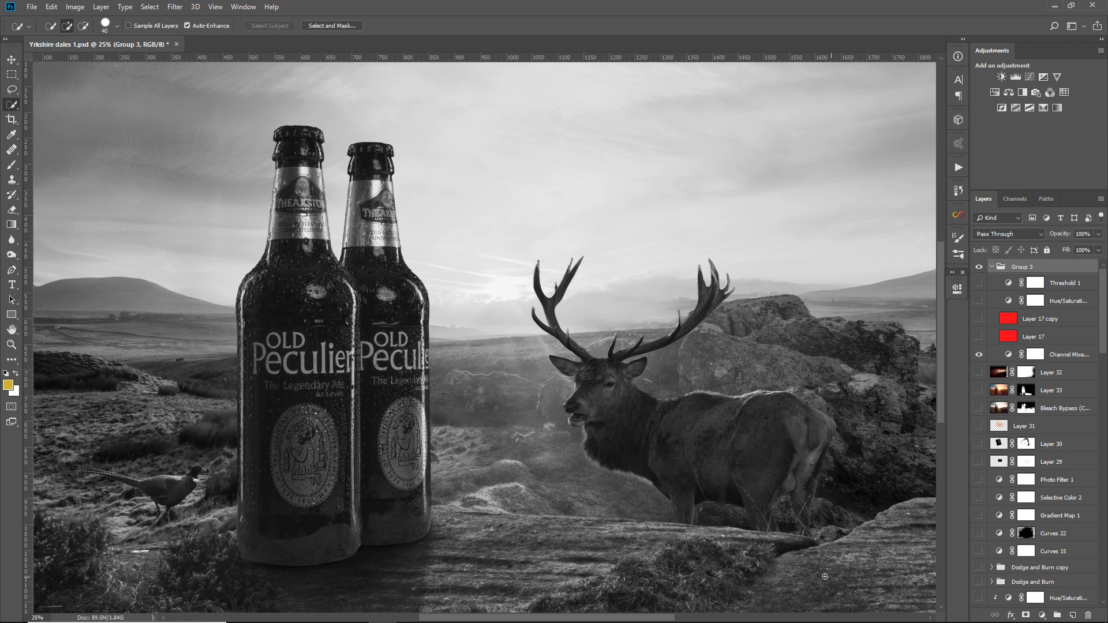
{"action": "mouse_move", "coordinate": [318, 402]}
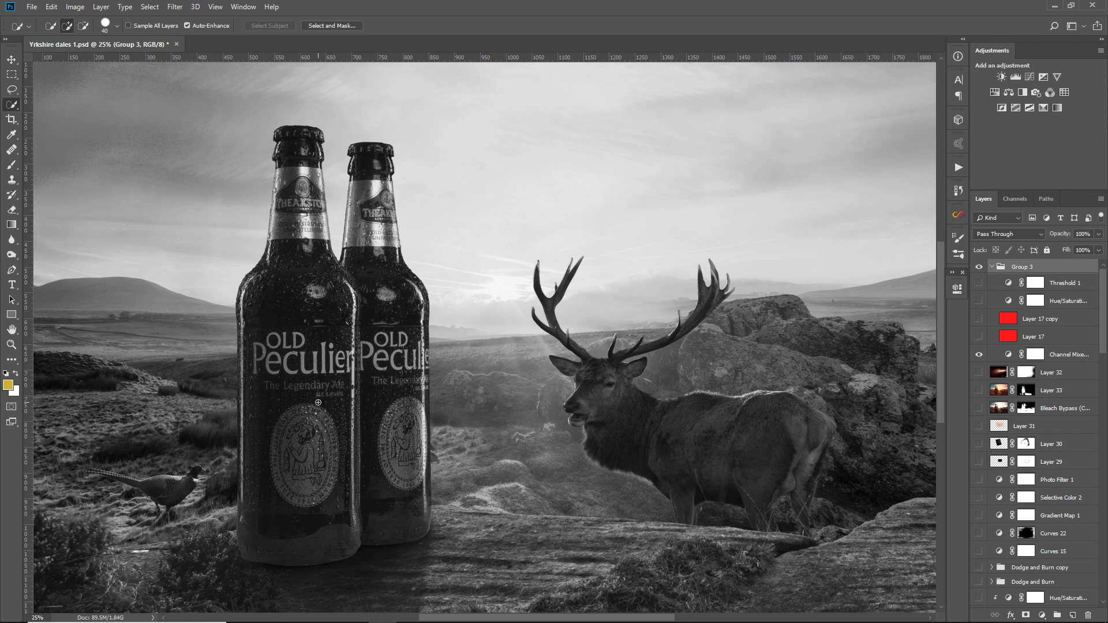
{"action": "mouse_move", "coordinate": [286, 346]}
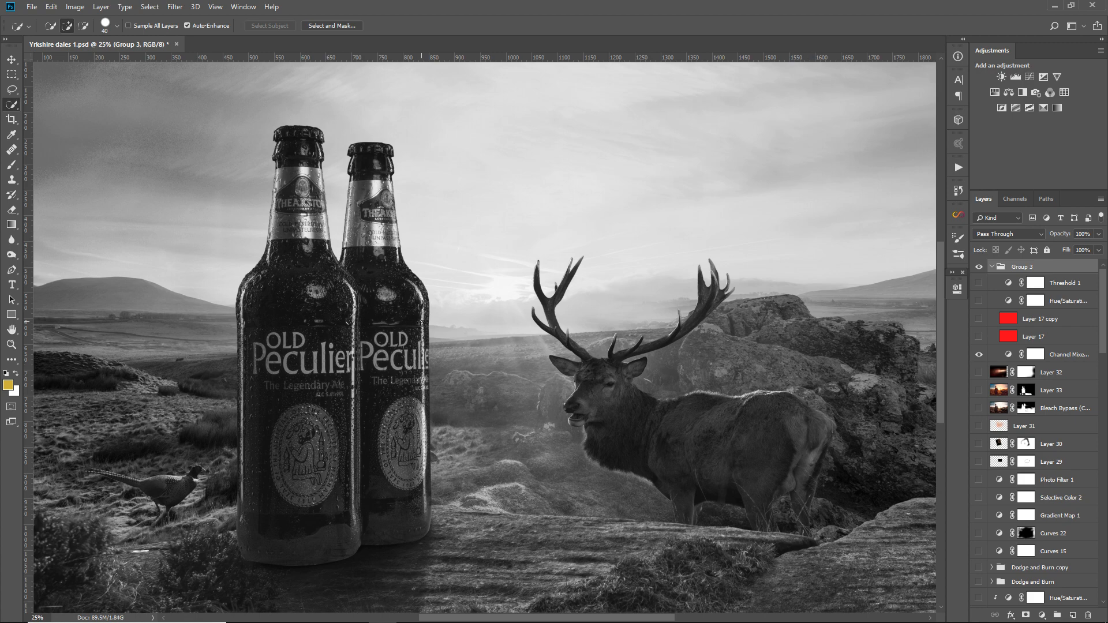
{"action": "mouse_move", "coordinate": [387, 345]}
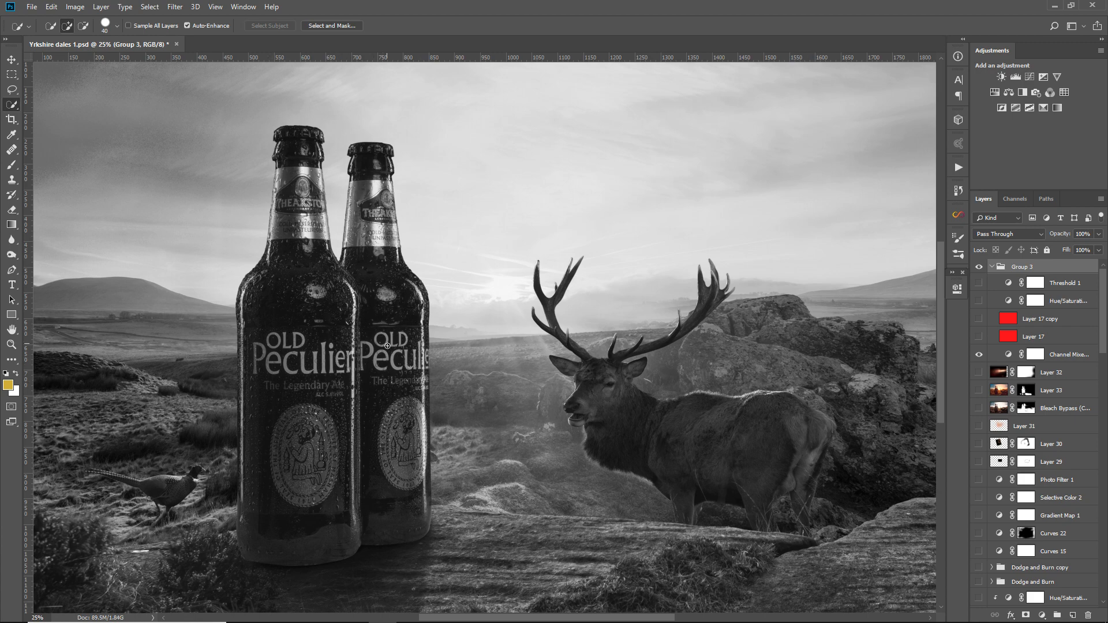
{"action": "mouse_move", "coordinate": [403, 243]}
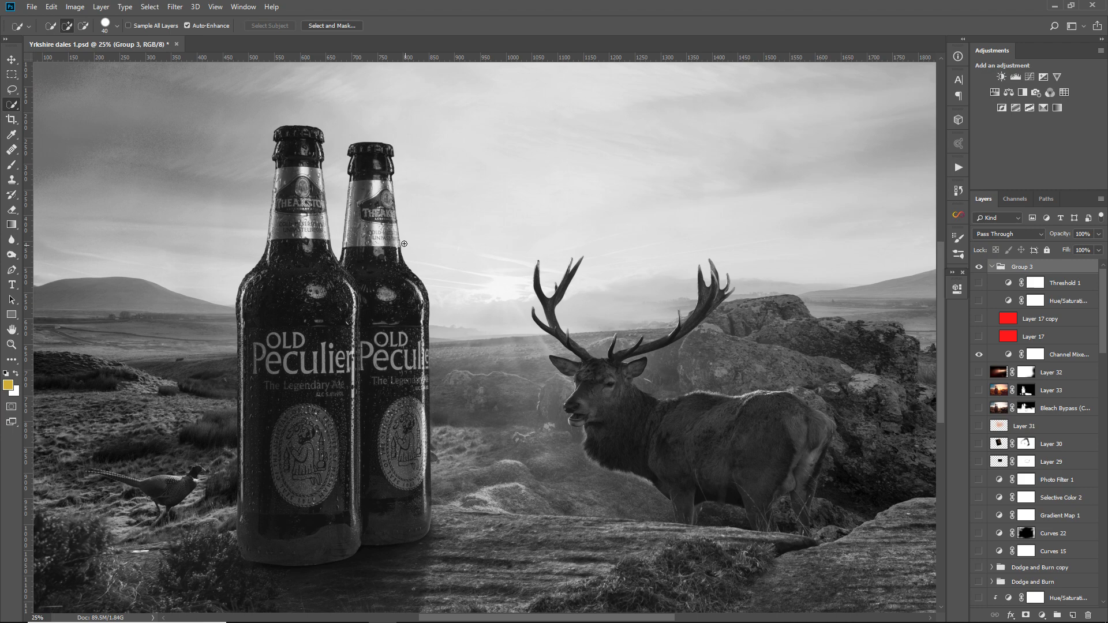
{"action": "mouse_move", "coordinate": [400, 369]}
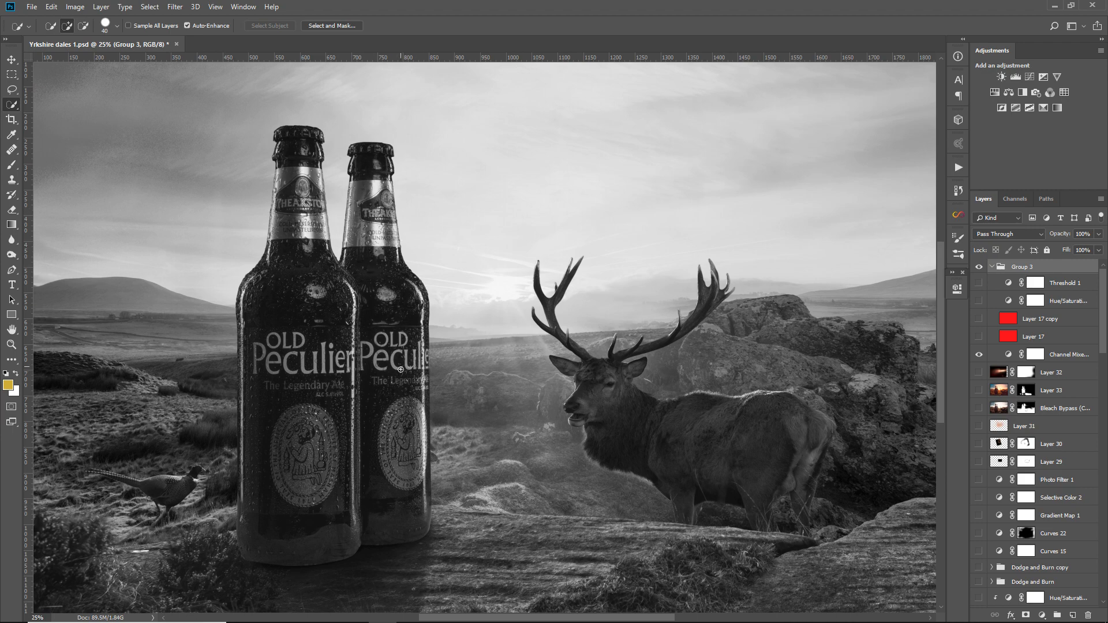
{"action": "mouse_move", "coordinate": [309, 346]}
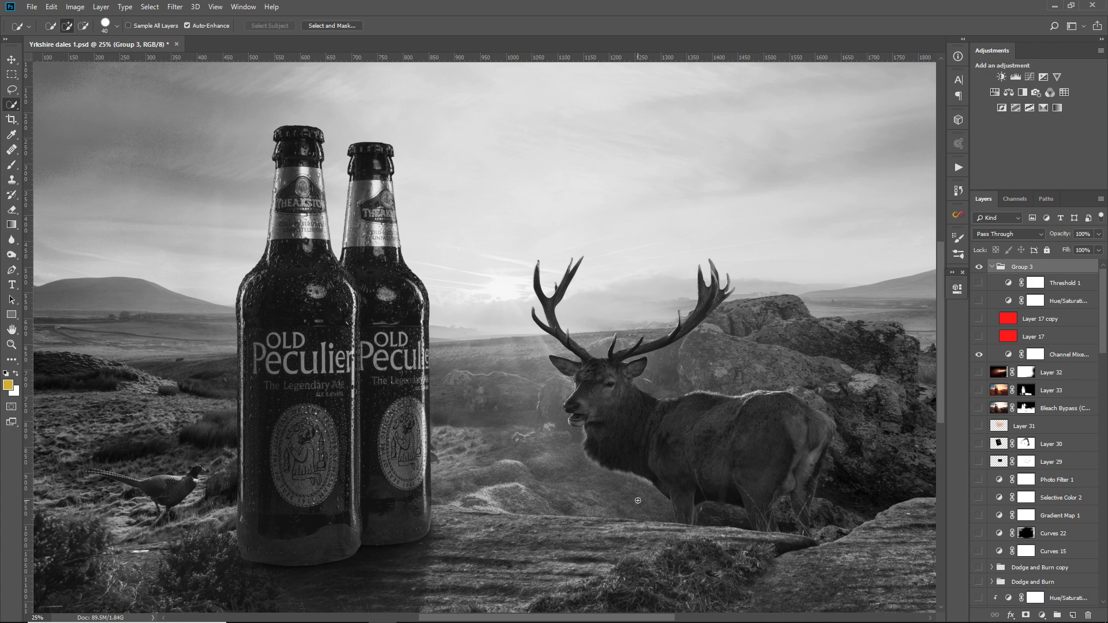
{"action": "mouse_move", "coordinate": [585, 303]}
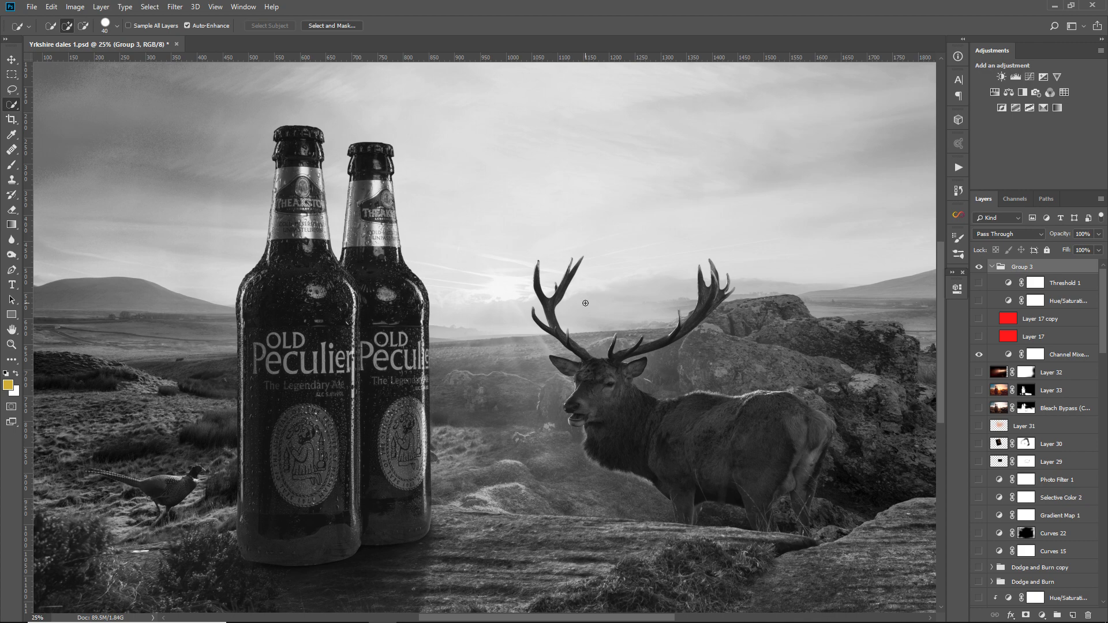
{"action": "mouse_move", "coordinate": [501, 374]}
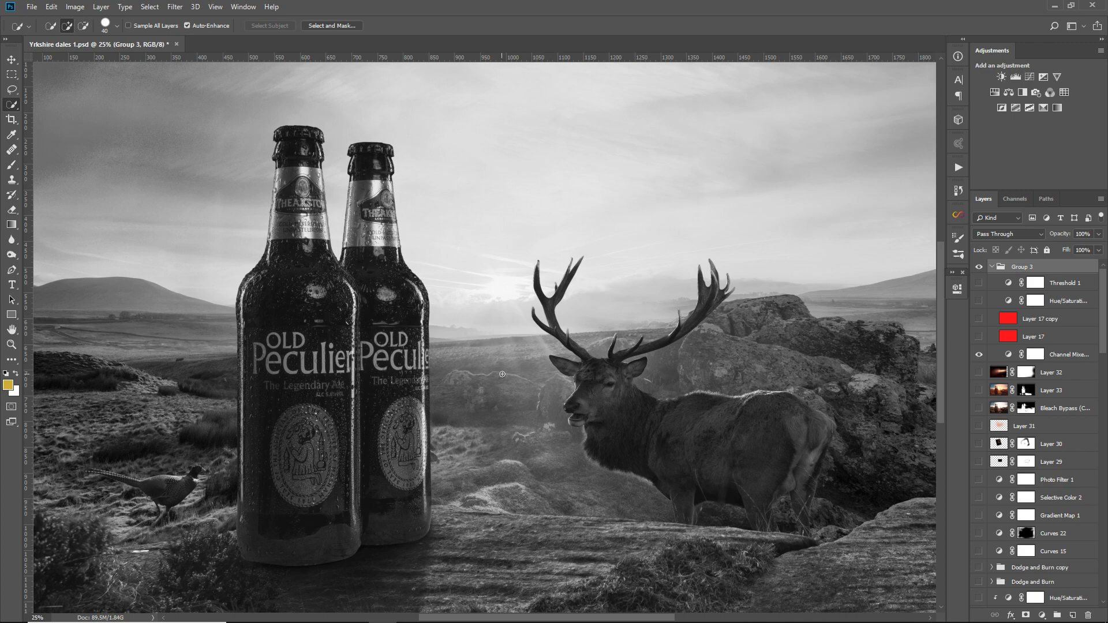
{"action": "mouse_move", "coordinate": [613, 380]}
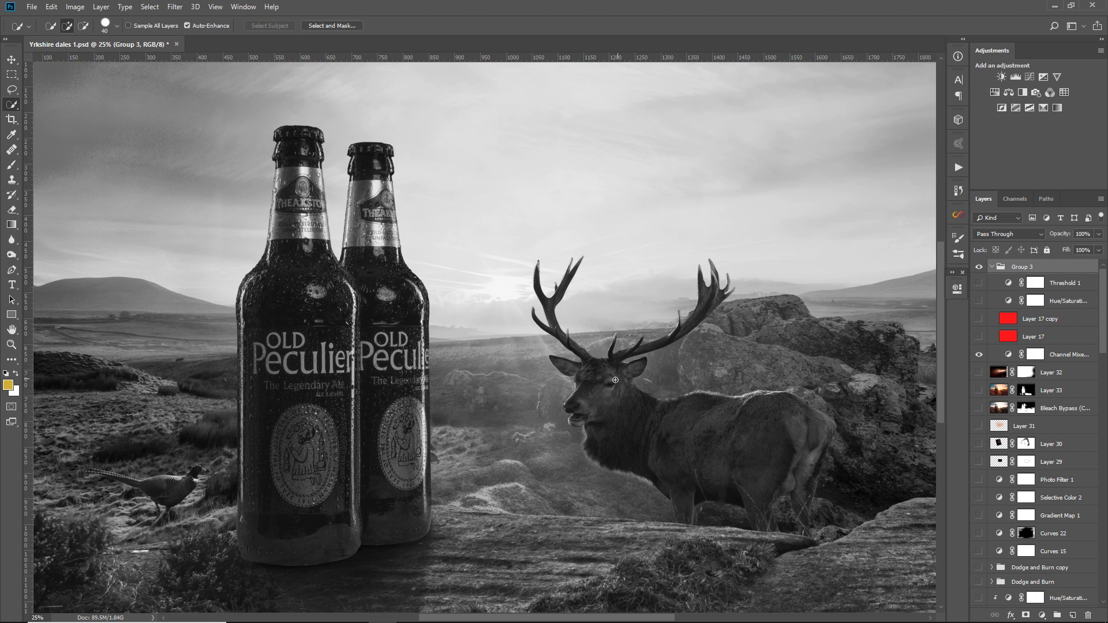
{"action": "mouse_move", "coordinate": [168, 457]}
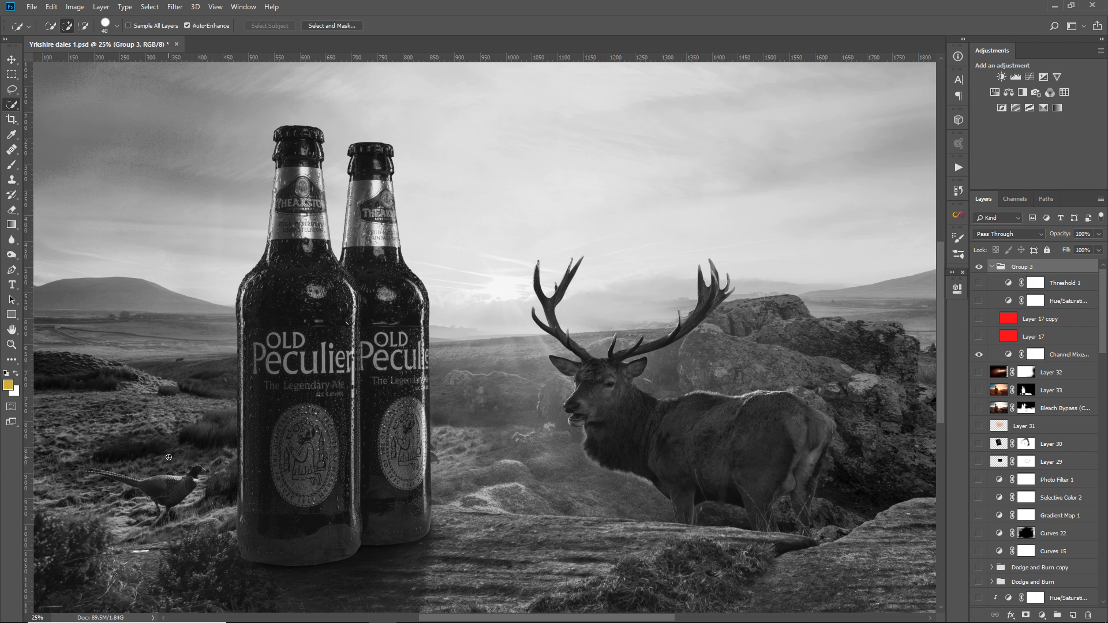
{"action": "scroll", "scroll_direction": "down", "scroll_amount": 3}
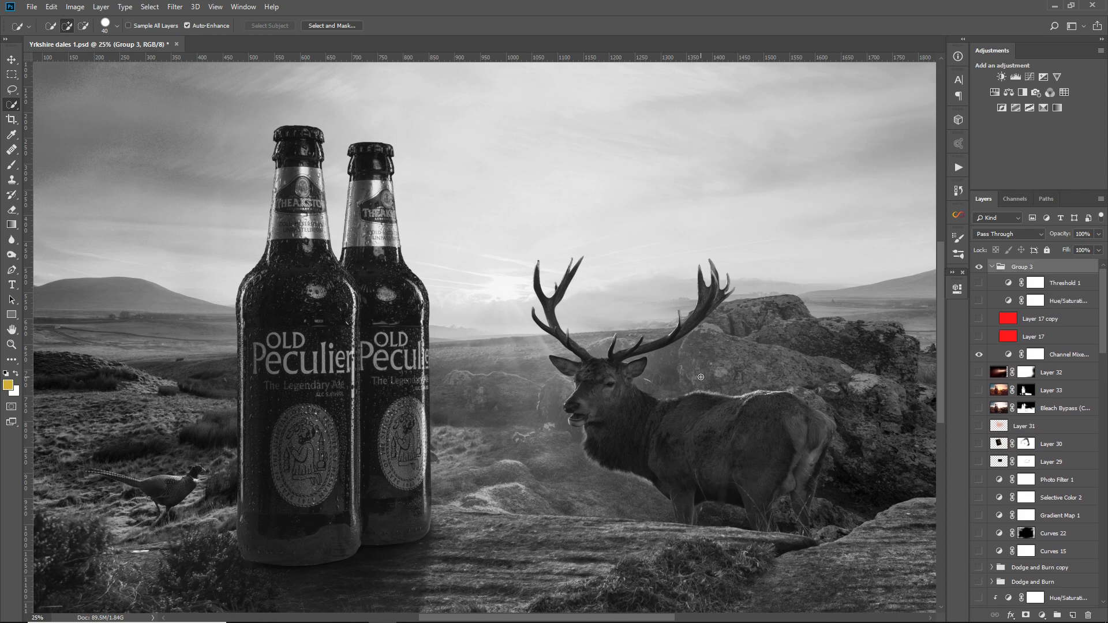
{"action": "mouse_move", "coordinate": [1046, 362]}
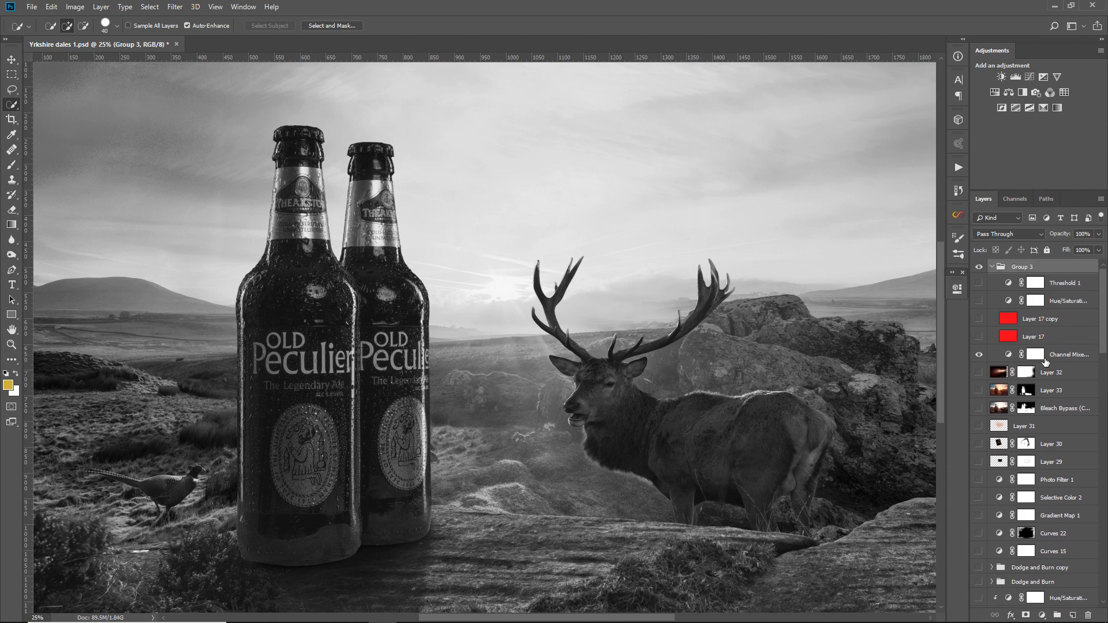
- Hide the Channel Mixer black-and-white check and show Layer 17's red fill overlay
{"action": "left_click", "coordinate": [979, 353]}
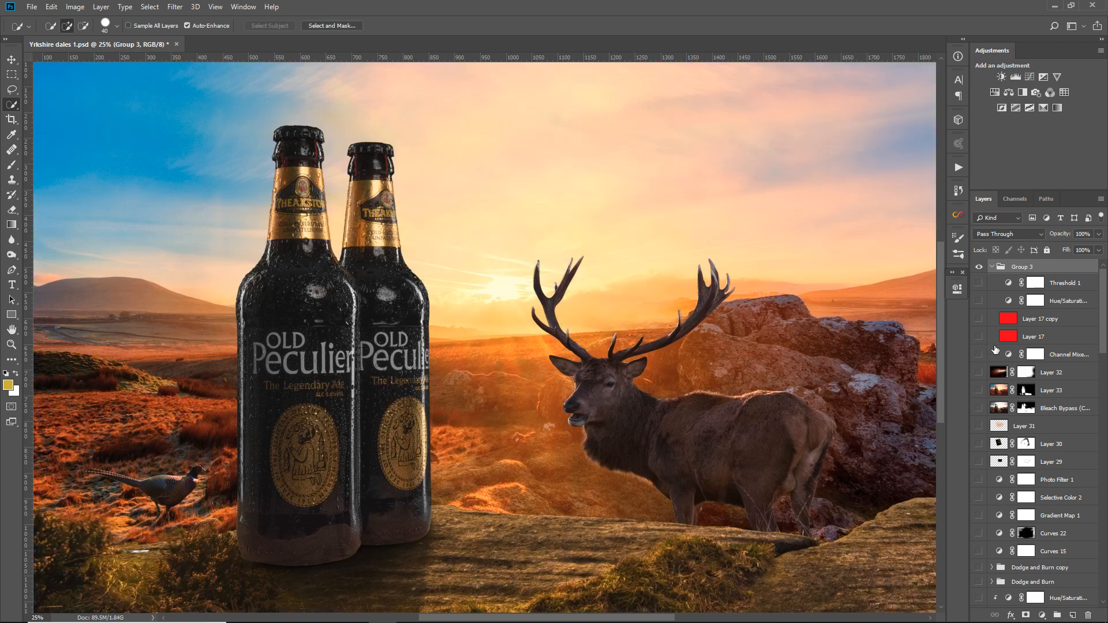
{"action": "left_click", "coordinate": [979, 319]}
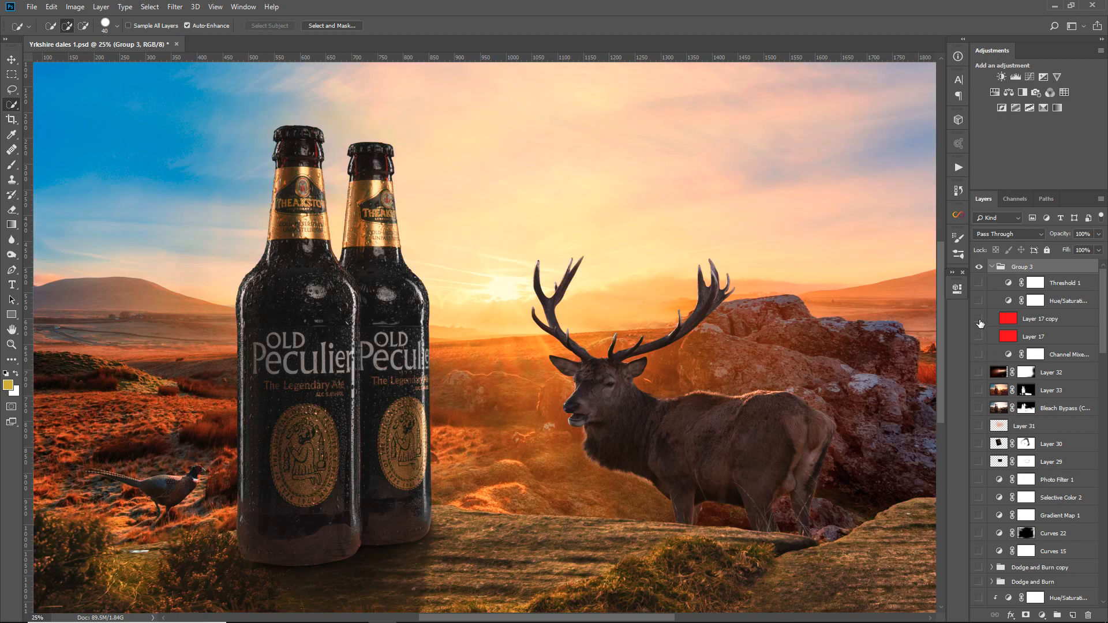
{"action": "left_click", "coordinate": [979, 336]}
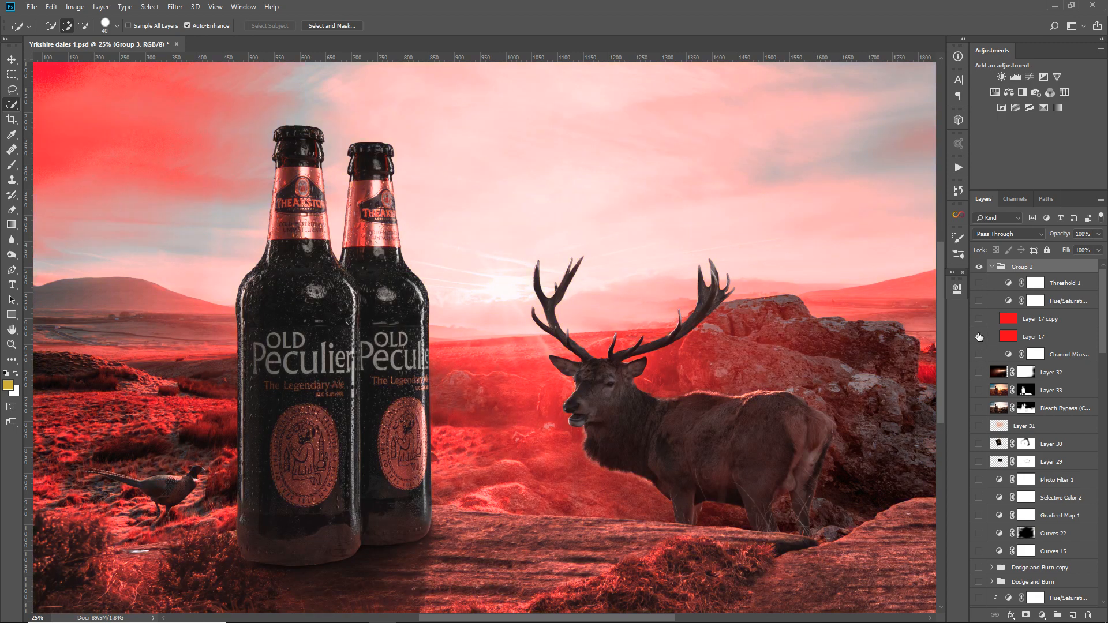
{"action": "left_click", "coordinate": [979, 336]}
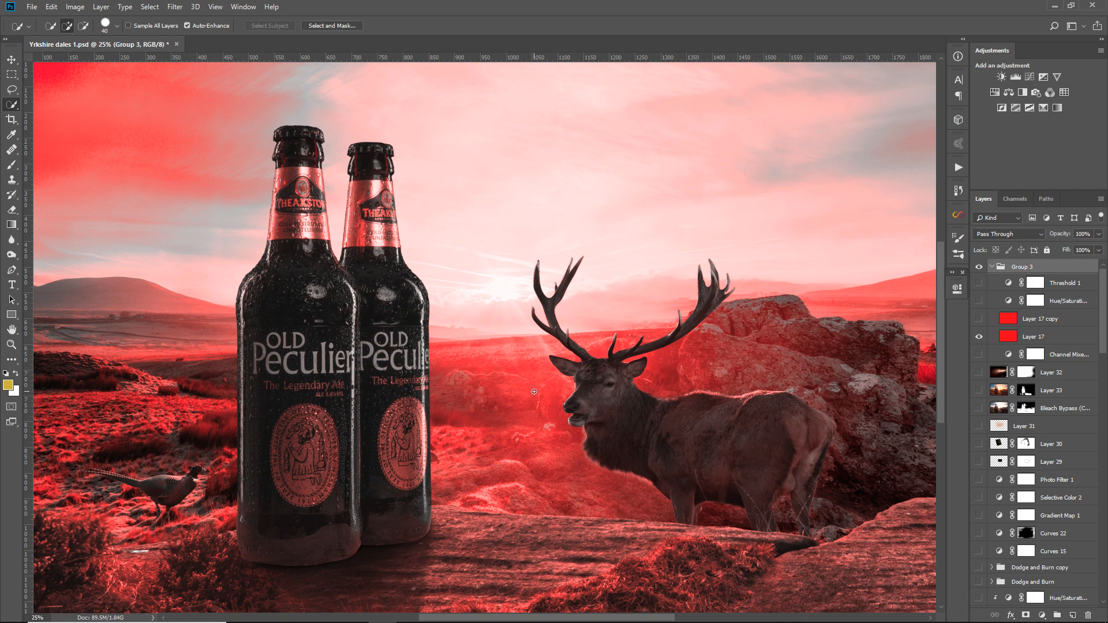
{"action": "mouse_move", "coordinate": [828, 373]}
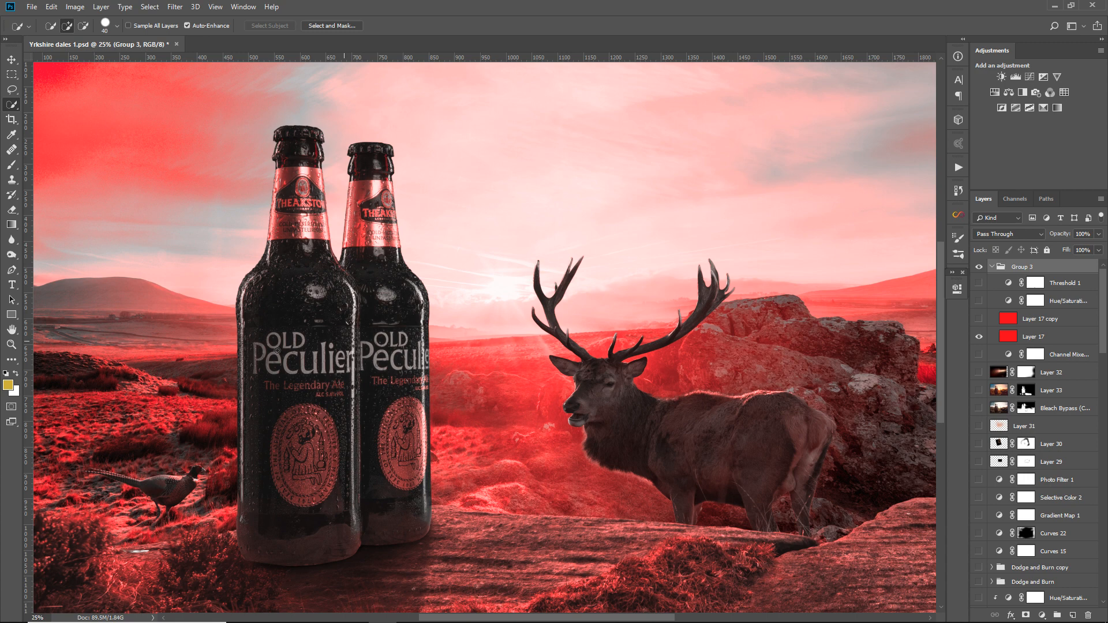
{"action": "left_click", "coordinate": [979, 318]}
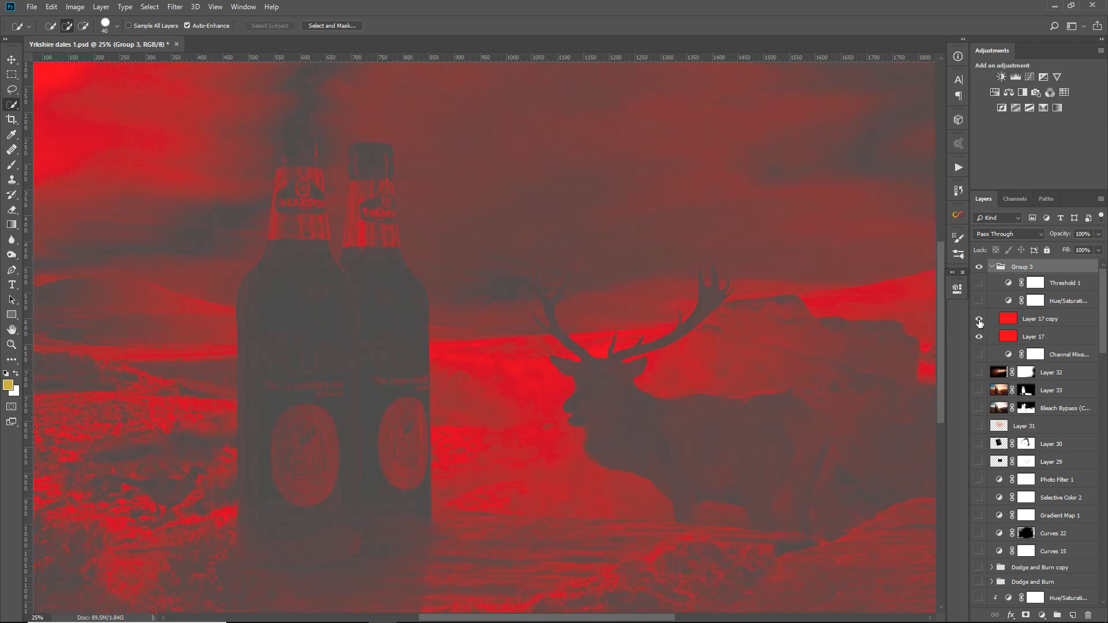
{"action": "left_click", "coordinate": [979, 318]}
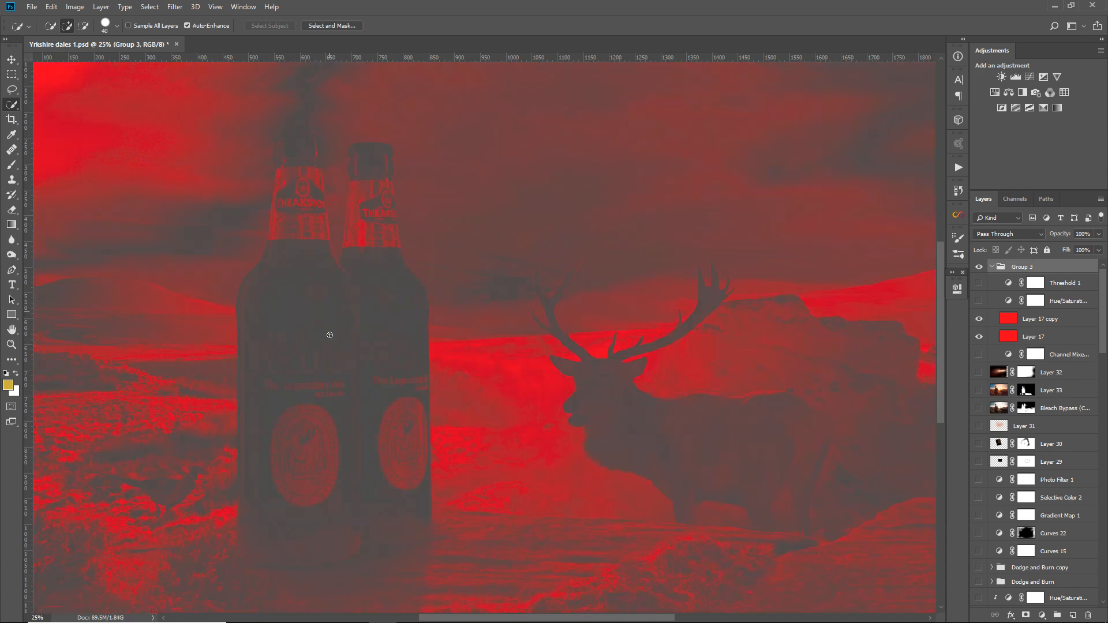
{"action": "mouse_move", "coordinate": [752, 424]}
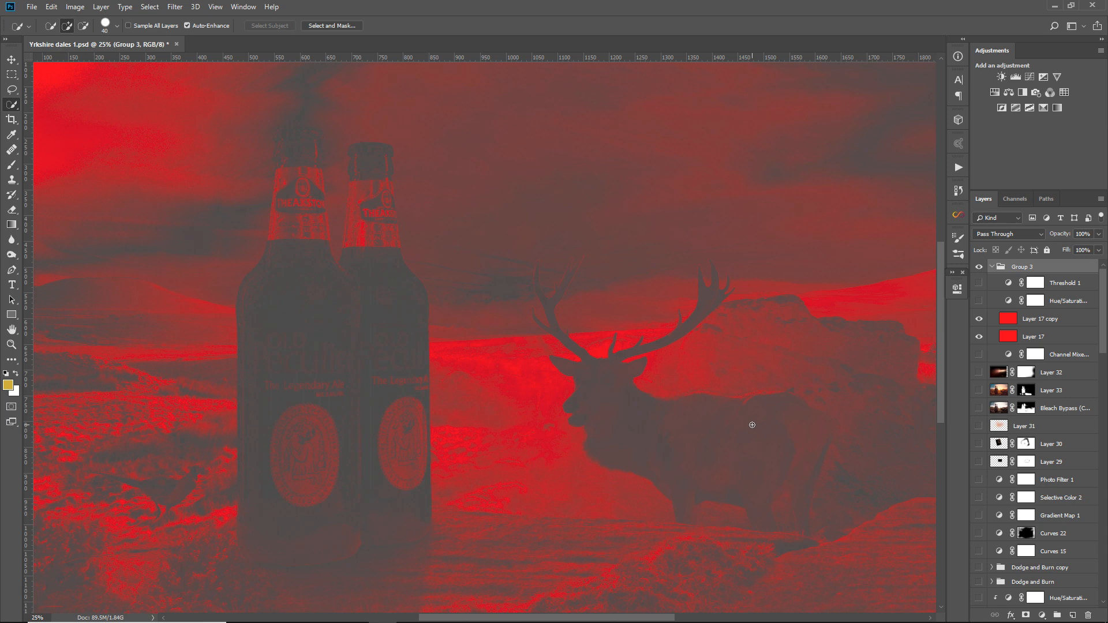
{"action": "mouse_move", "coordinate": [280, 214]}
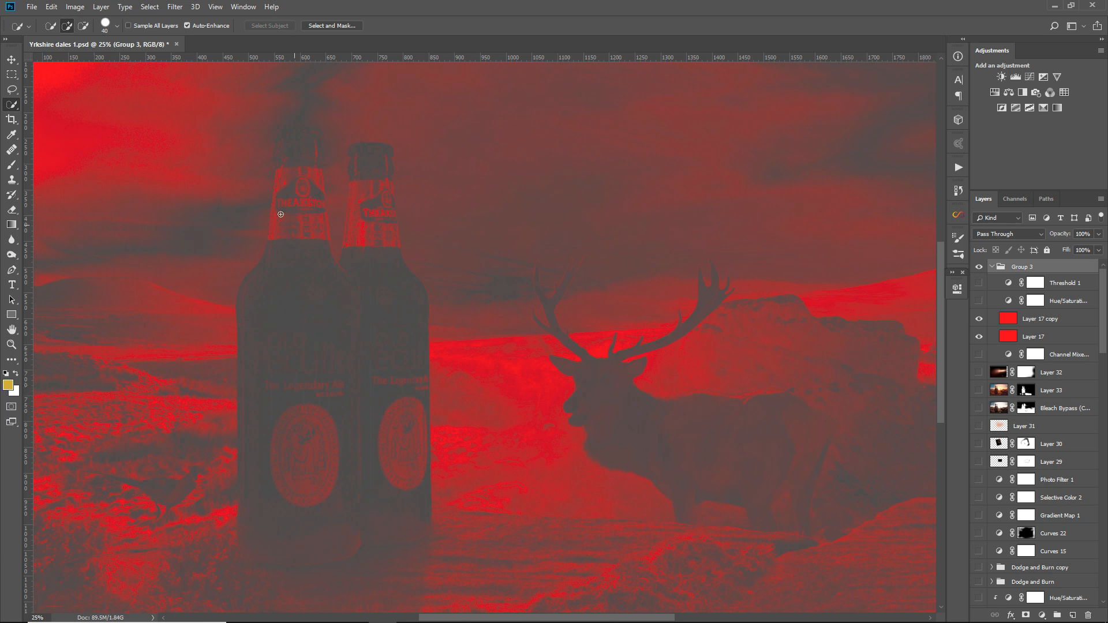
{"action": "mouse_move", "coordinate": [336, 330]}
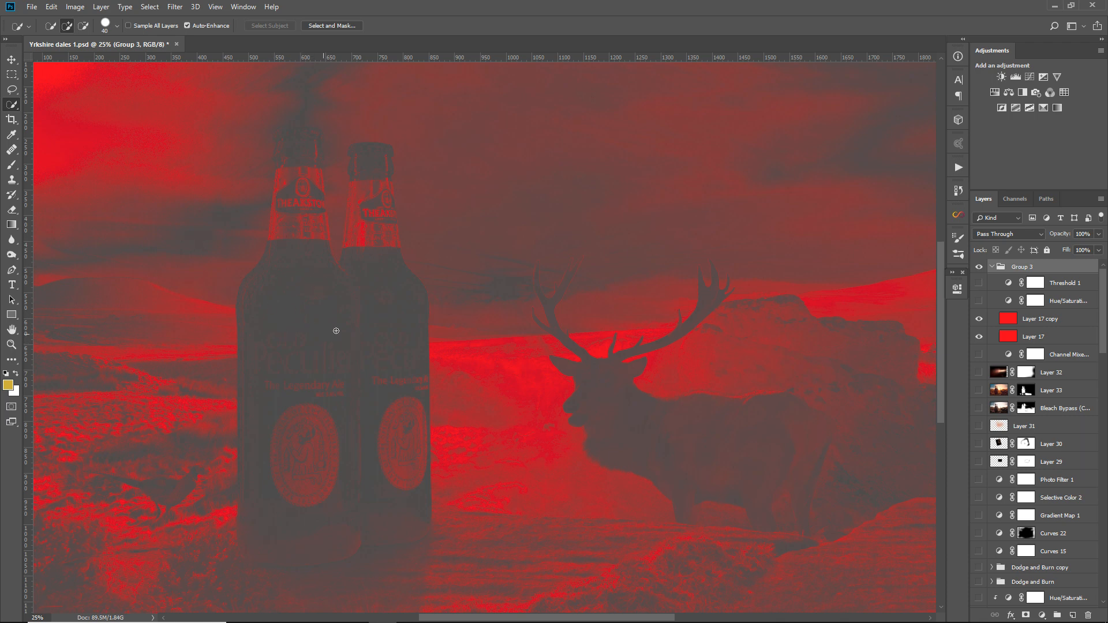
{"action": "mouse_move", "coordinate": [946, 399]}
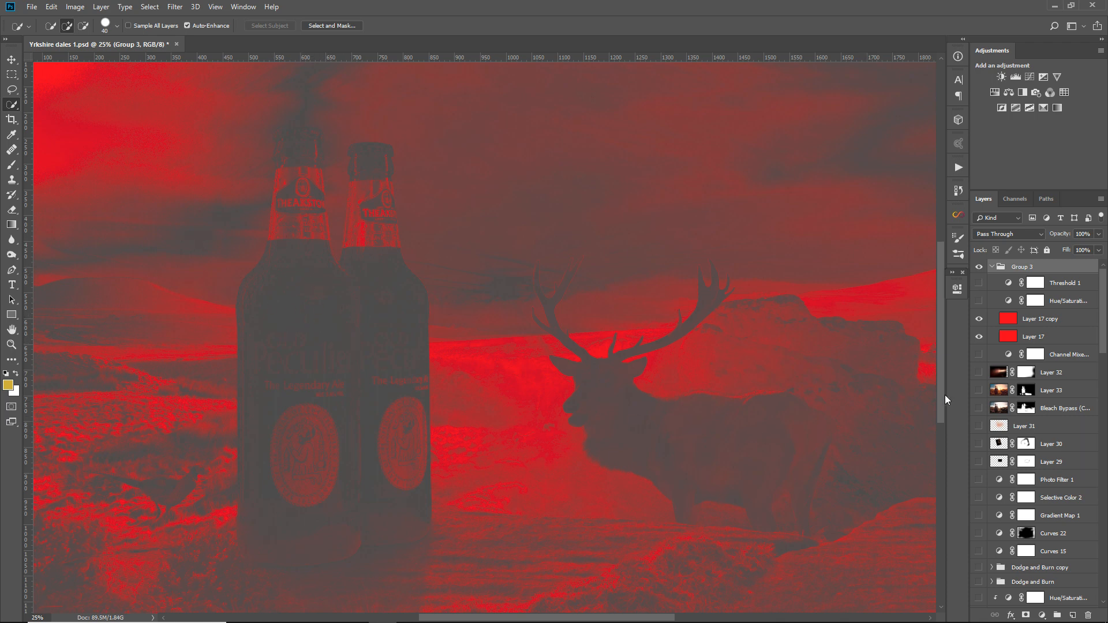
- Switch on the Curves 17 and Curves 16 adjustments on the stag in the deer group
{"action": "scroll", "scroll_direction": "down", "scroll_amount": 3}
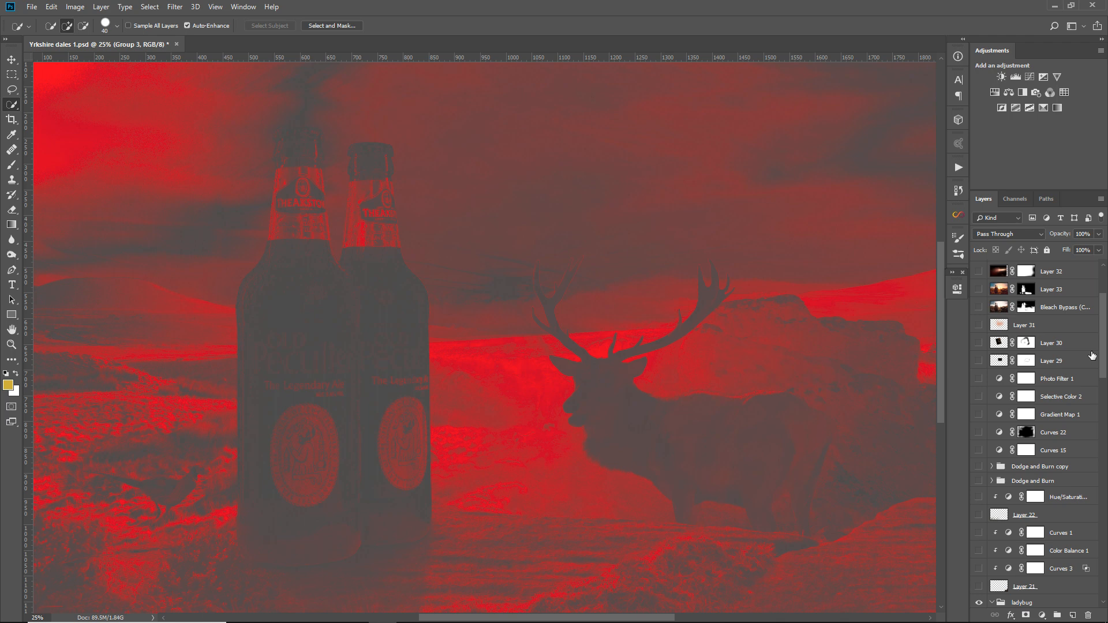
{"action": "scroll", "scroll_direction": "down", "scroll_amount": 3}
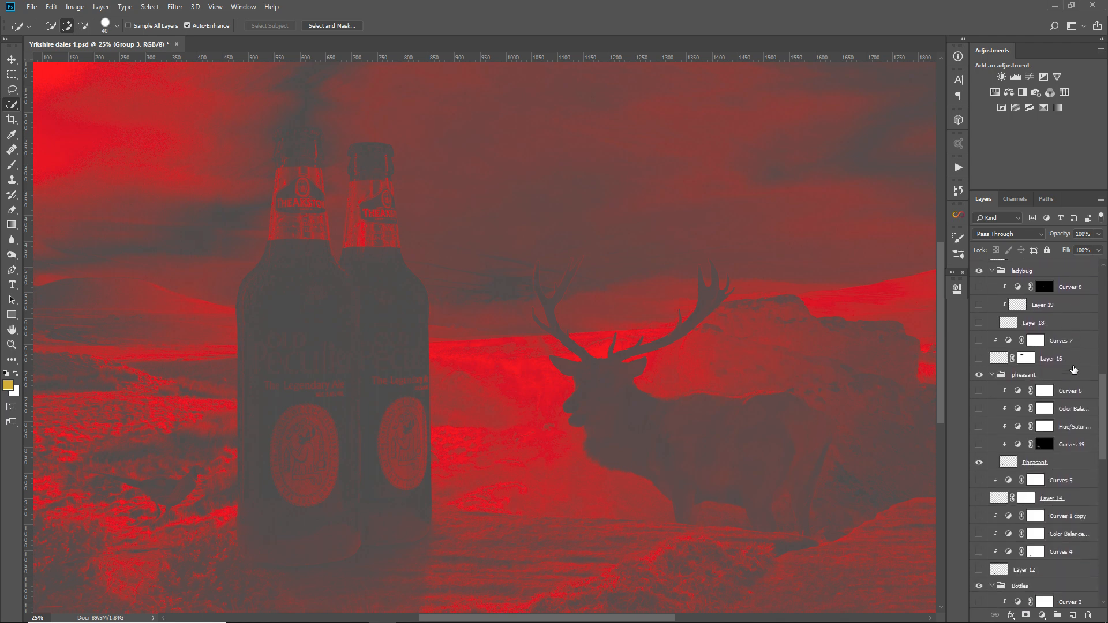
{"action": "scroll", "scroll_direction": "down", "scroll_amount": 3}
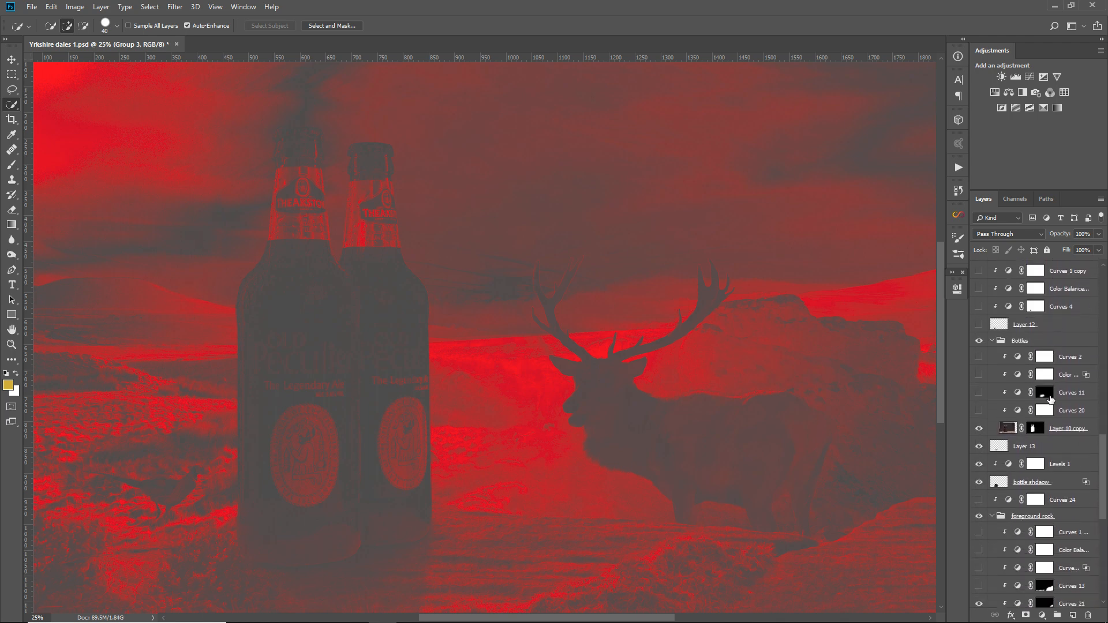
{"action": "scroll", "scroll_direction": "down", "scroll_amount": 3}
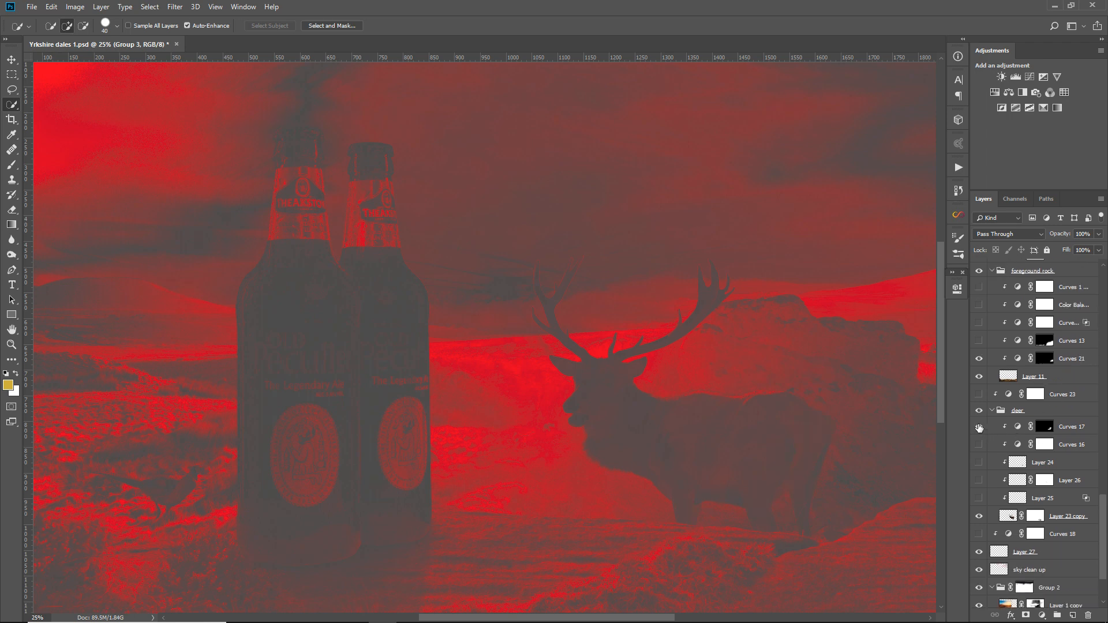
{"action": "left_click", "coordinate": [979, 444]}
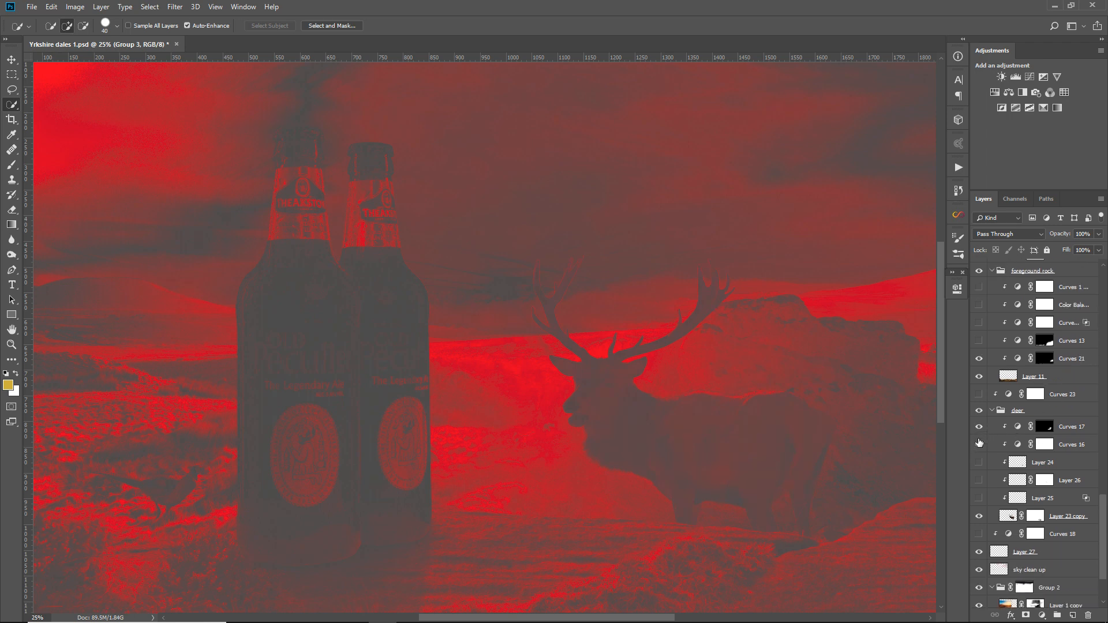
{"action": "left_click", "coordinate": [979, 444]}
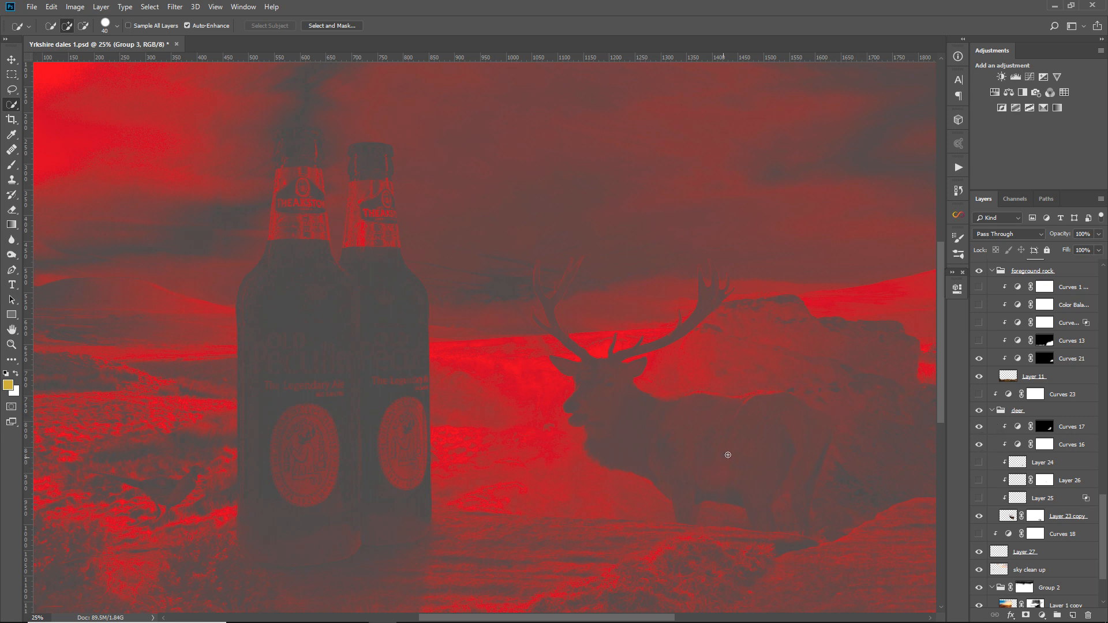
{"action": "mouse_move", "coordinate": [679, 318]}
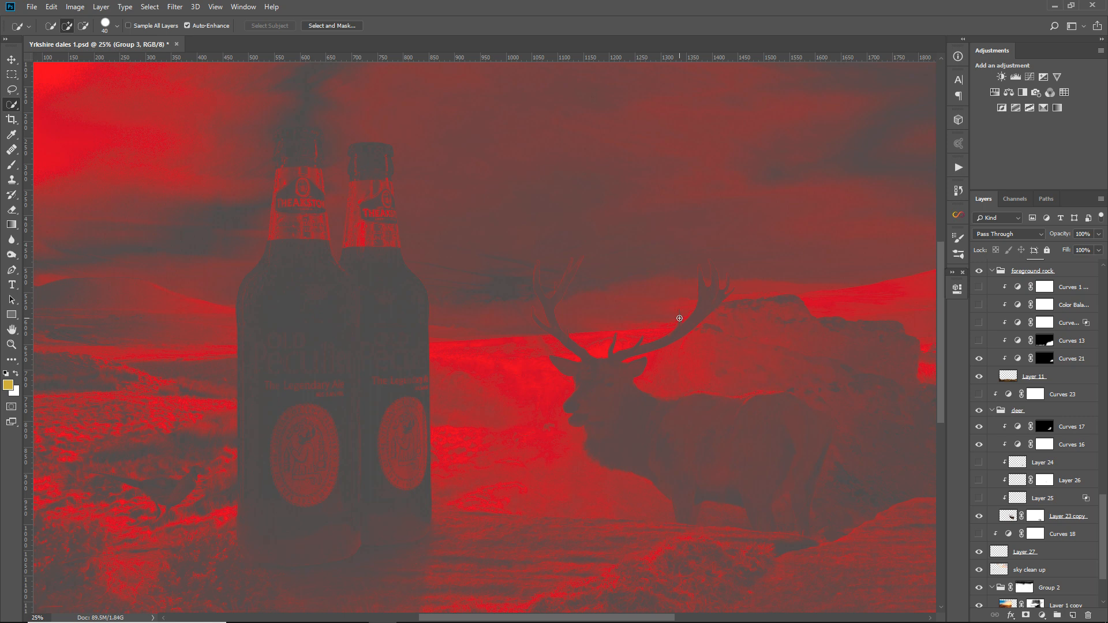
{"action": "mouse_move", "coordinate": [705, 401]}
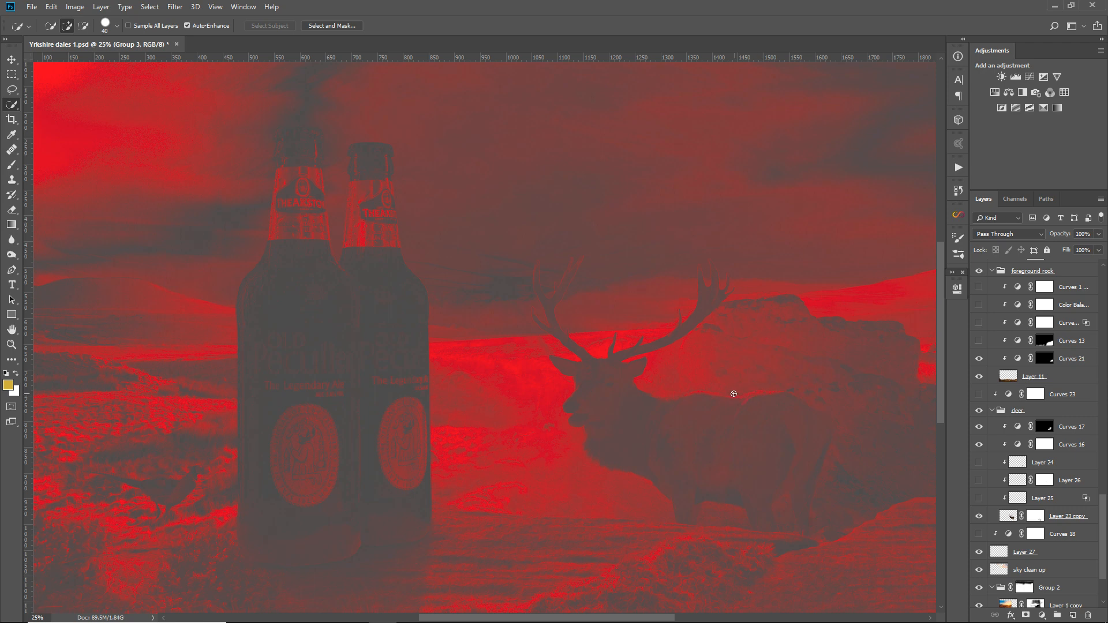
{"action": "mouse_move", "coordinate": [796, 401]}
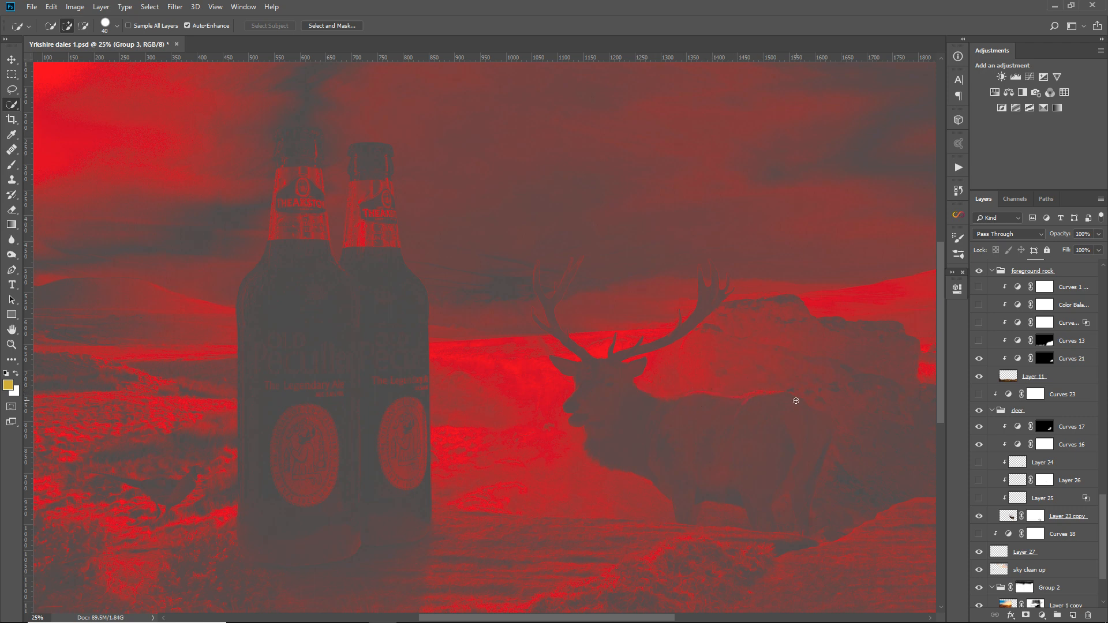
{"action": "scroll", "scroll_direction": "up", "scroll_amount": 3}
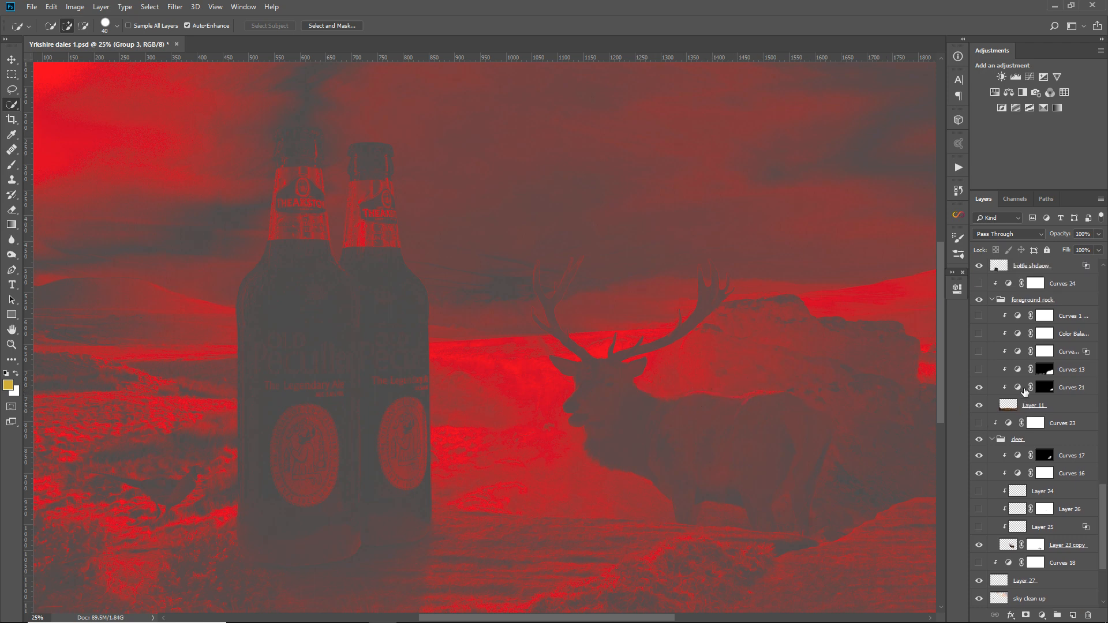
{"action": "scroll", "scroll_direction": "down", "scroll_amount": 3}
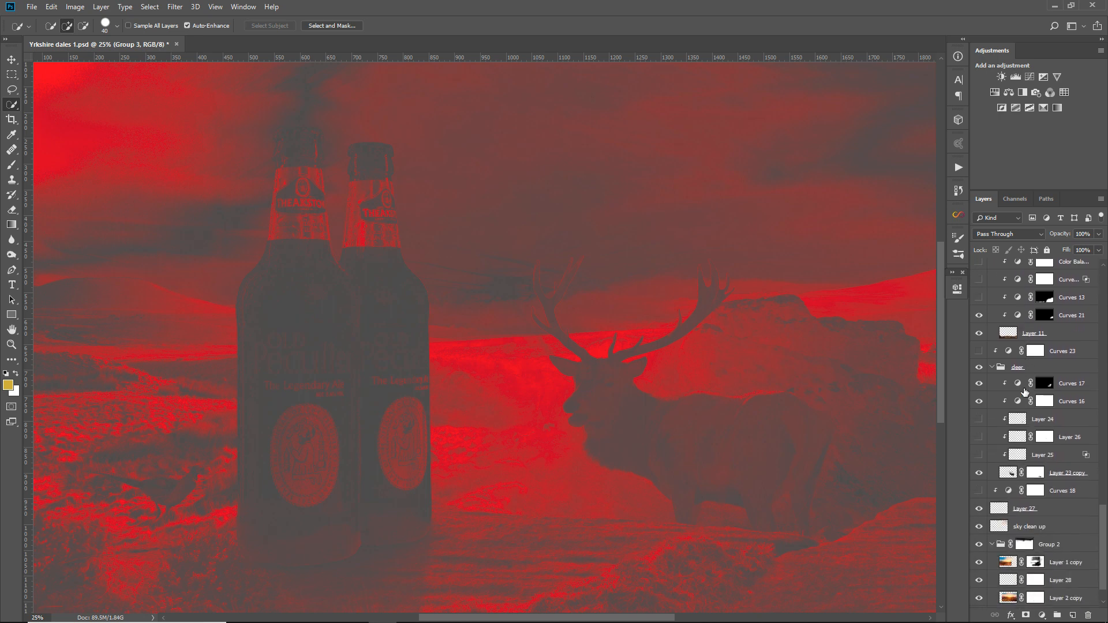
{"action": "scroll", "scroll_direction": "down", "scroll_amount": 3}
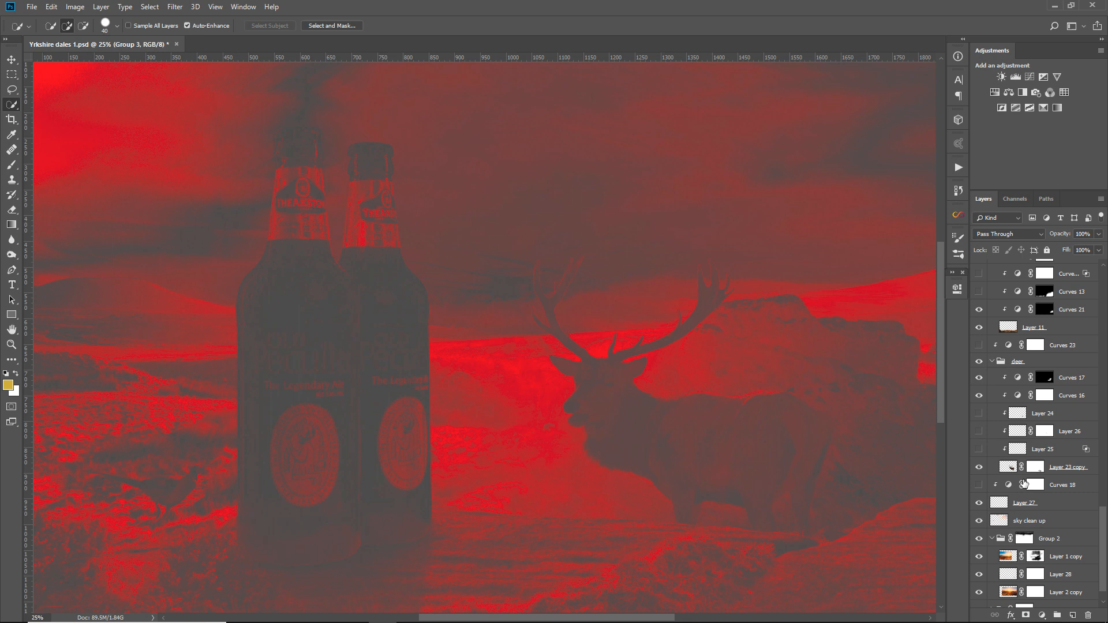
{"action": "scroll", "scroll_direction": "up", "scroll_amount": 3}
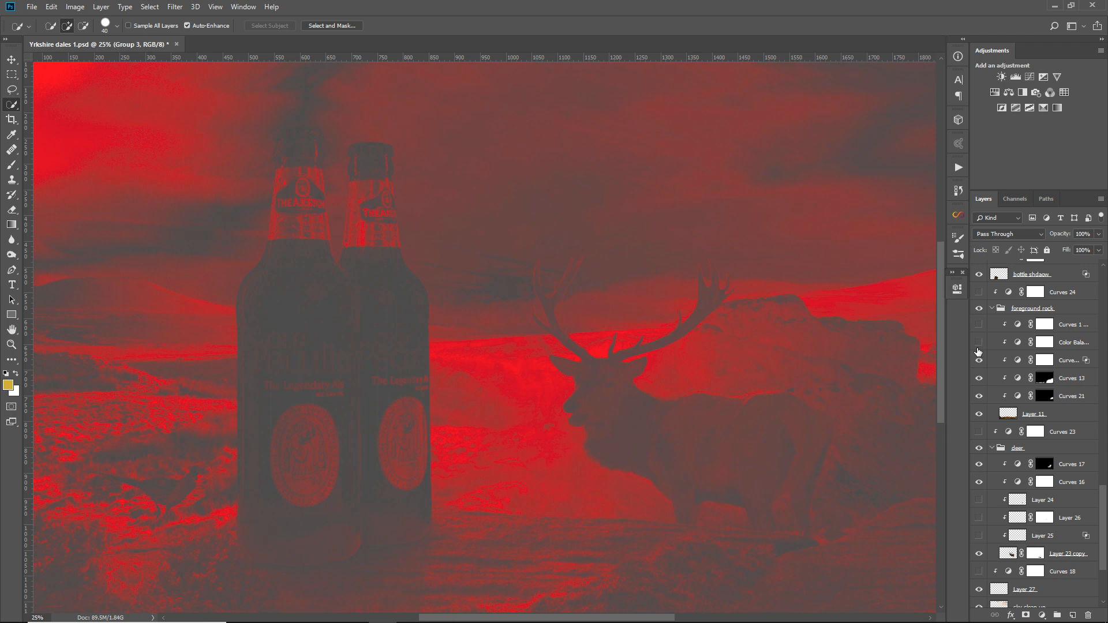
- Turn on the remaining rock adjustments and toggle Curves 1 to compare the rocks
{"action": "left_click", "coordinate": [979, 342]}
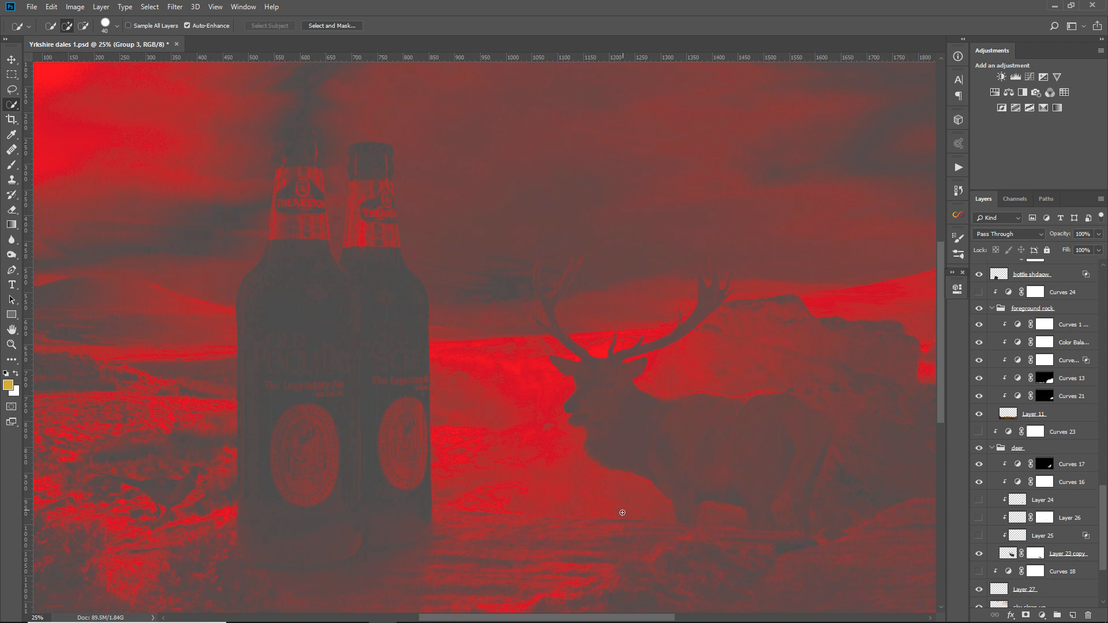
{"action": "left_click", "coordinate": [979, 324]}
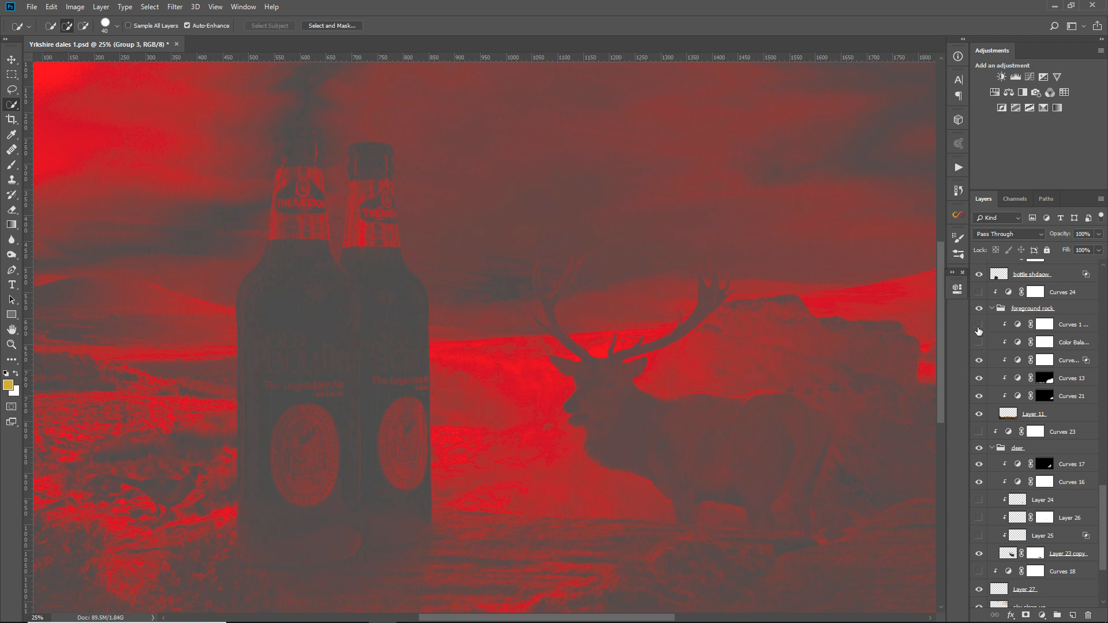
{"action": "left_click", "coordinate": [979, 324]}
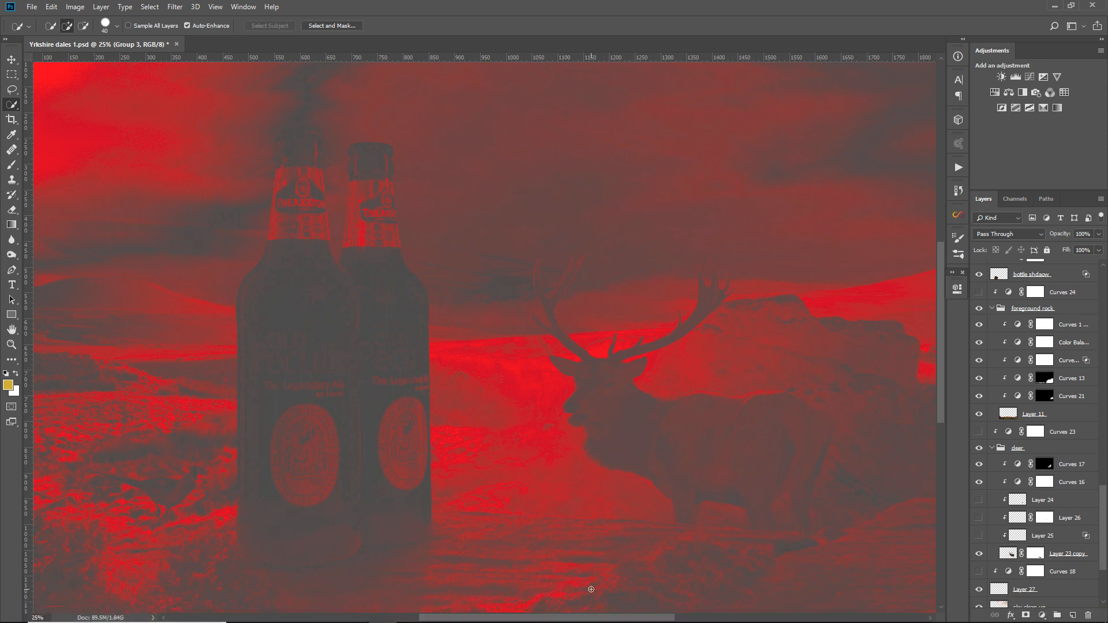
{"action": "left_click", "coordinate": [979, 395]}
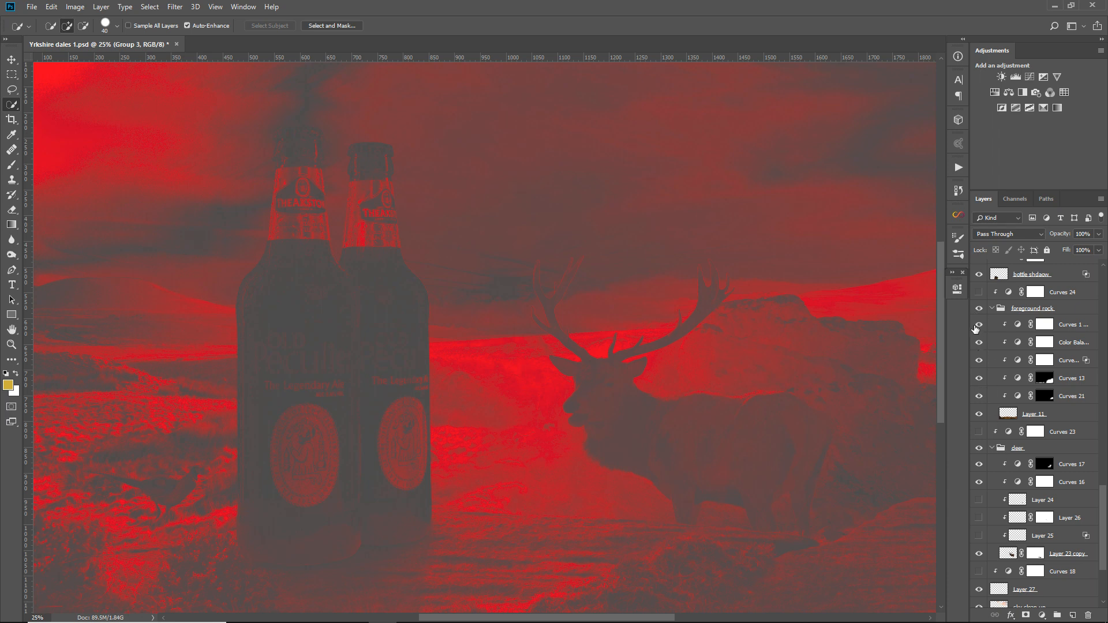
{"action": "left_click", "coordinate": [979, 324]}
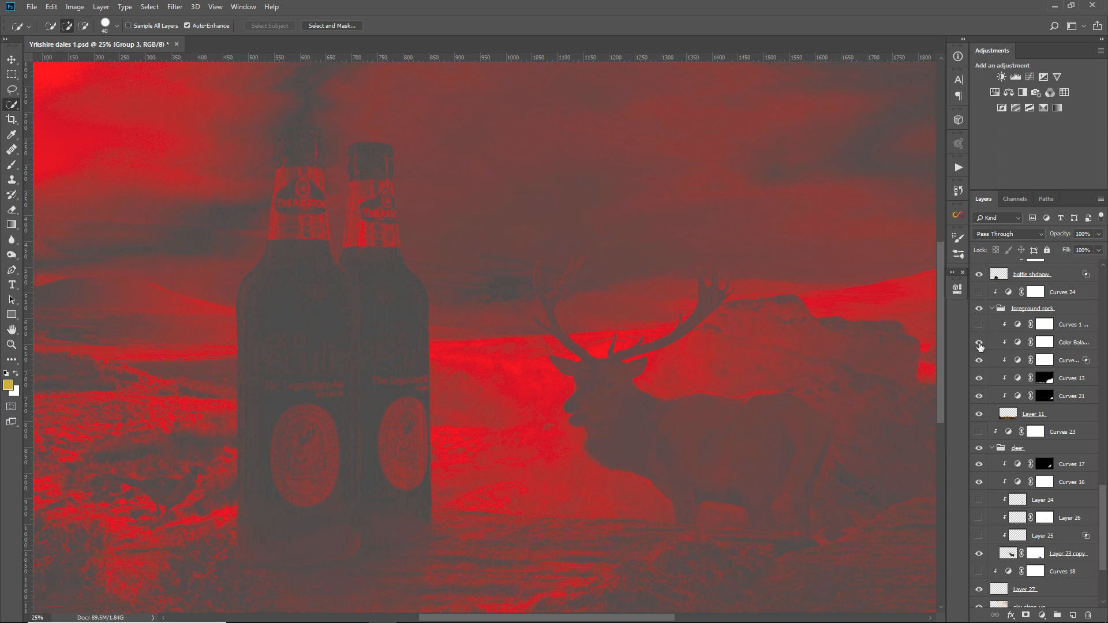
- Hide Color Balance and Curves 21 to view bare rocks, then restore all adjustments
{"action": "left_click", "coordinate": [979, 343]}
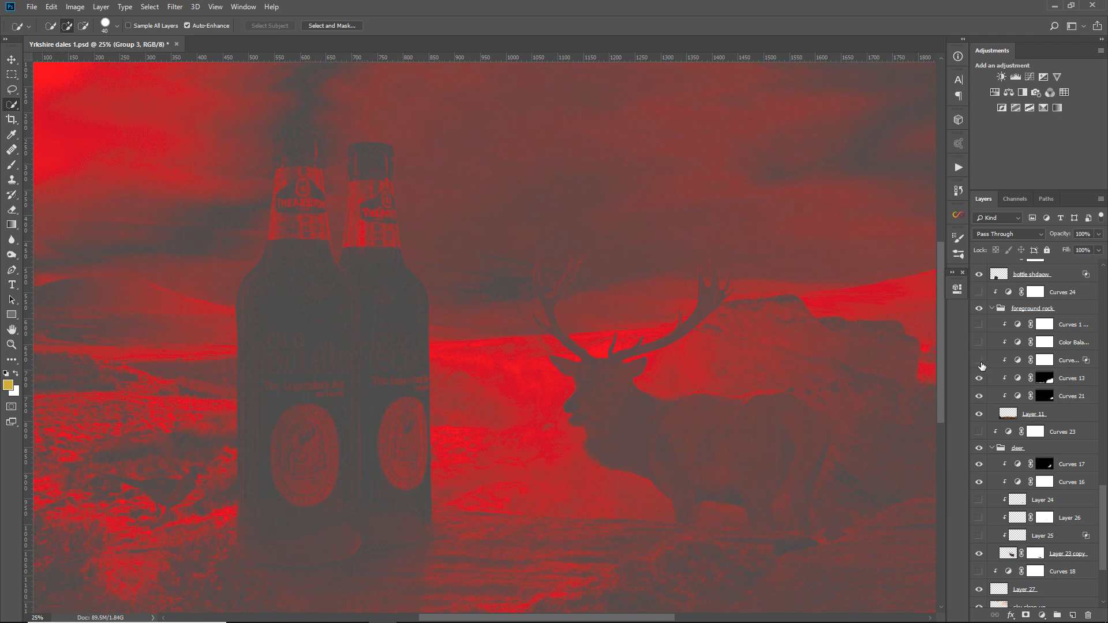
{"action": "left_click", "coordinate": [979, 396]}
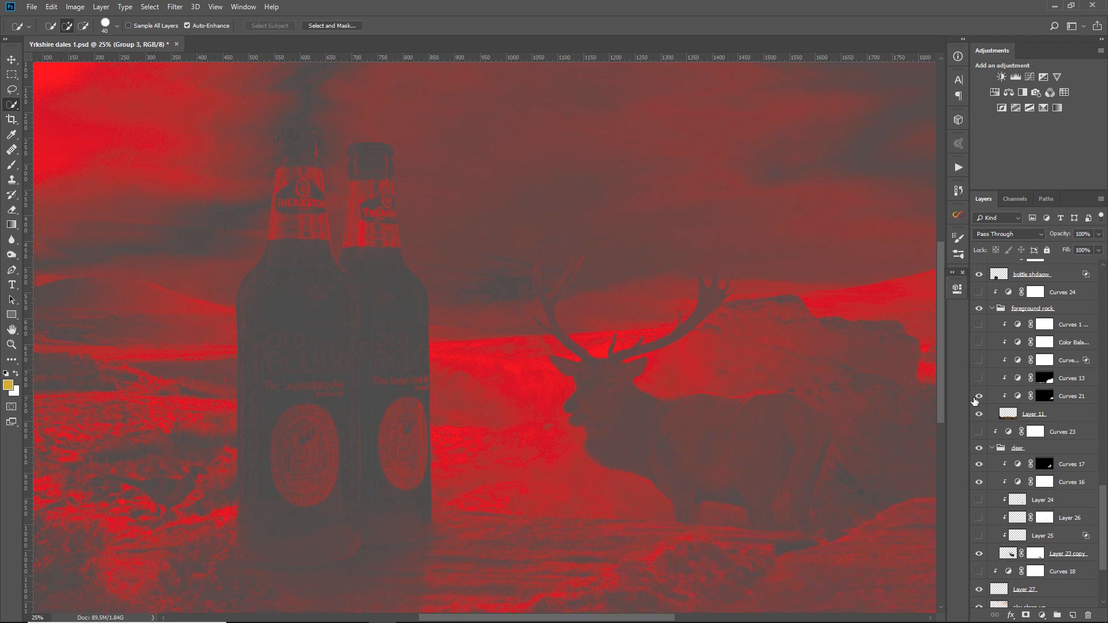
{"action": "left_click", "coordinate": [979, 396]}
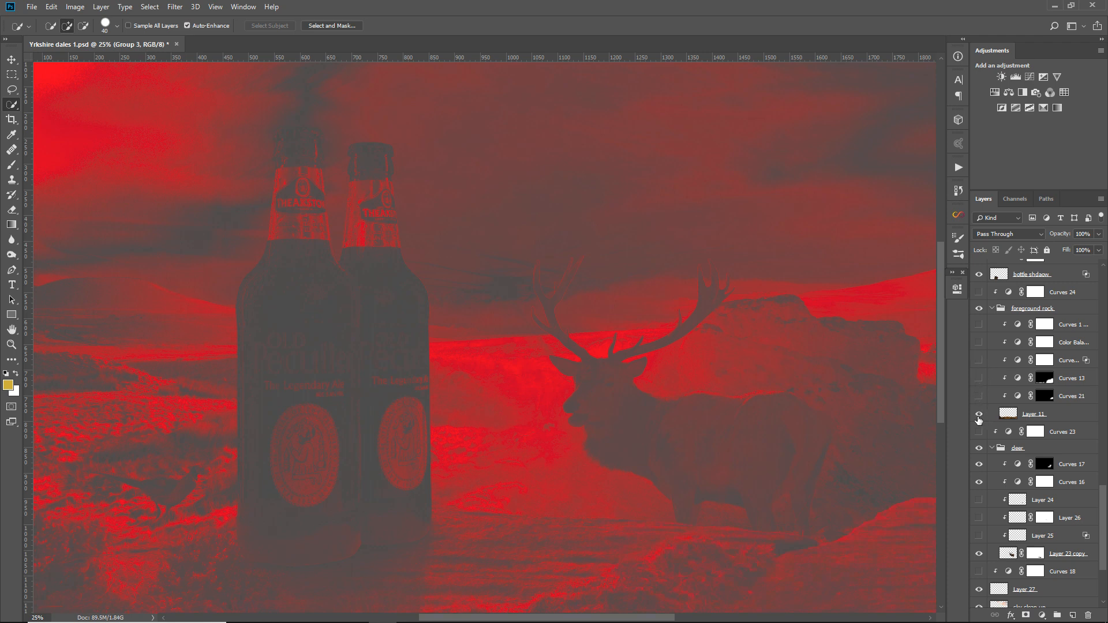
{"action": "left_click", "coordinate": [979, 431]}
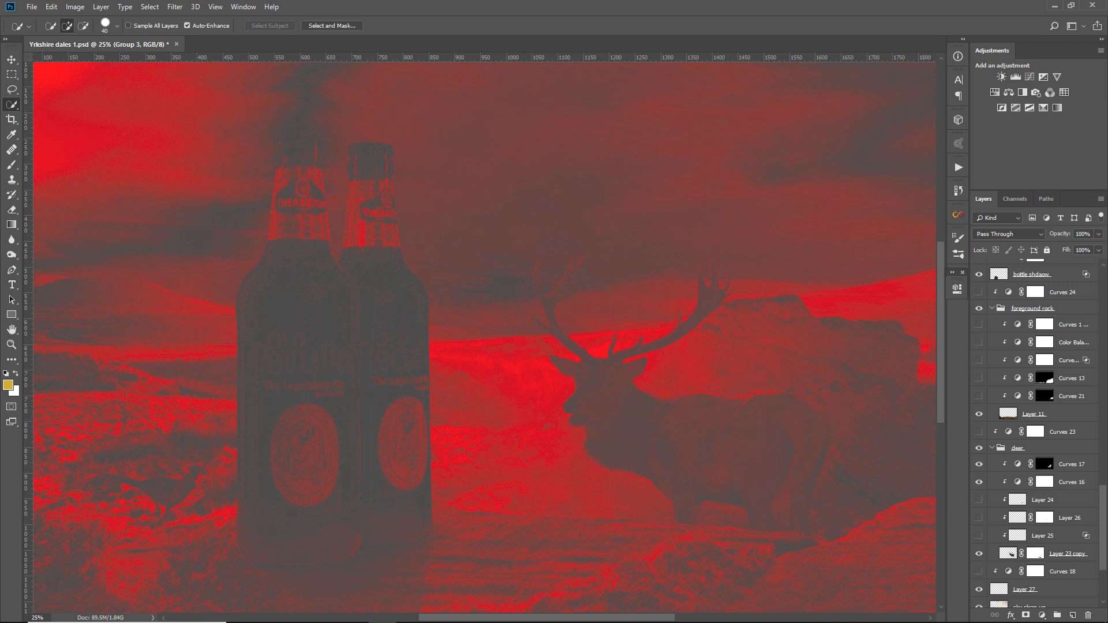
{"action": "left_click", "coordinate": [979, 324]}
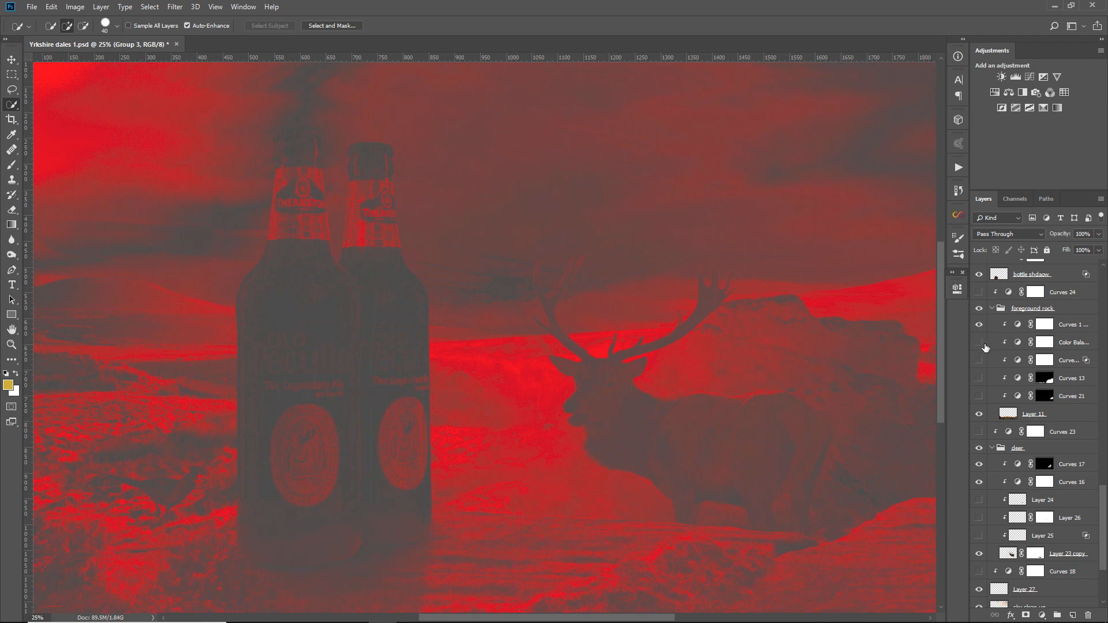
{"action": "left_click", "coordinate": [979, 359]}
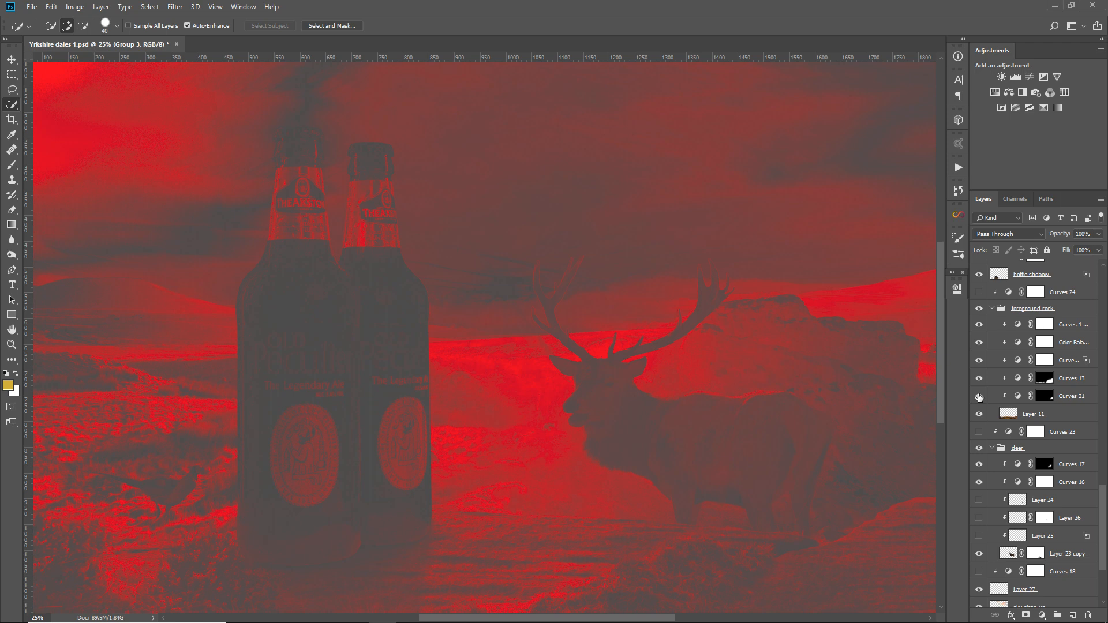
{"action": "scroll", "scroll_direction": "up", "scroll_amount": 3}
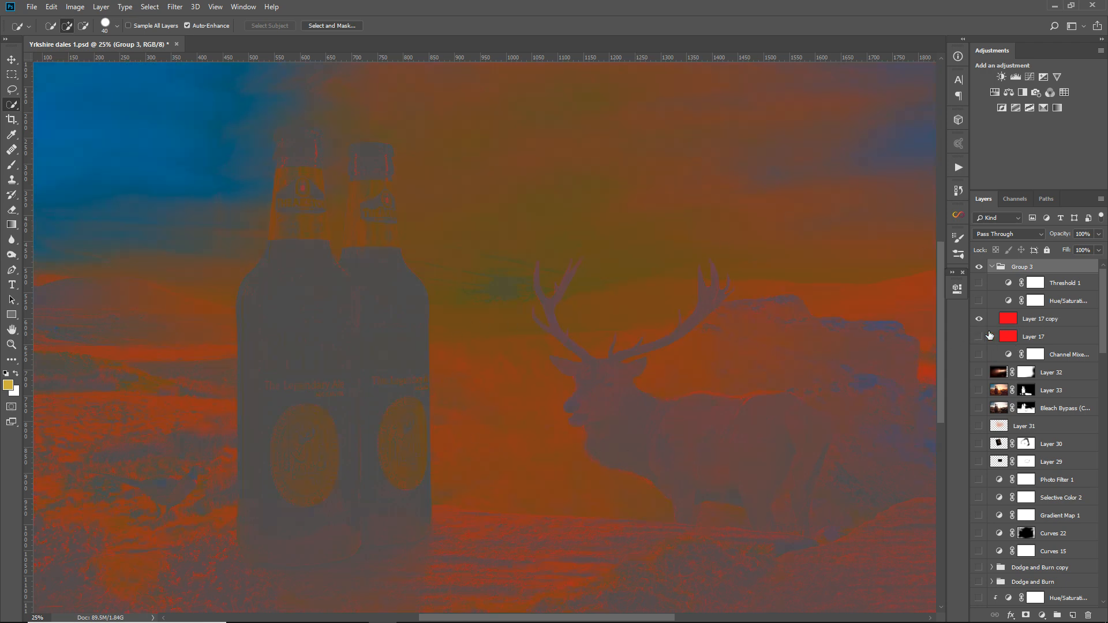
{"action": "left_click", "coordinate": [978, 336]}
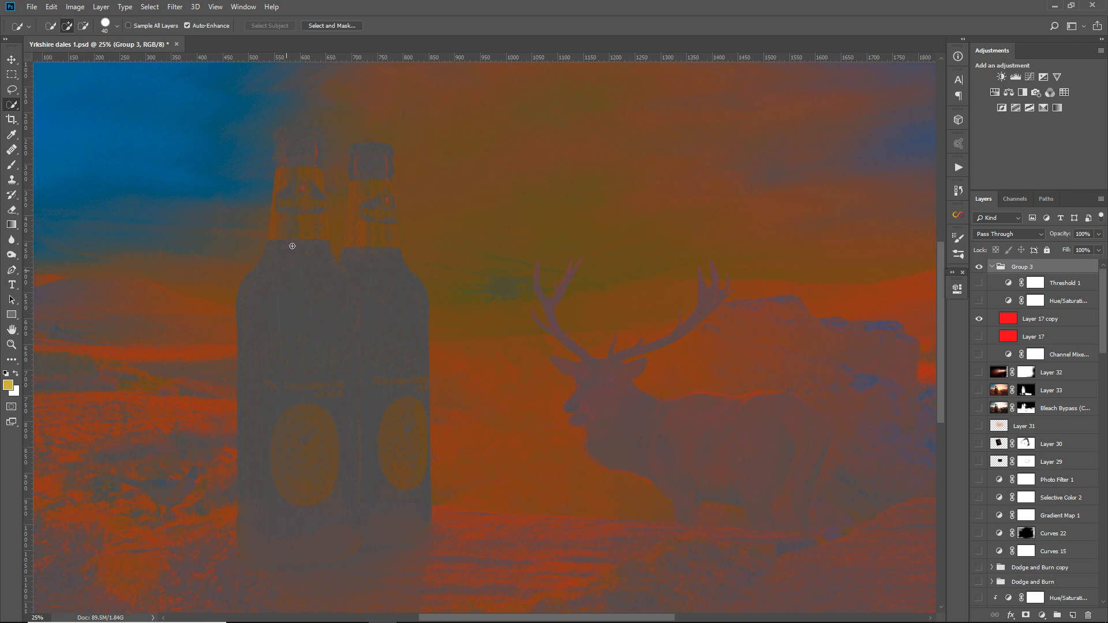
{"action": "mouse_move", "coordinate": [602, 464]}
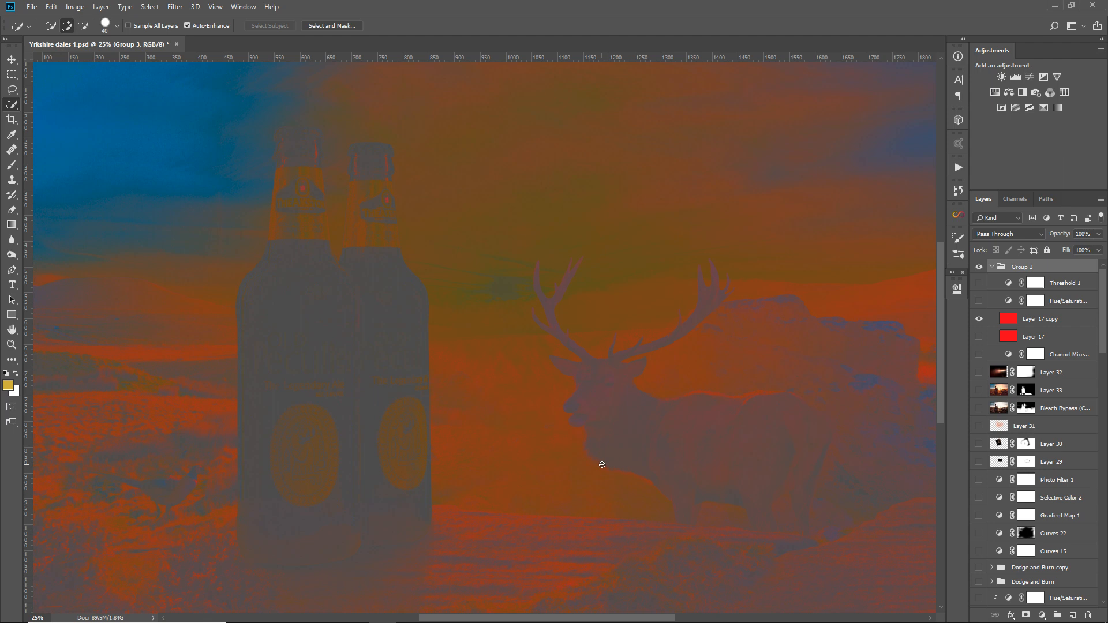
{"action": "mouse_move", "coordinate": [550, 325]}
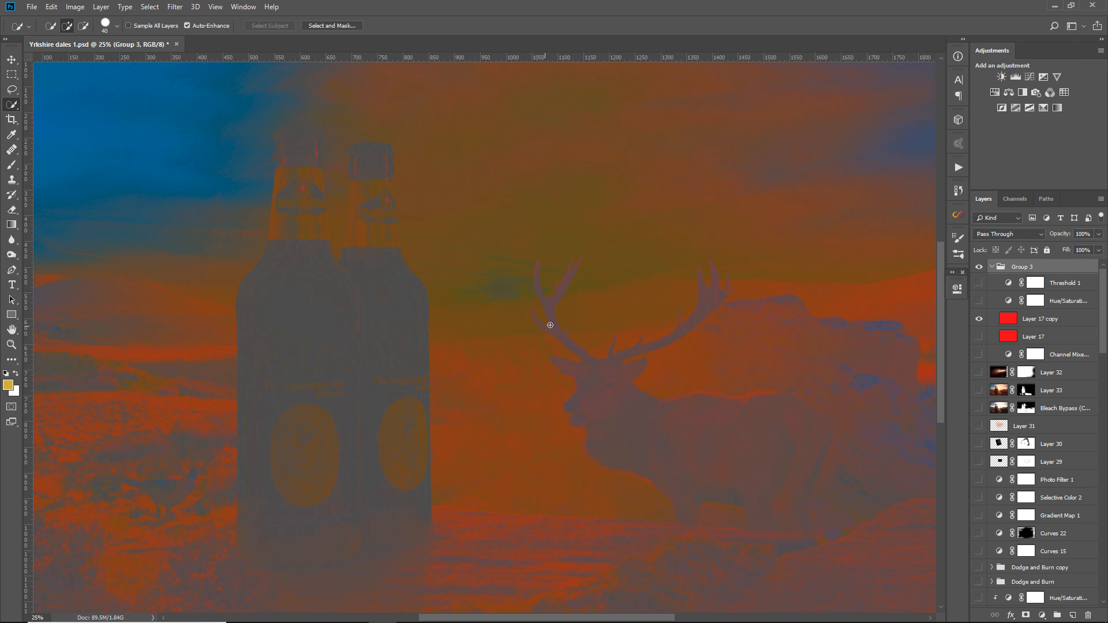
{"action": "mouse_move", "coordinate": [420, 215]}
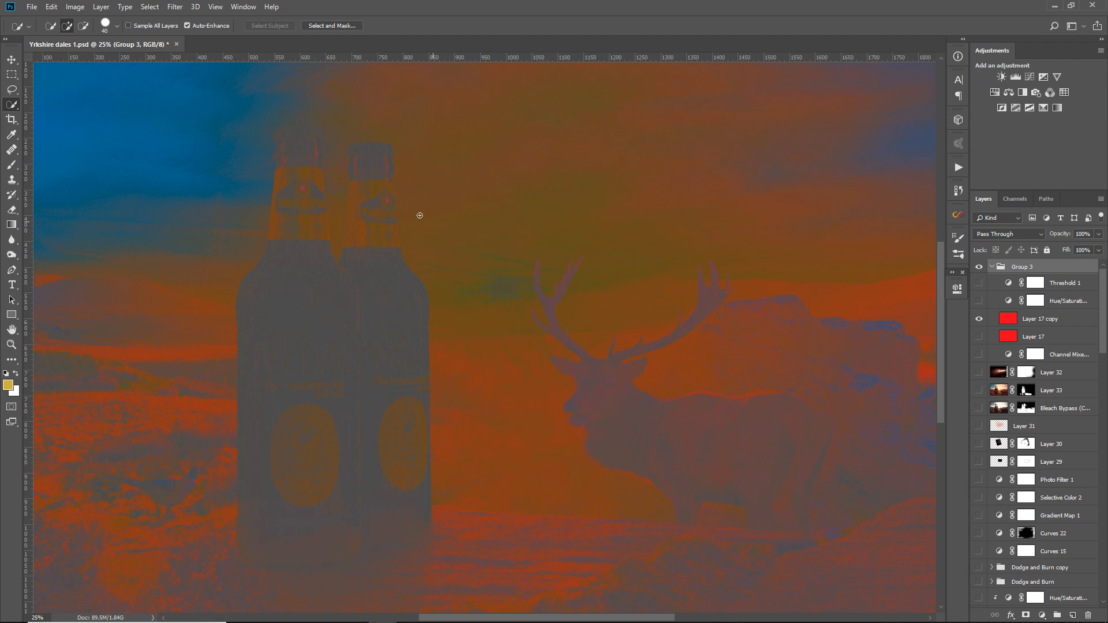
{"action": "mouse_move", "coordinate": [591, 307]}
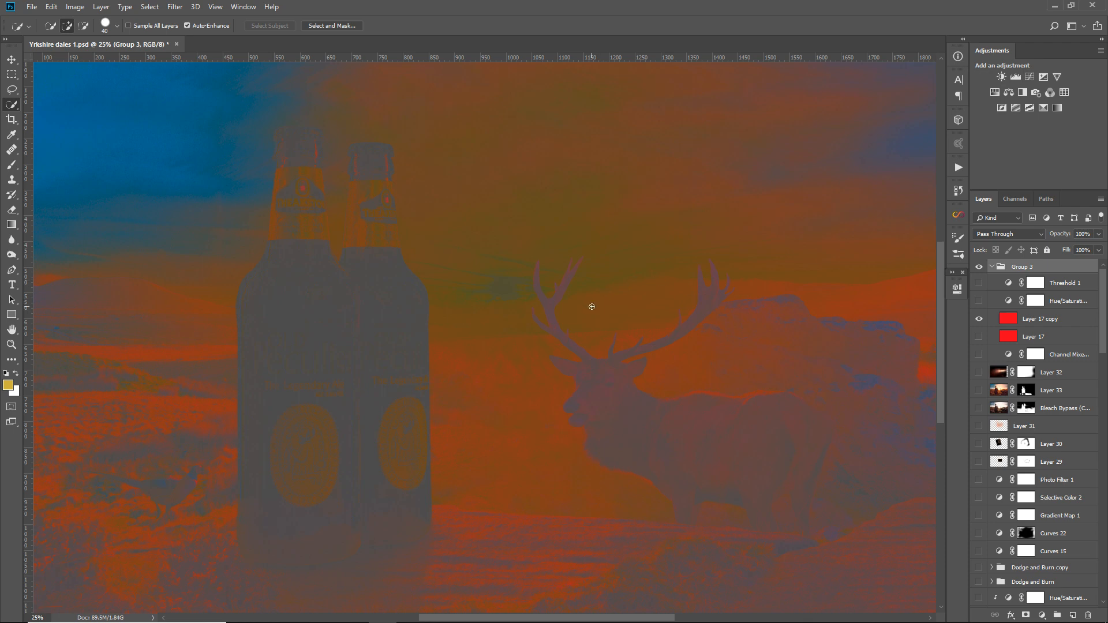
{"action": "mouse_move", "coordinate": [732, 381]}
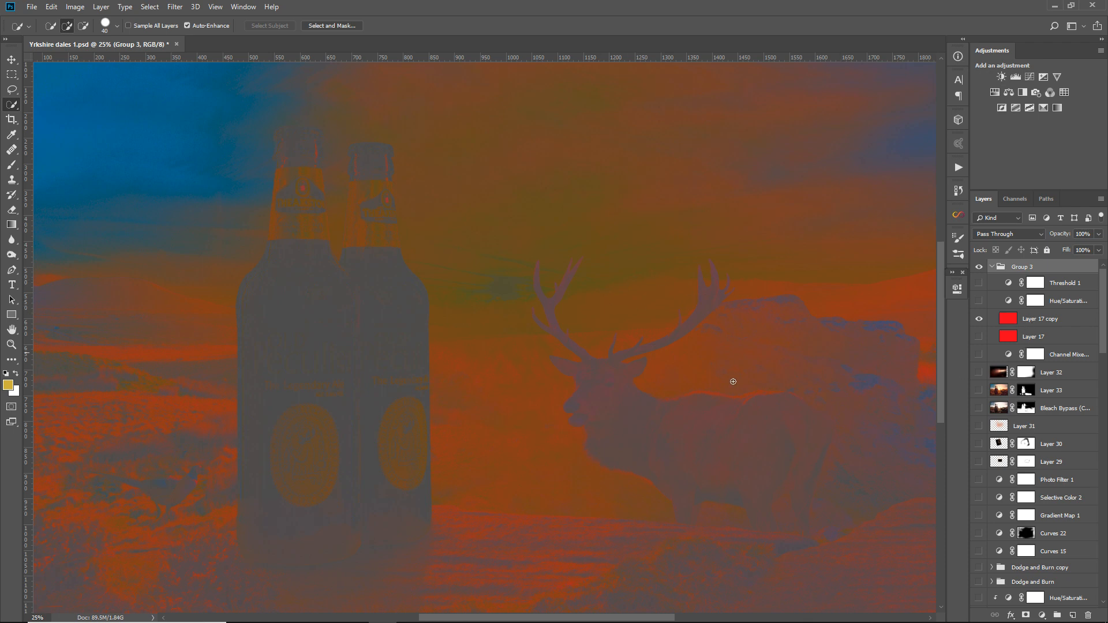
{"action": "mouse_move", "coordinate": [418, 380]}
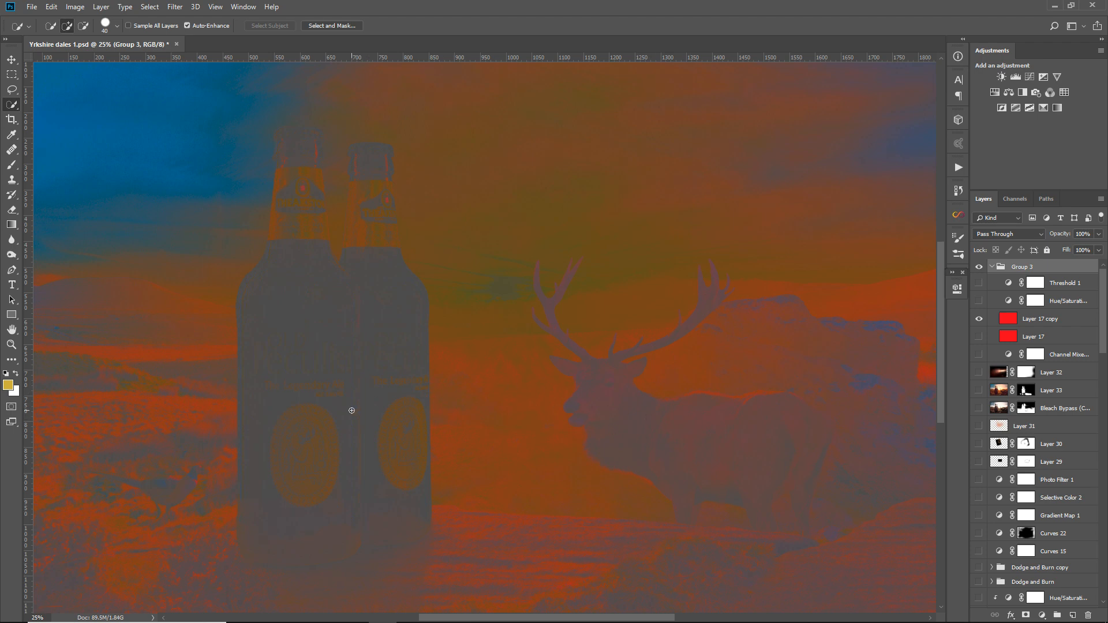
{"action": "mouse_move", "coordinate": [674, 388]}
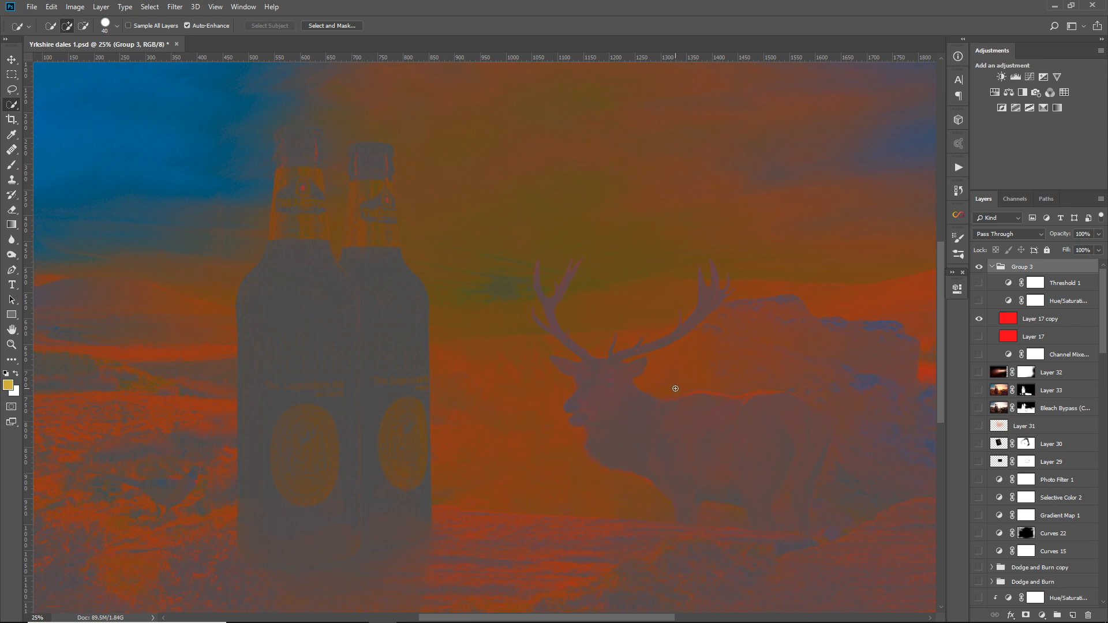
{"action": "mouse_move", "coordinate": [378, 332]}
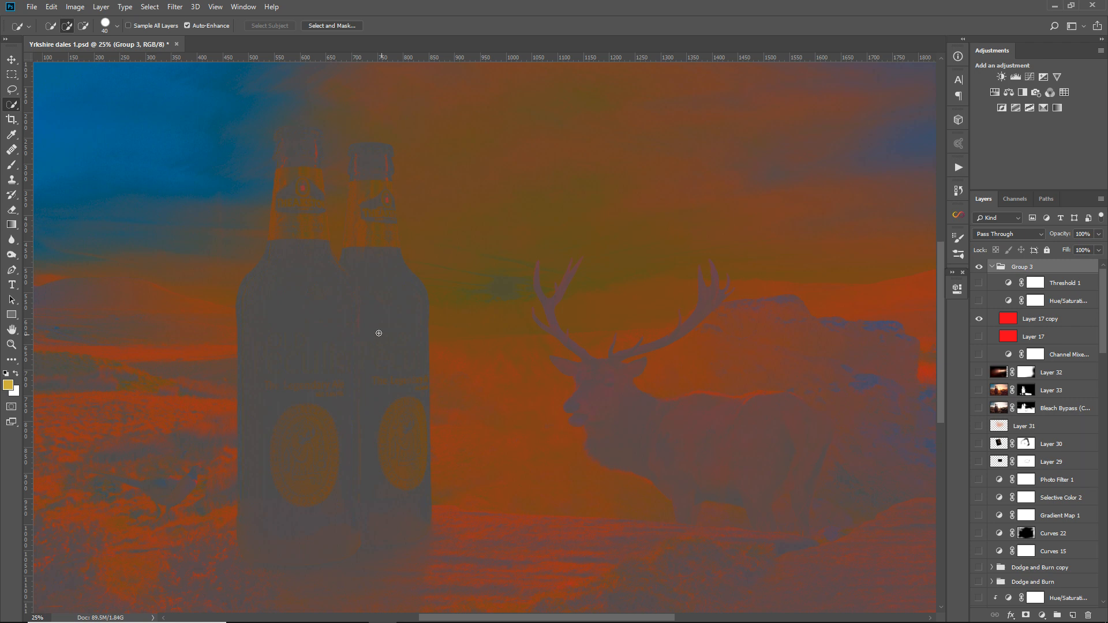
{"action": "mouse_move", "coordinate": [669, 440]}
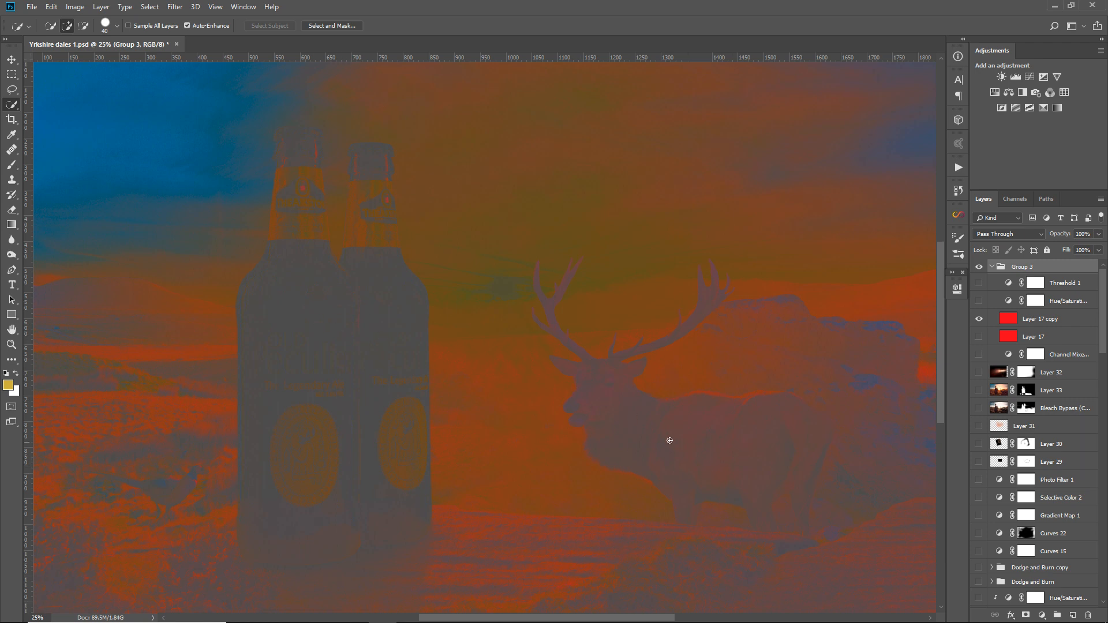
{"action": "mouse_move", "coordinate": [514, 332]}
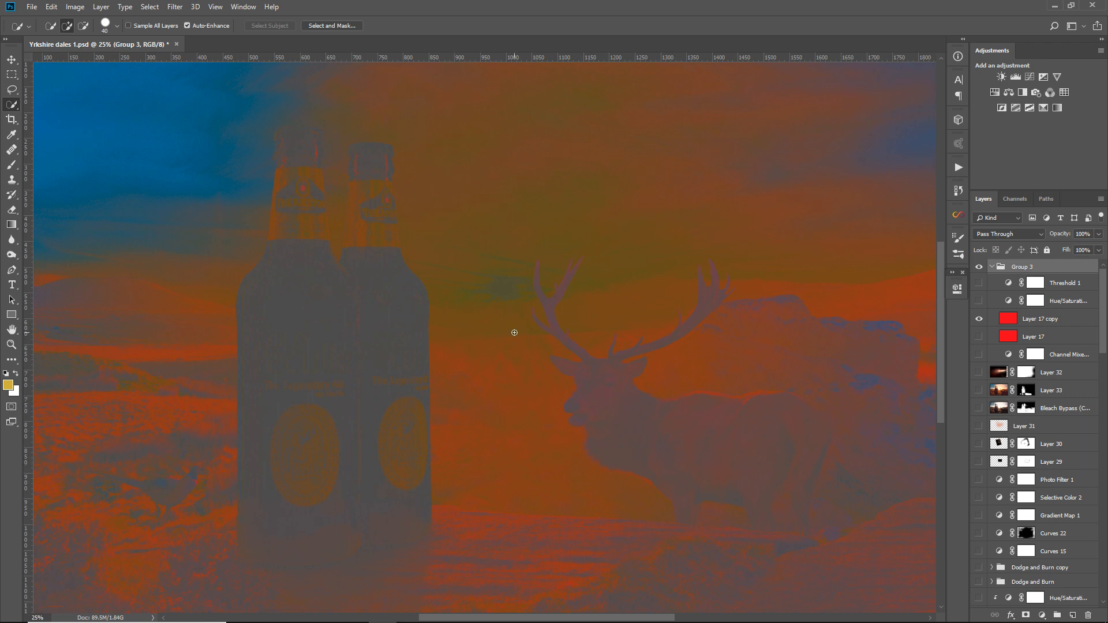
{"action": "mouse_move", "coordinate": [762, 311]}
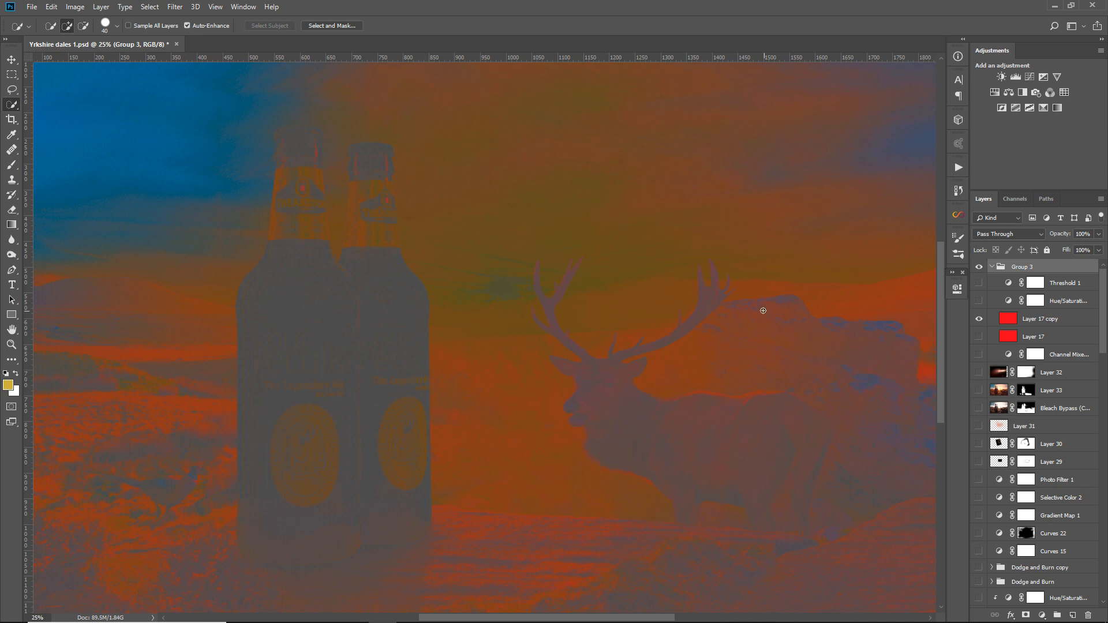
{"action": "mouse_move", "coordinate": [865, 465]}
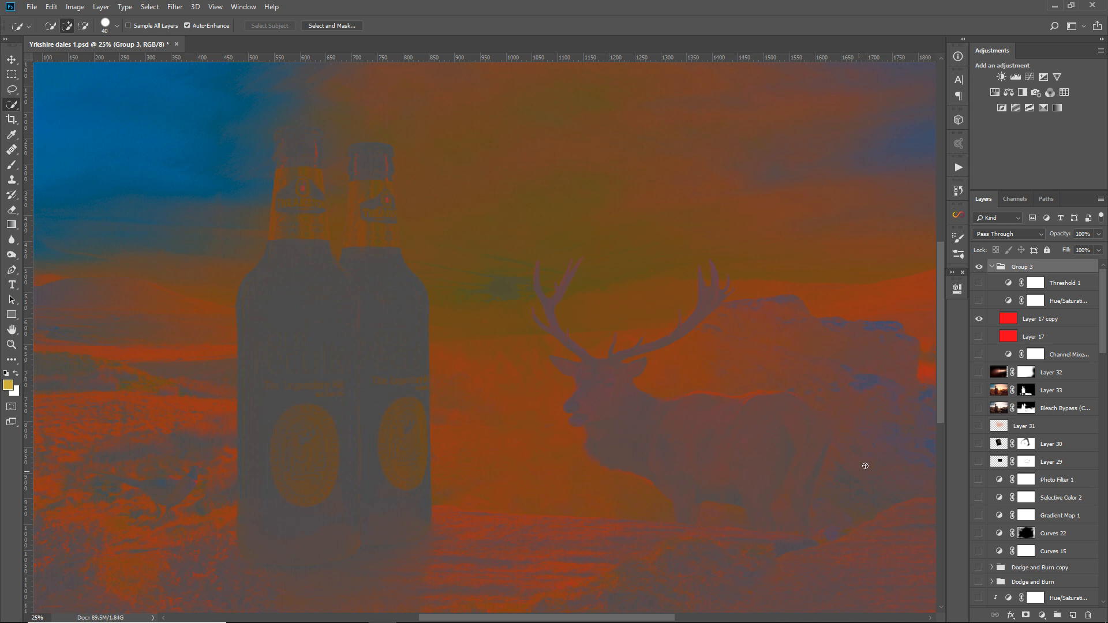
{"action": "mouse_move", "coordinate": [1028, 384]}
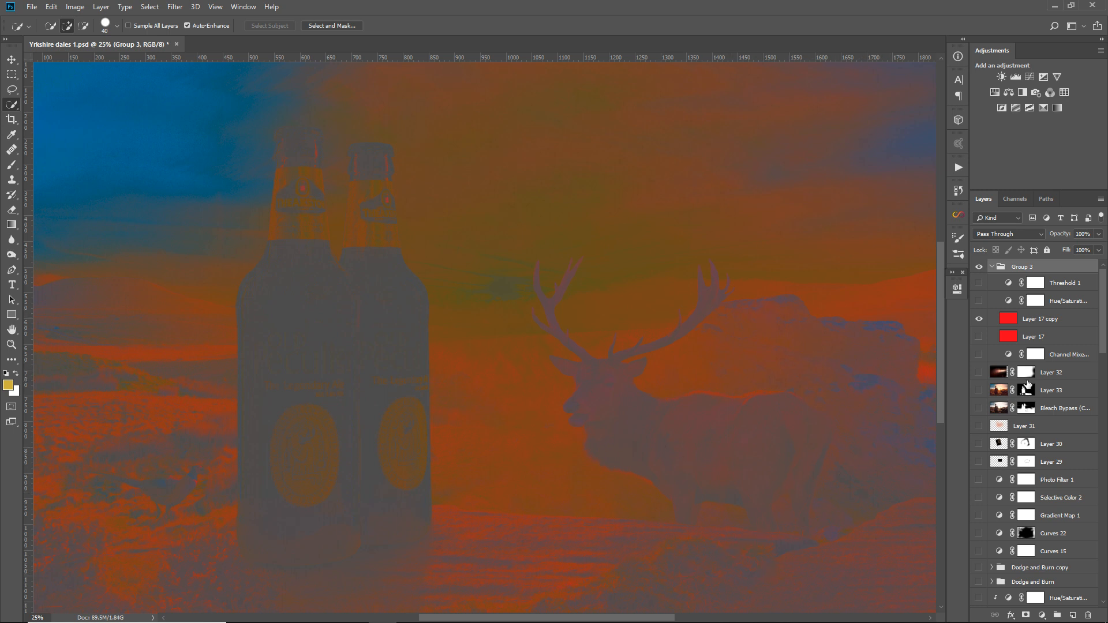
{"action": "scroll", "scroll_direction": "down", "scroll_amount": 3}
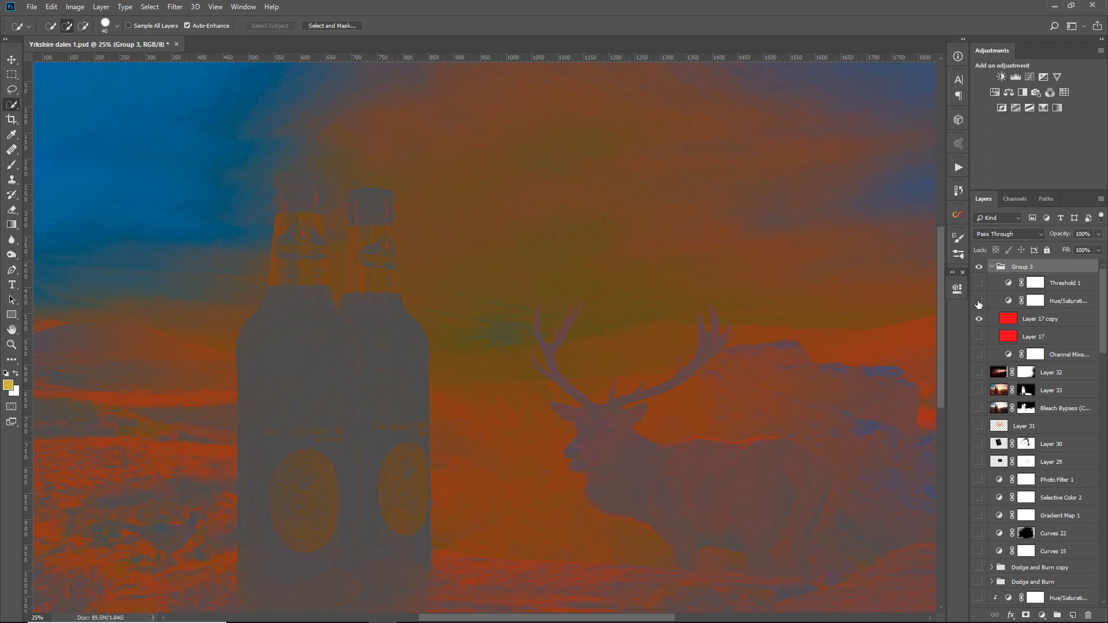
{"action": "left_click", "coordinate": [978, 300]}
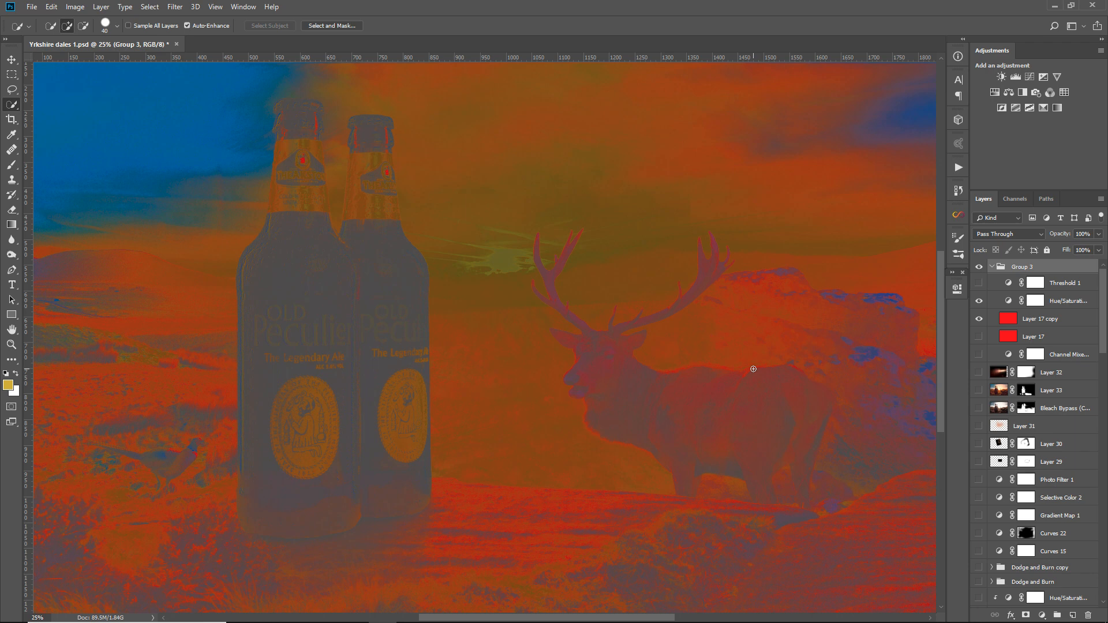
{"action": "mouse_move", "coordinate": [716, 403]}
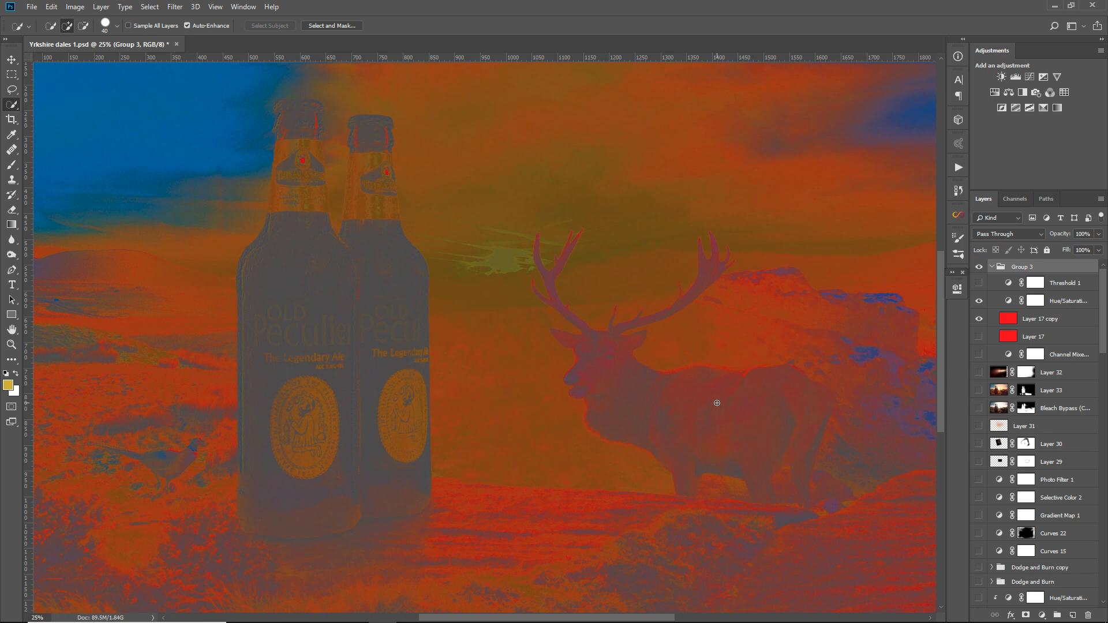
{"action": "mouse_move", "coordinate": [790, 390]}
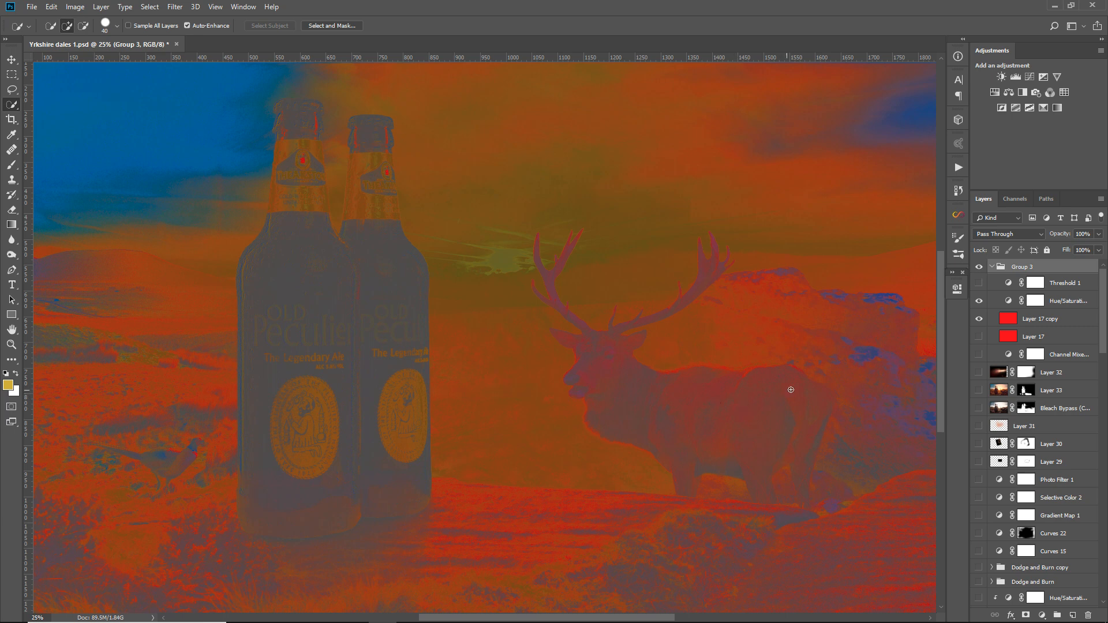
{"action": "left_click", "coordinate": [978, 300]}
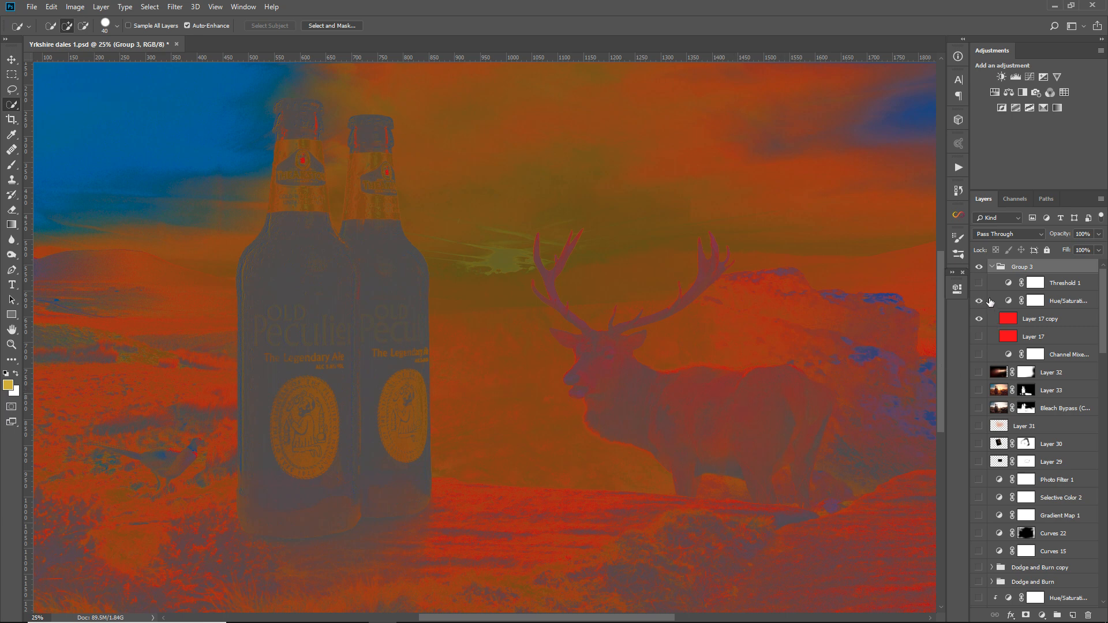
{"action": "left_click", "coordinate": [979, 300]}
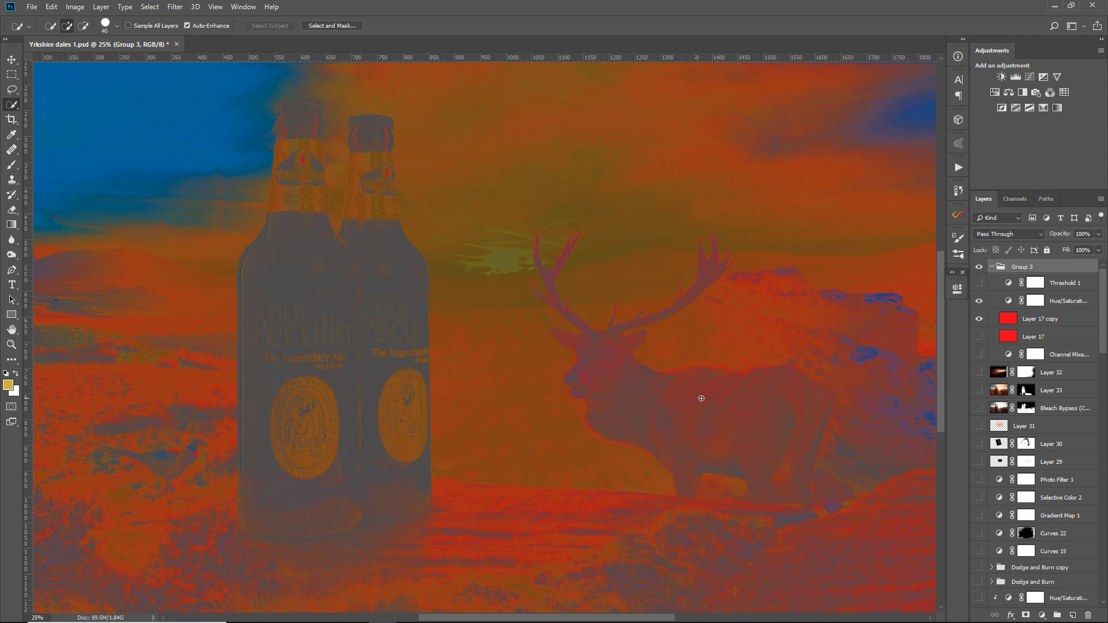
{"action": "mouse_move", "coordinate": [705, 453]}
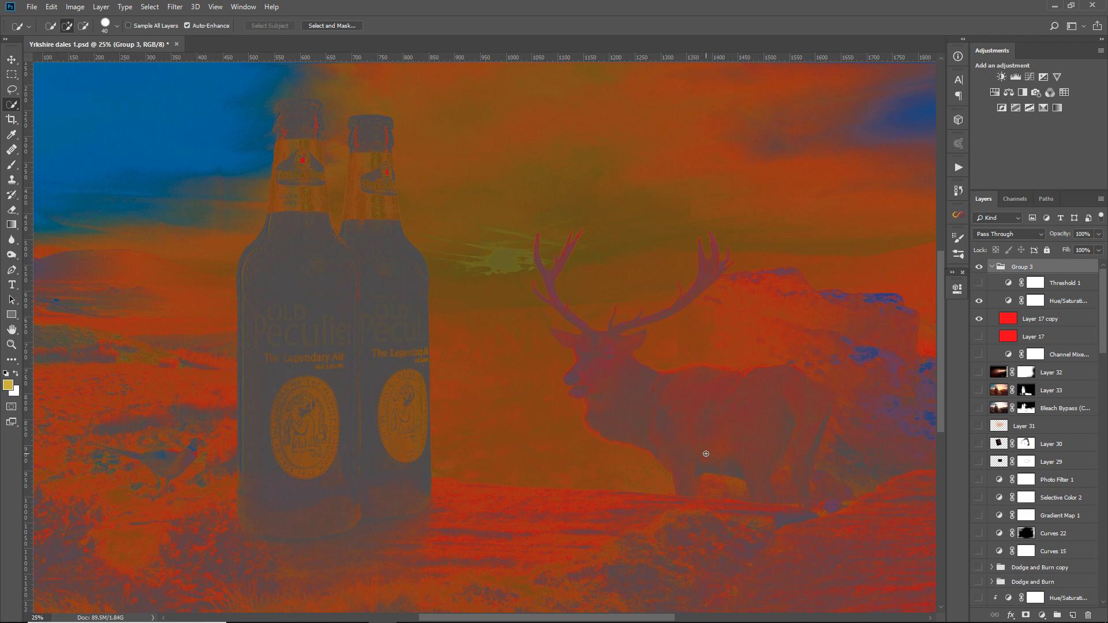
{"action": "mouse_move", "coordinate": [821, 351]}
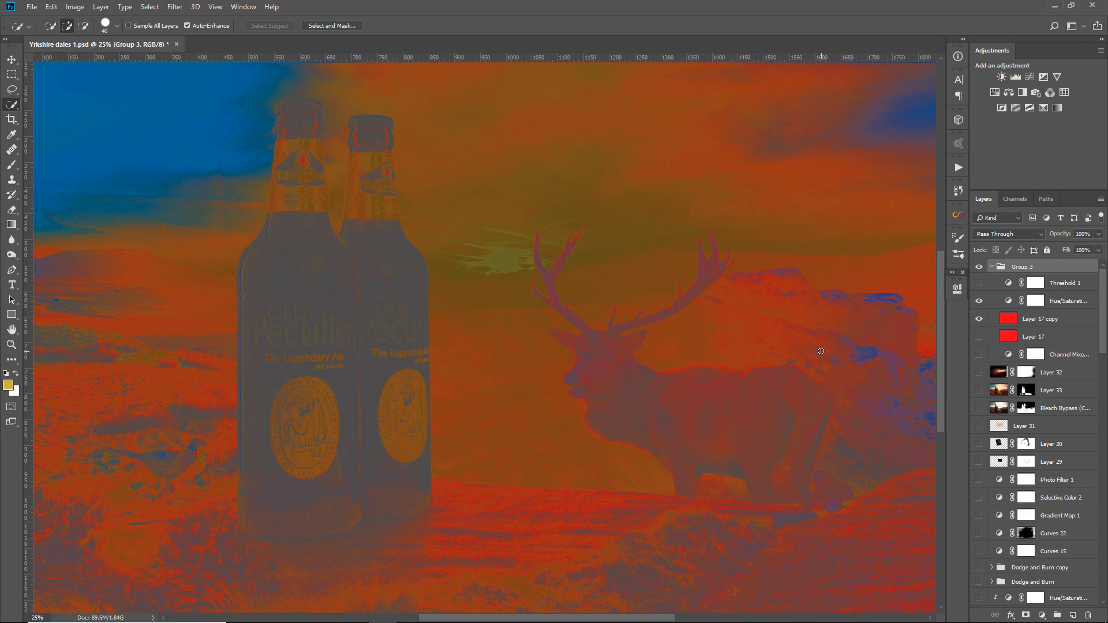
{"action": "left_click", "coordinate": [978, 300]}
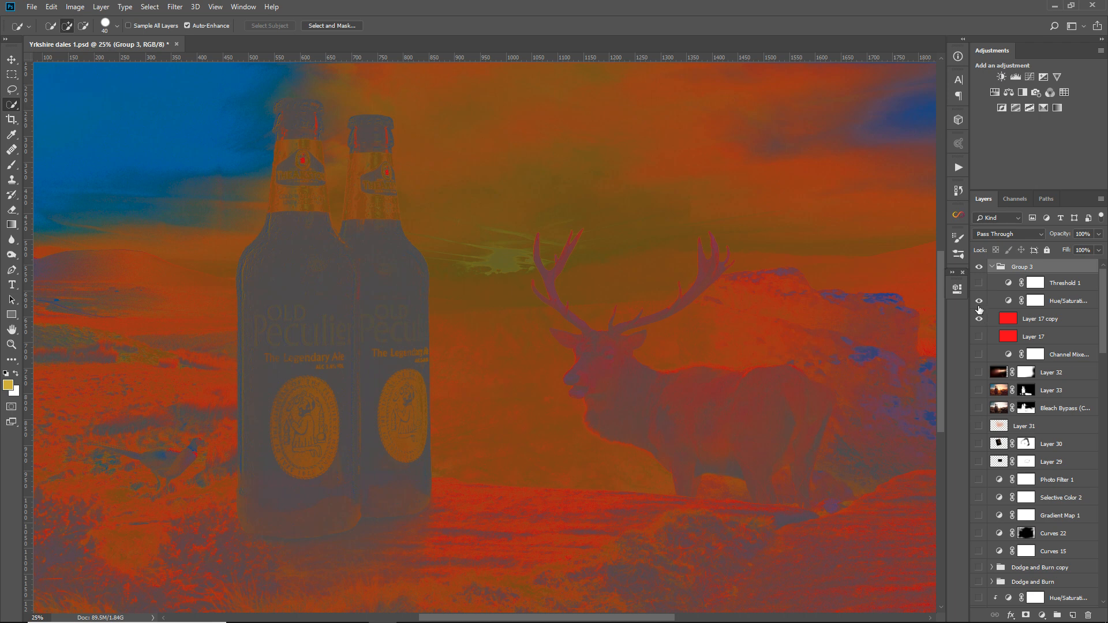
{"action": "left_click", "coordinate": [979, 300]}
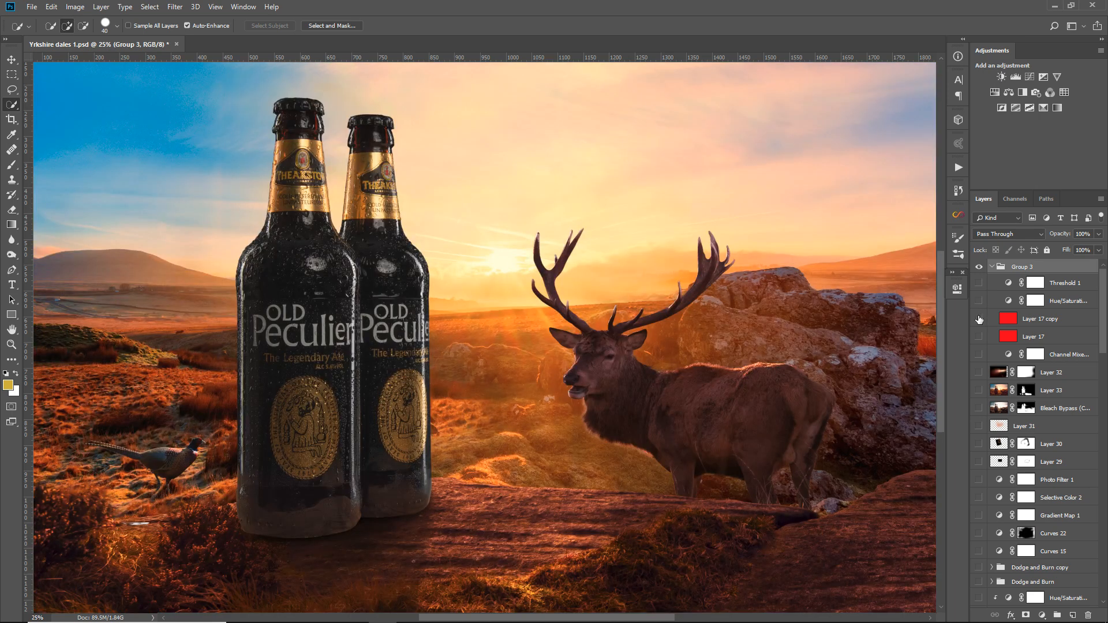
{"action": "left_click", "coordinate": [979, 319]}
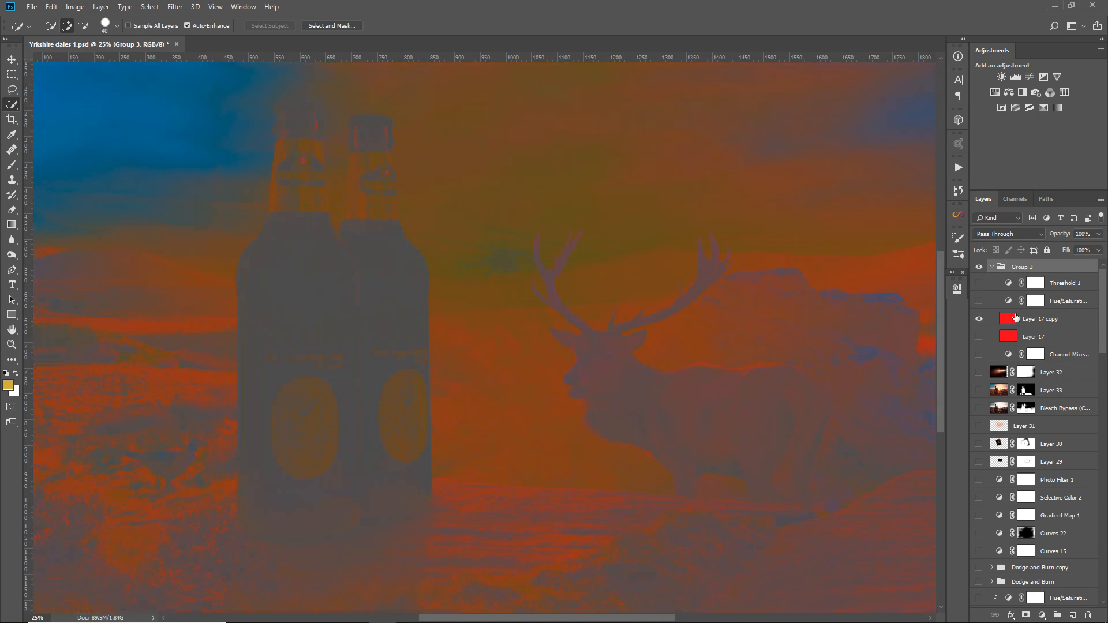
- Switch on the bottles' Curves 20, colour adjustment and Curves 11 layers in Group 3
{"action": "scroll", "scroll_direction": "down", "scroll_amount": 3}
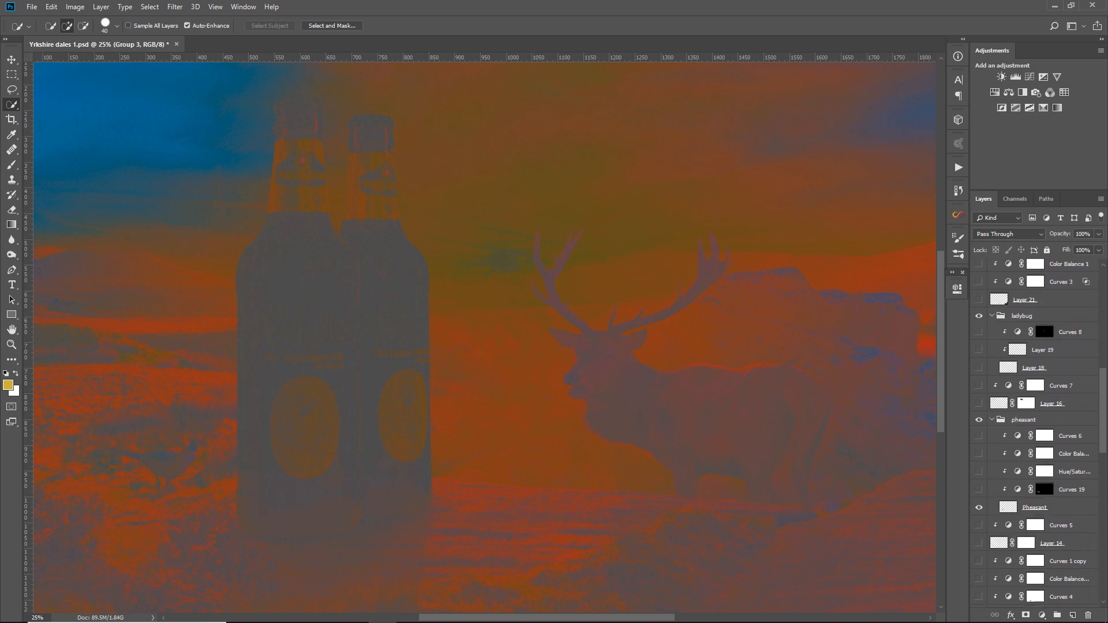
{"action": "scroll", "scroll_direction": "down", "scroll_amount": 3}
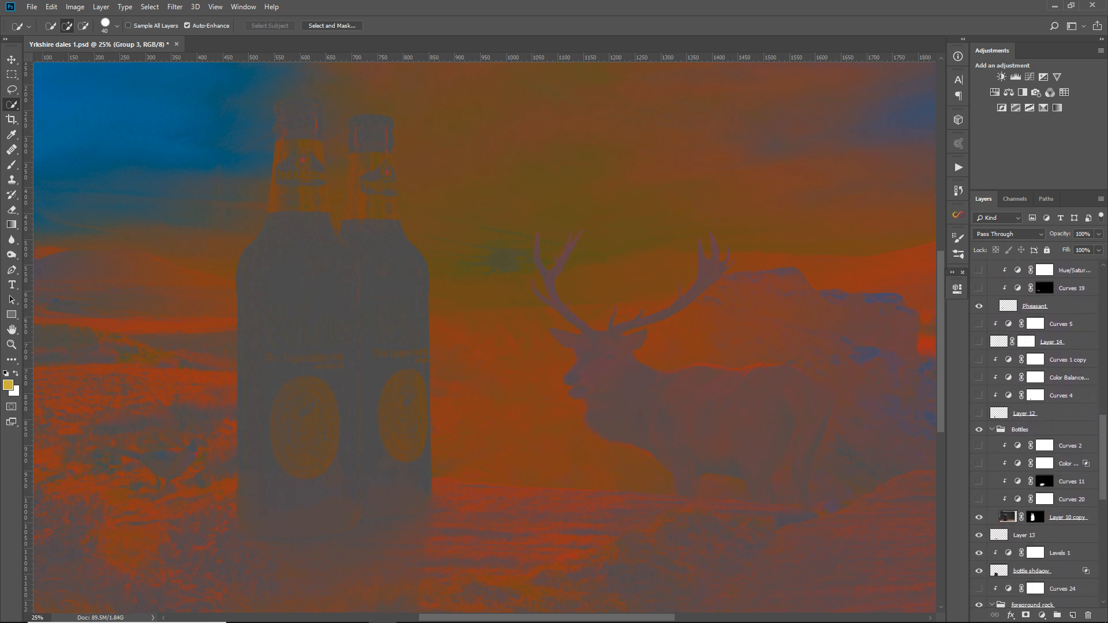
{"action": "scroll", "scroll_direction": "down", "scroll_amount": 3}
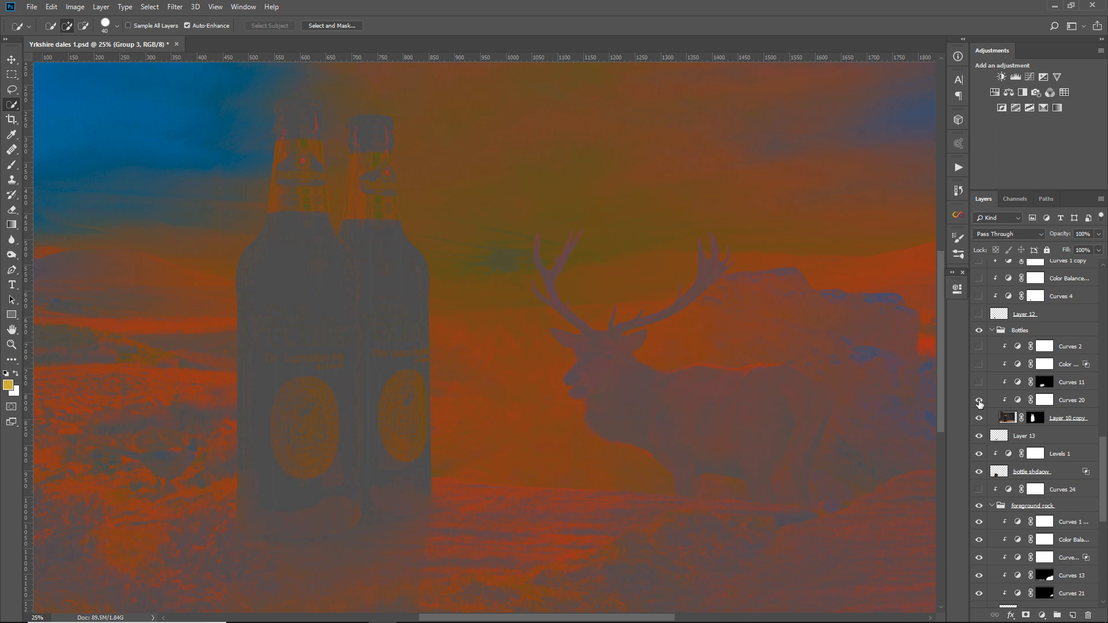
{"action": "left_click", "coordinate": [979, 364]}
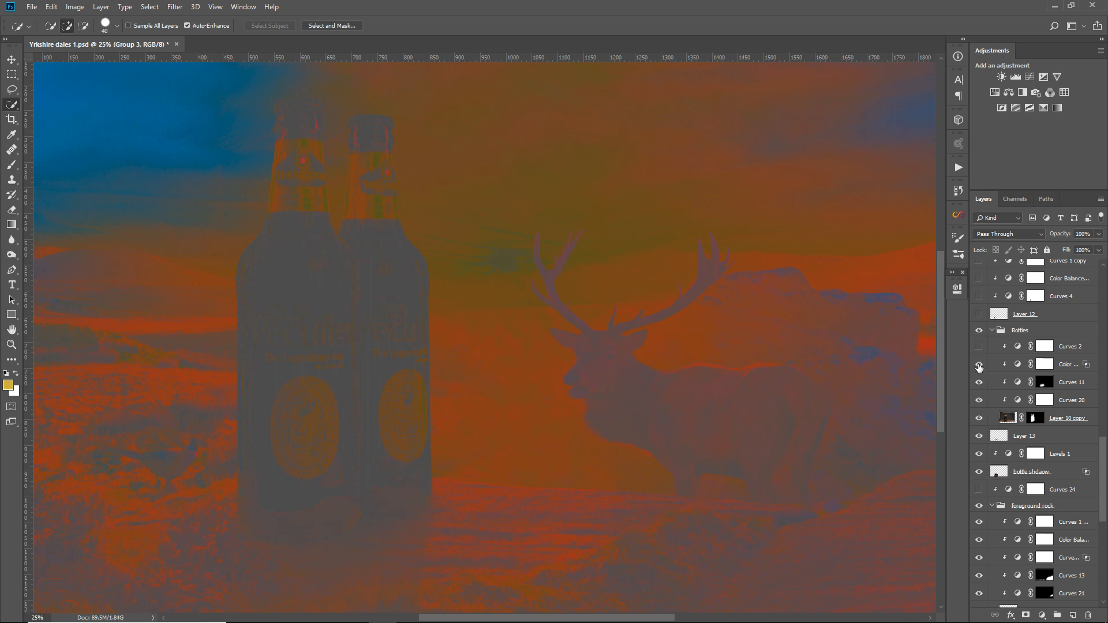
{"action": "left_click", "coordinate": [979, 364]}
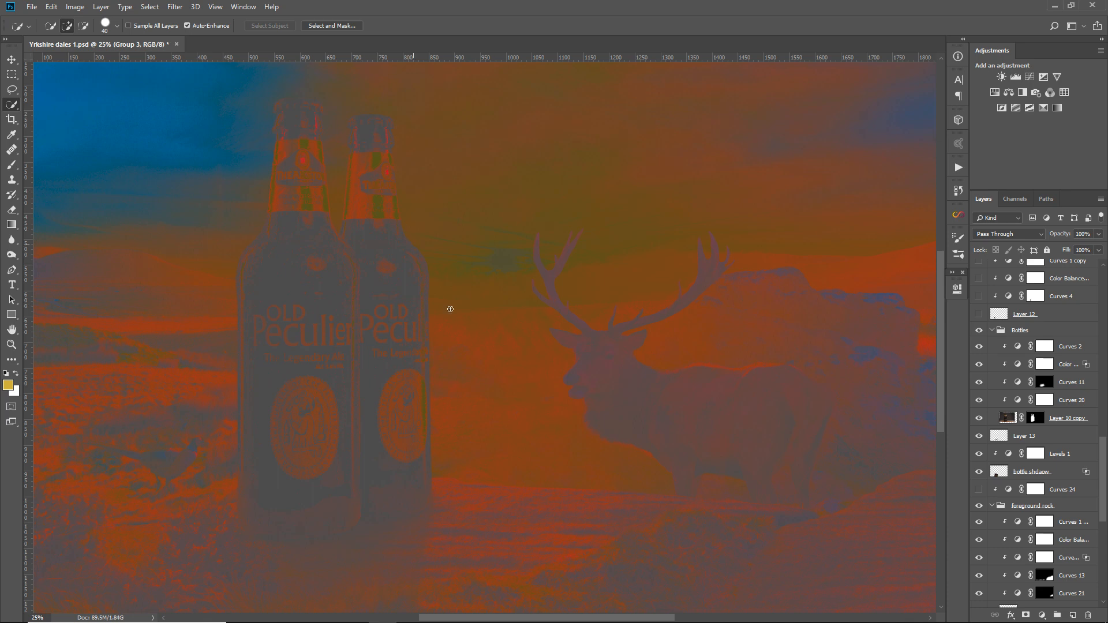
{"action": "mouse_move", "coordinate": [421, 170]}
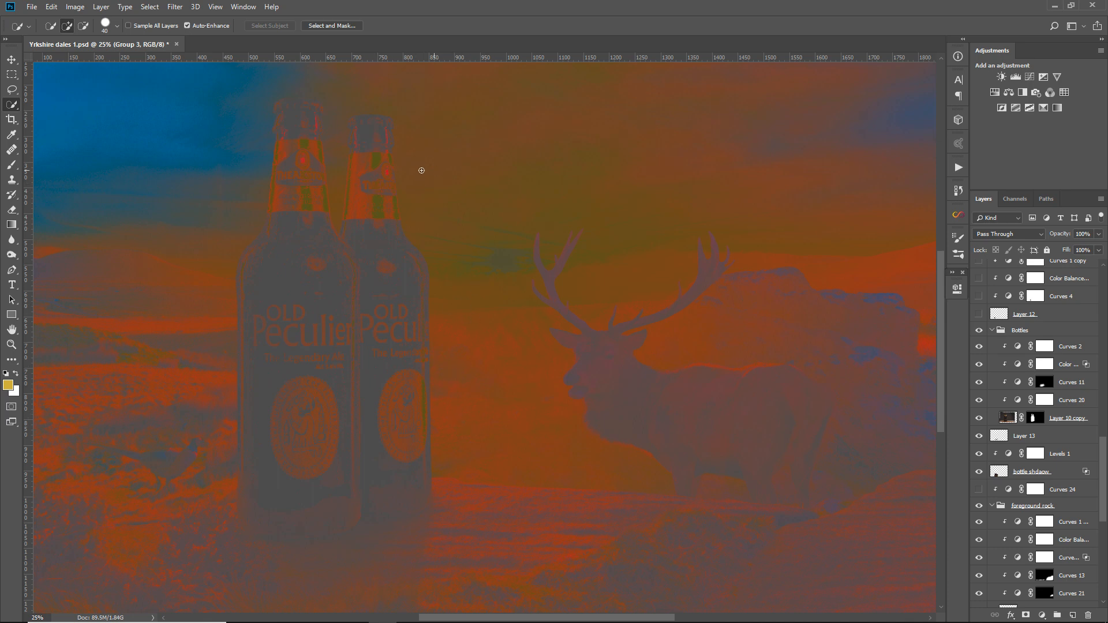
{"action": "mouse_move", "coordinate": [455, 444]}
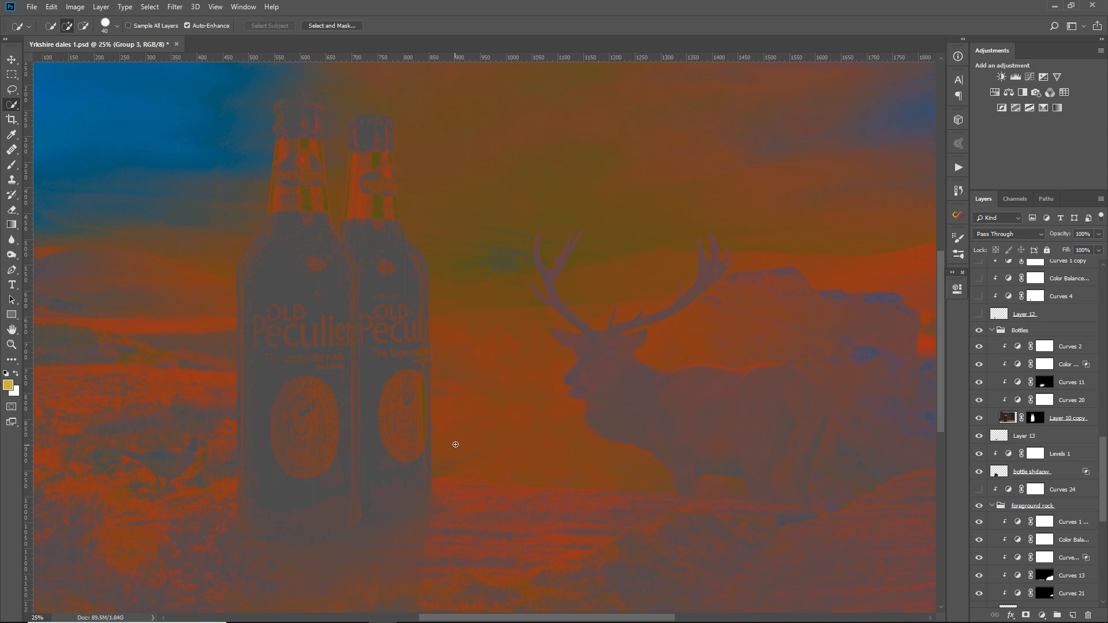
{"action": "mouse_move", "coordinate": [383, 405]}
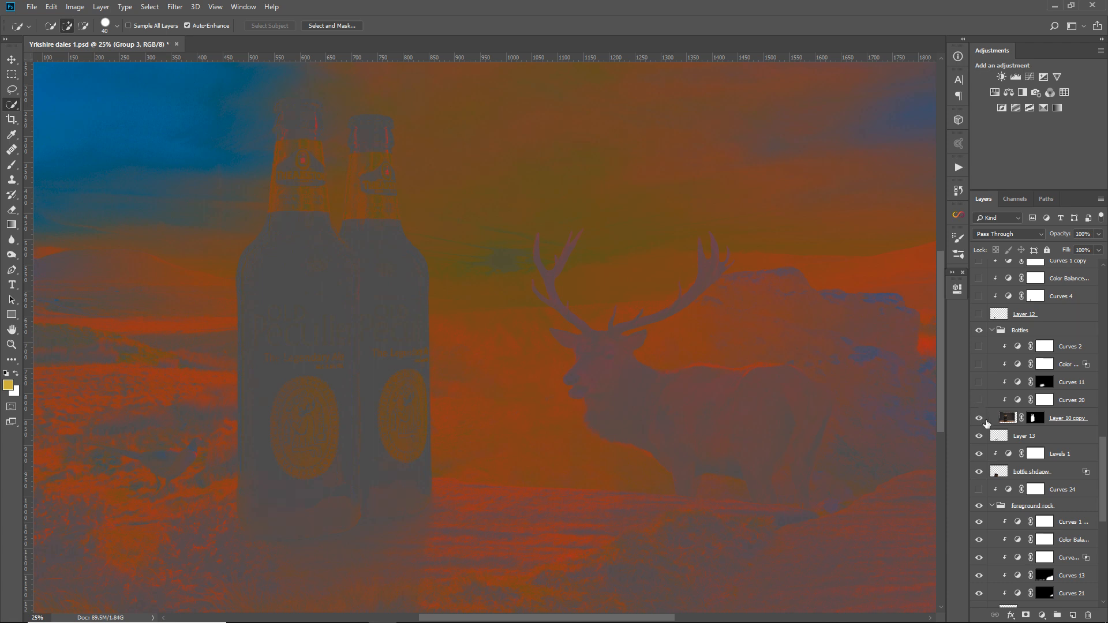
{"action": "left_click", "coordinate": [979, 417]}
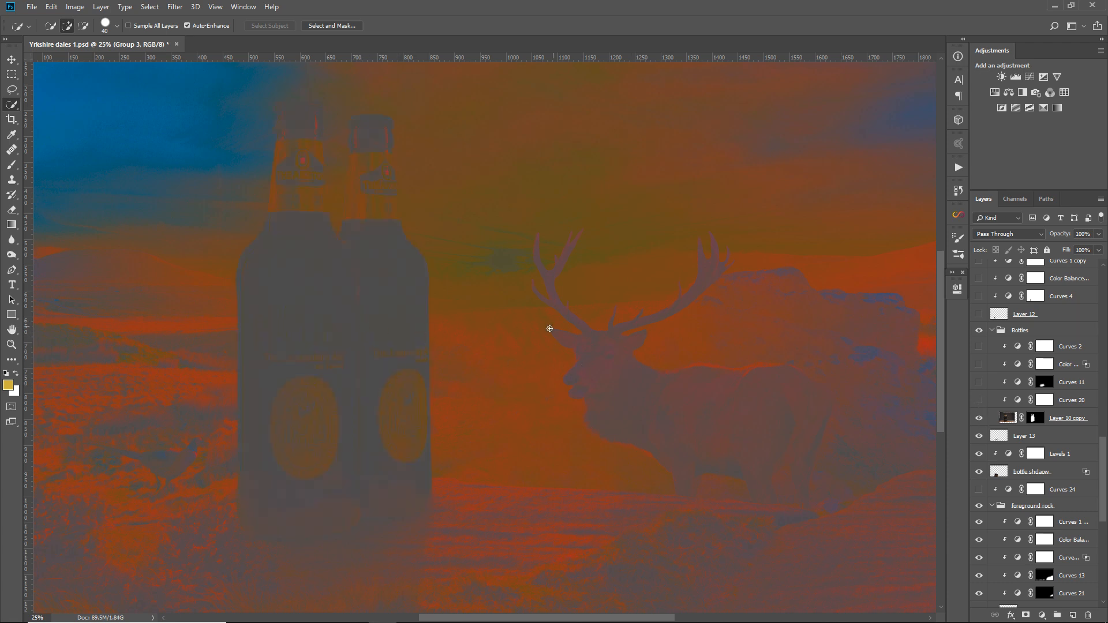
{"action": "left_click", "coordinate": [979, 391]}
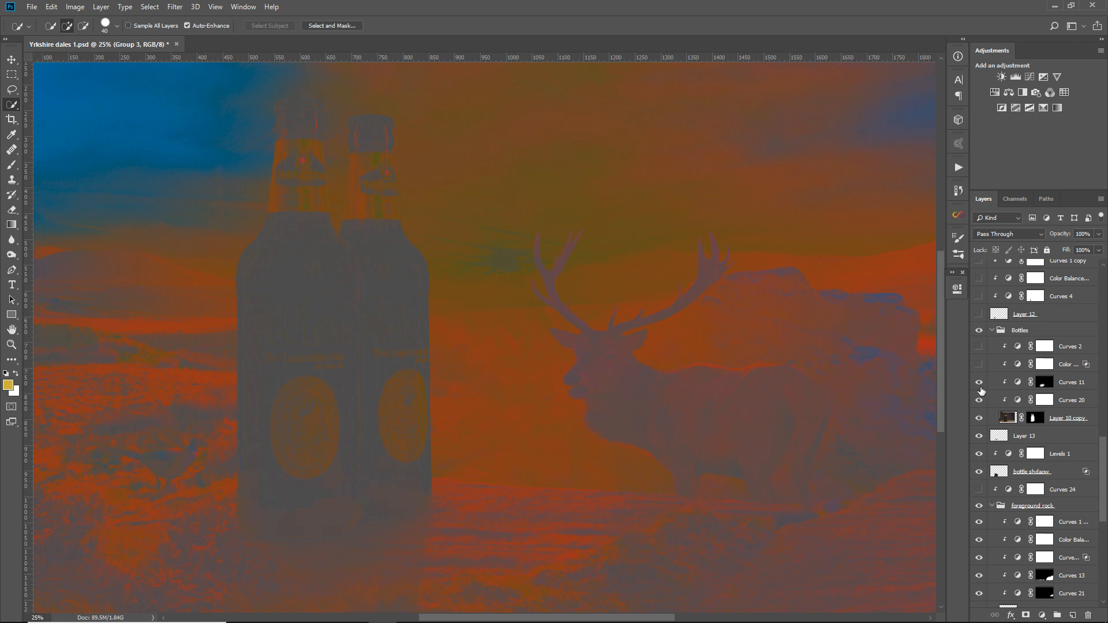
{"action": "left_click", "coordinate": [979, 346]}
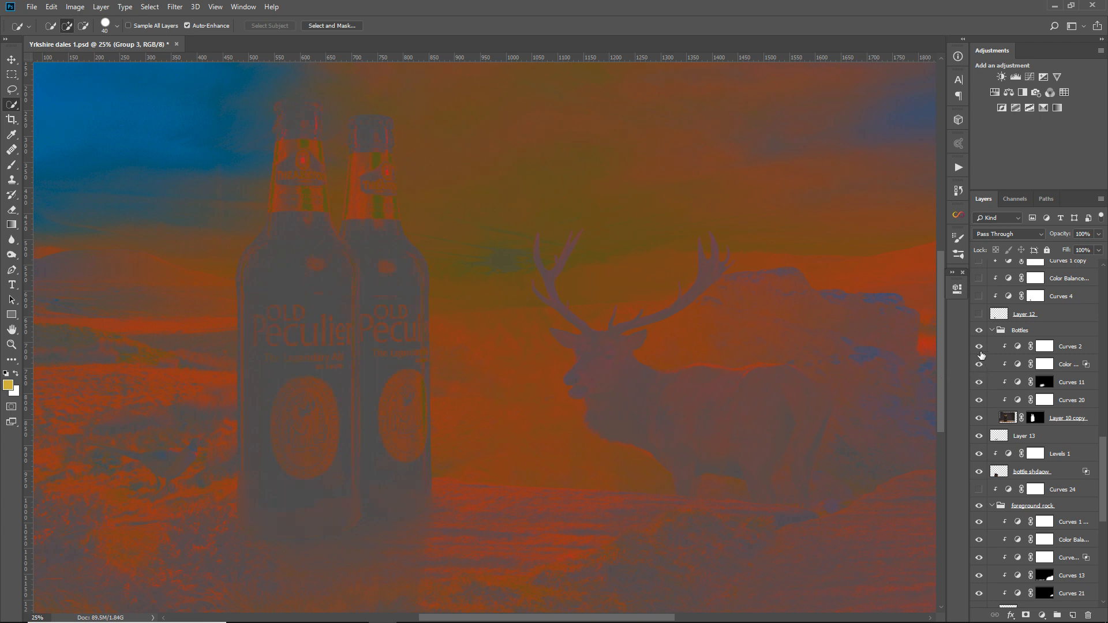
{"action": "scroll", "scroll_direction": "up", "scroll_amount": 3}
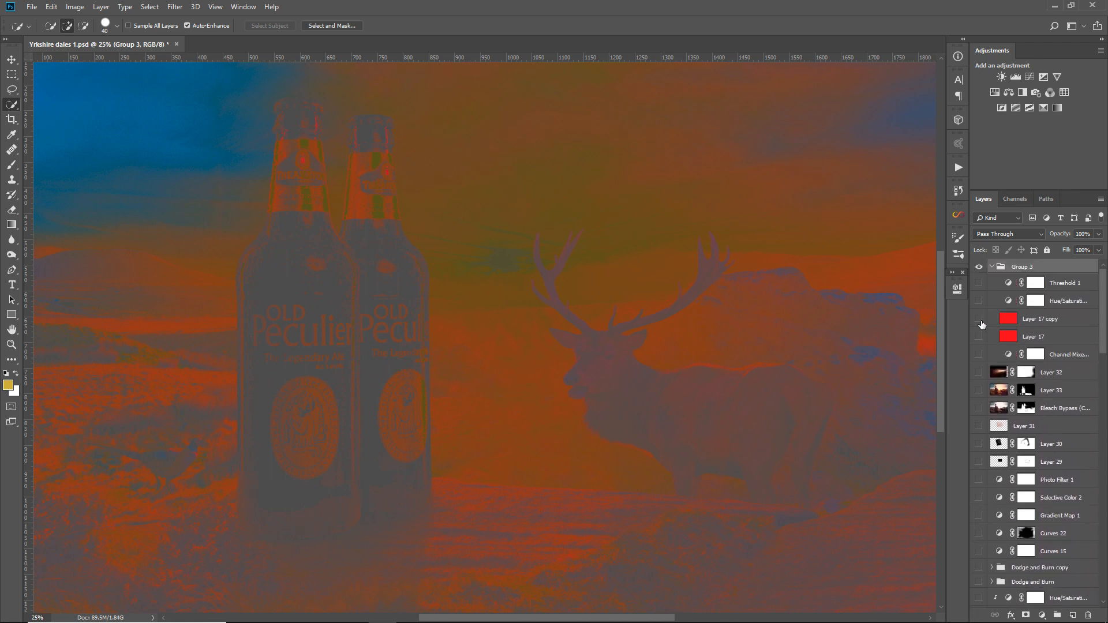
{"action": "left_click", "coordinate": [979, 266]}
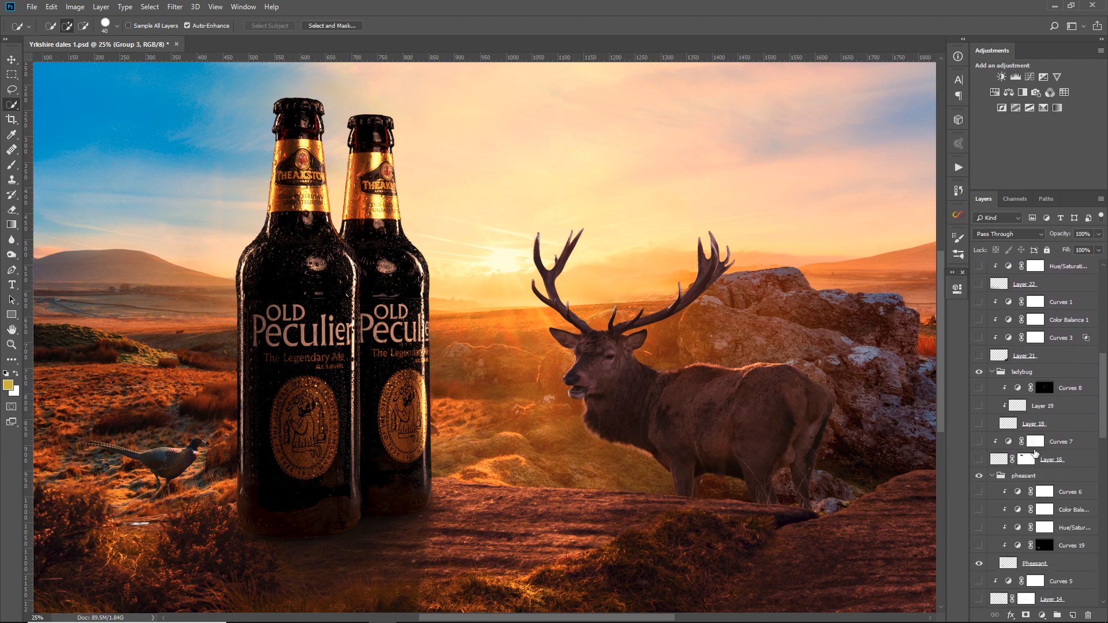
{"action": "scroll", "scroll_direction": "down", "scroll_amount": 3}
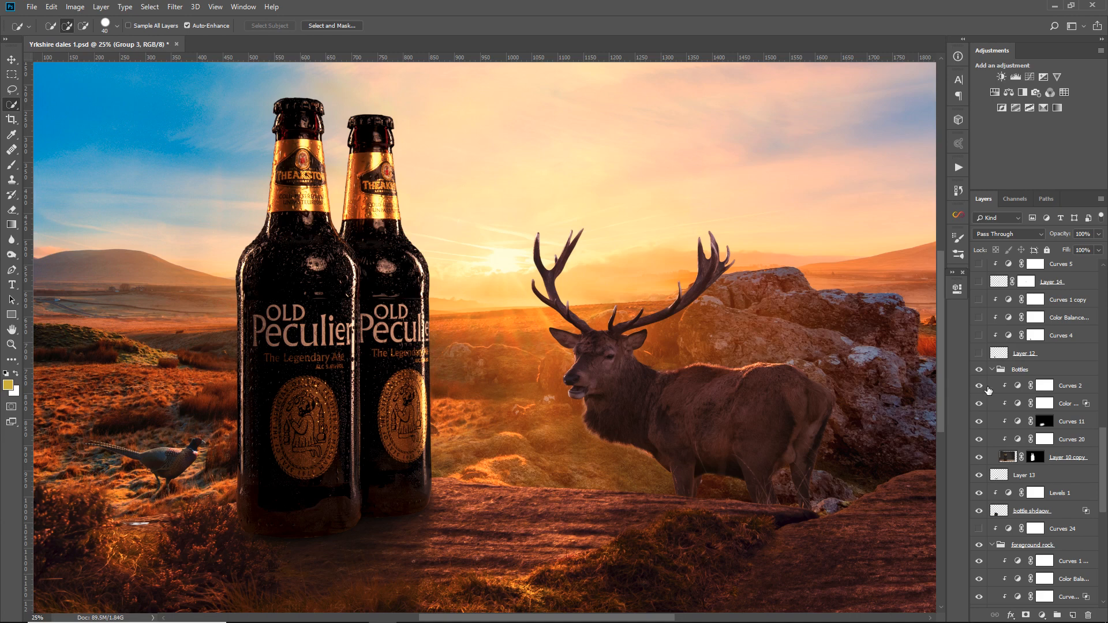
{"action": "left_click", "coordinate": [978, 385]}
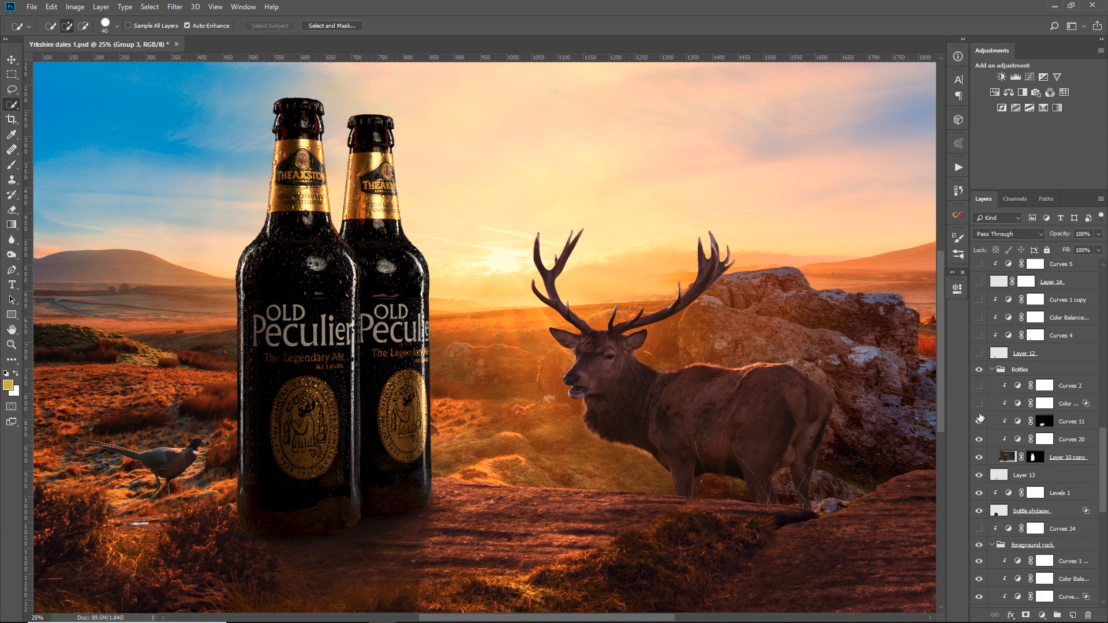
{"action": "left_click", "coordinate": [979, 438]}
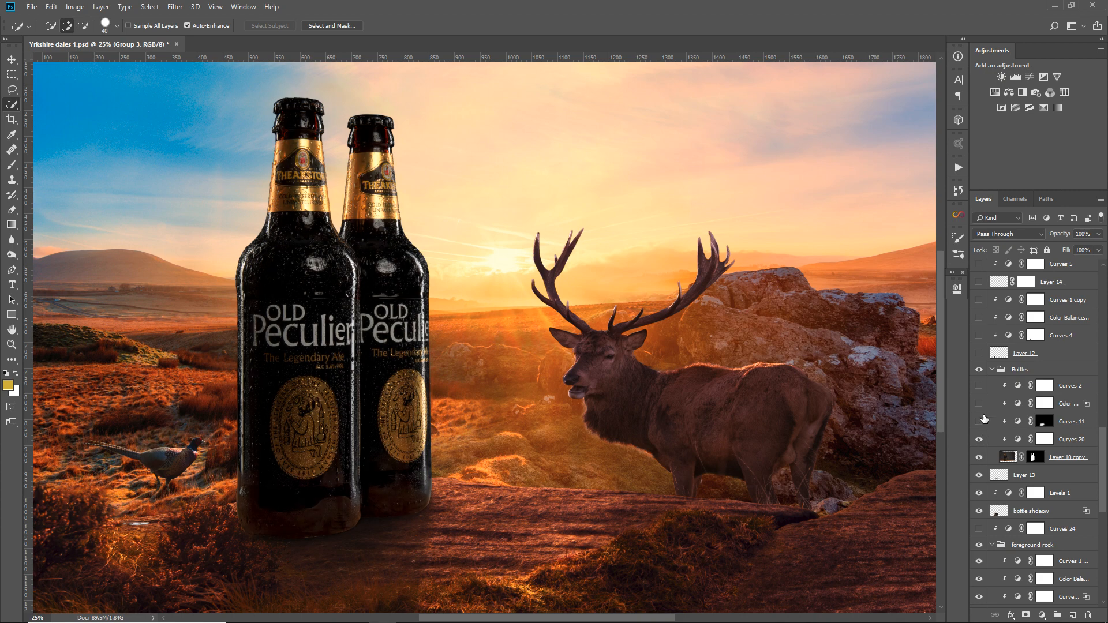
{"action": "left_click", "coordinate": [978, 405]}
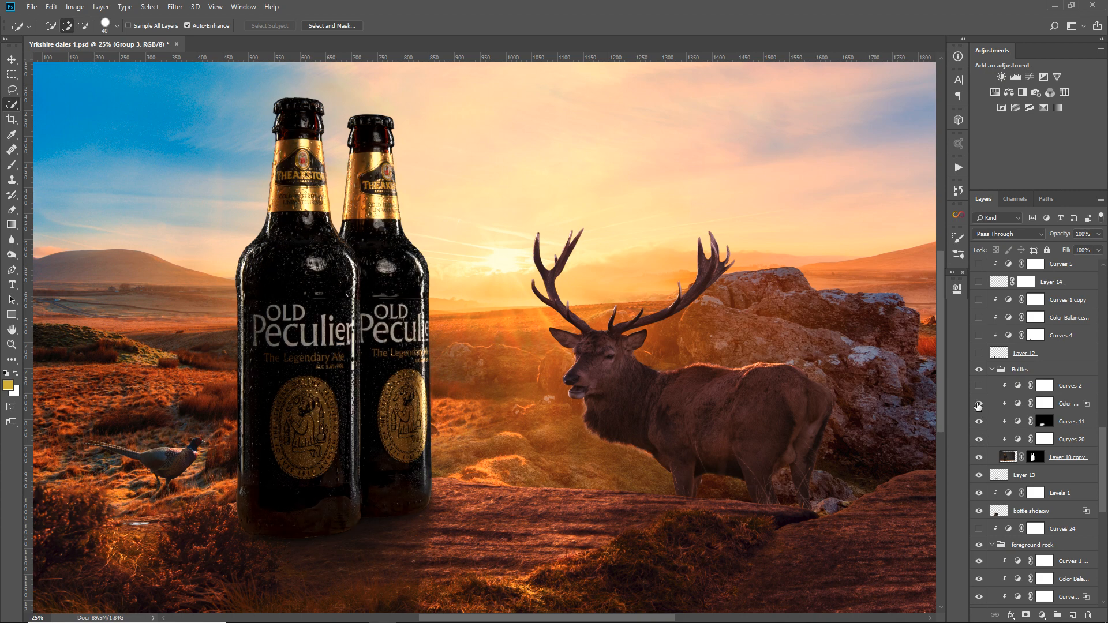
{"action": "left_click", "coordinate": [979, 403]}
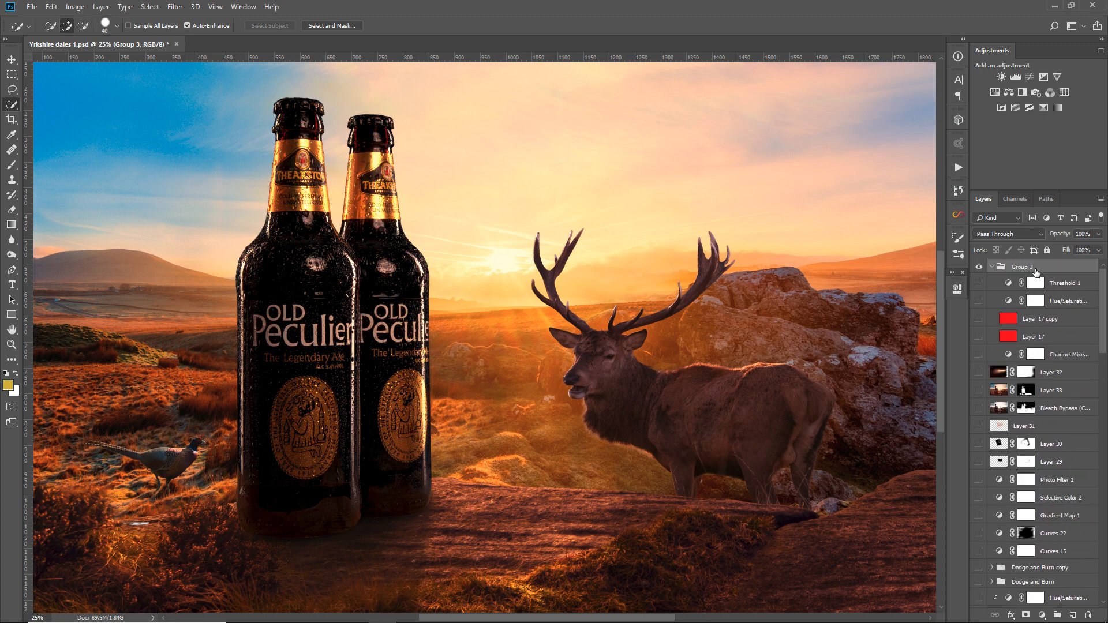
{"action": "left_click", "coordinate": [978, 283]}
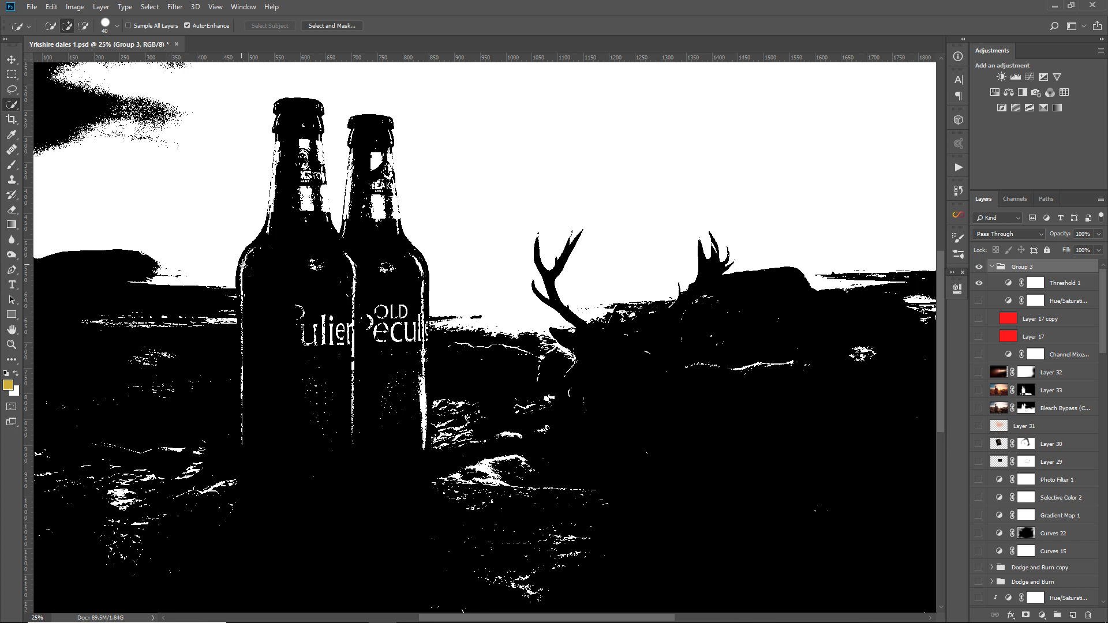
{"action": "mouse_move", "coordinate": [554, 321]}
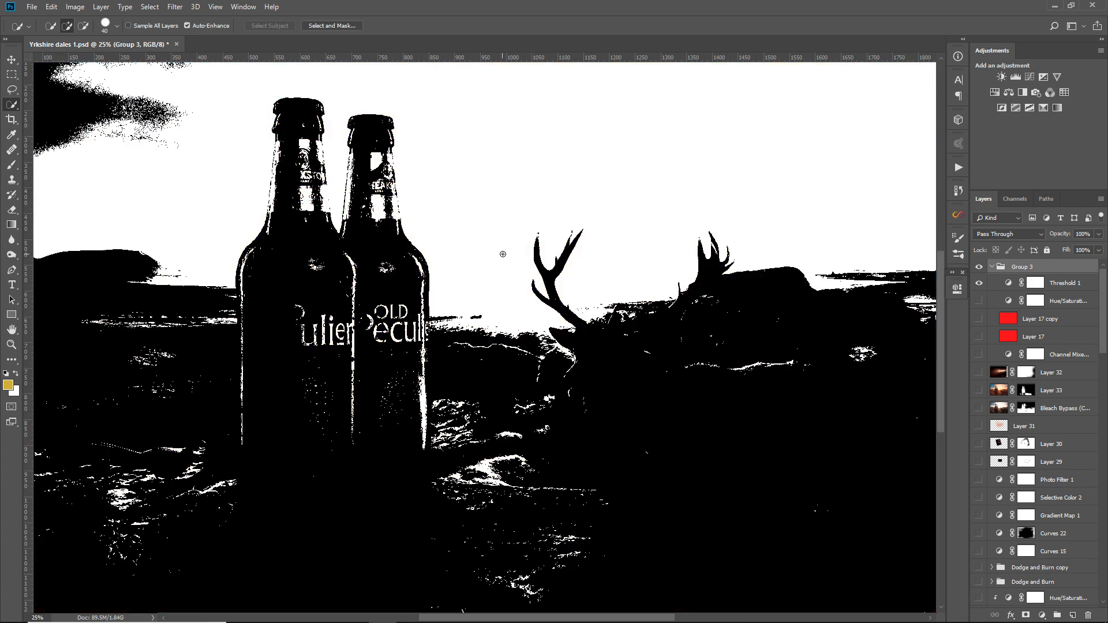
{"action": "left_click", "coordinate": [979, 283]}
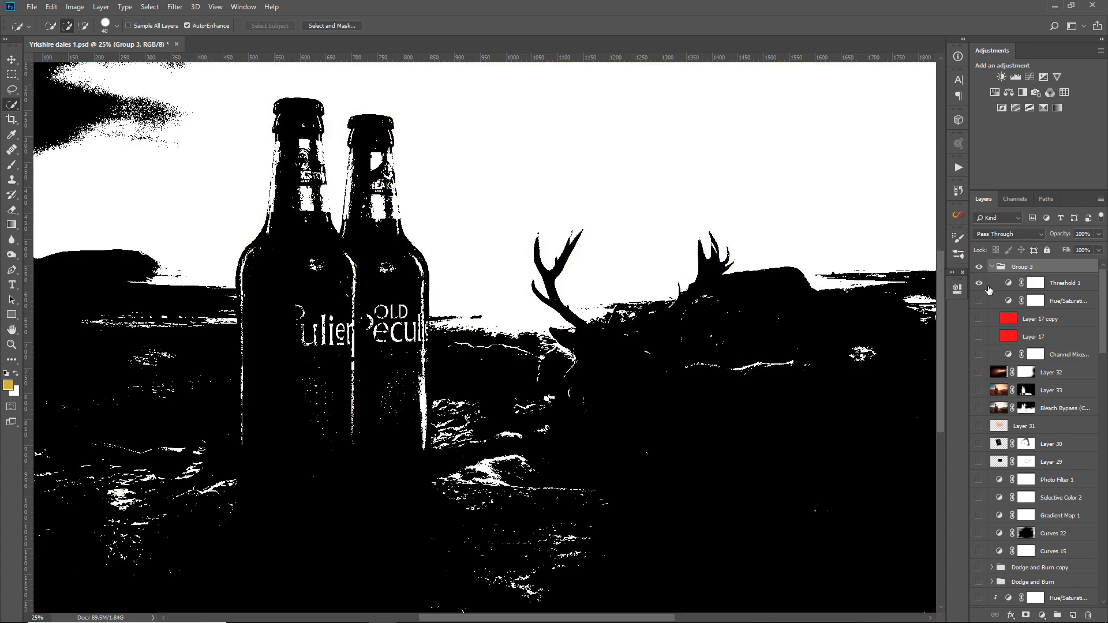
{"action": "left_click", "coordinate": [979, 283]}
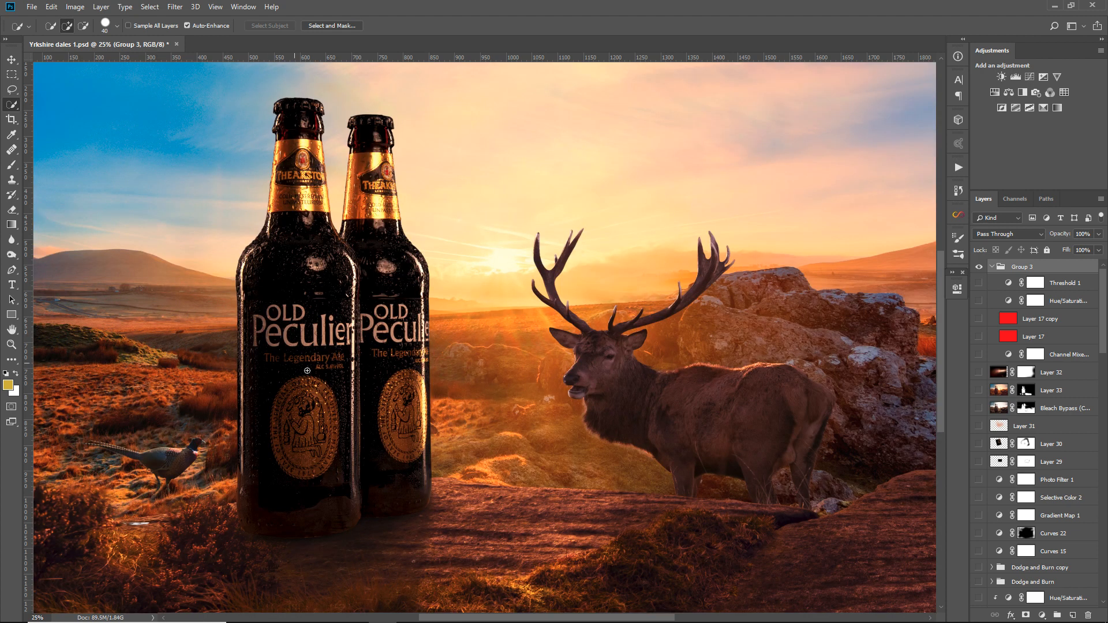
{"action": "mouse_move", "coordinate": [451, 221]}
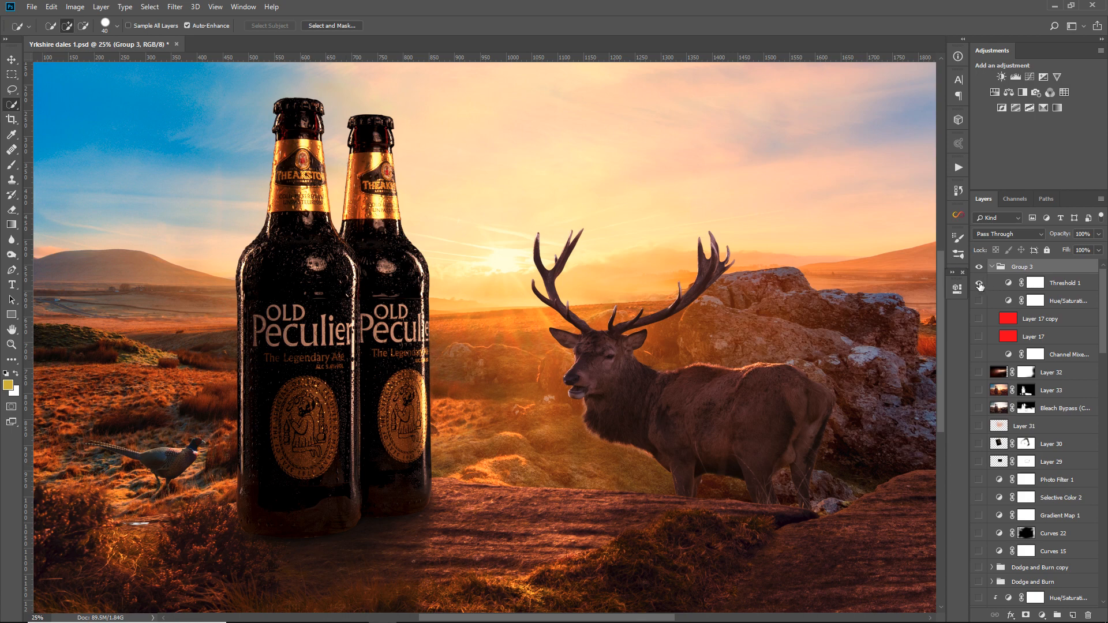
{"action": "left_click", "coordinate": [979, 282]}
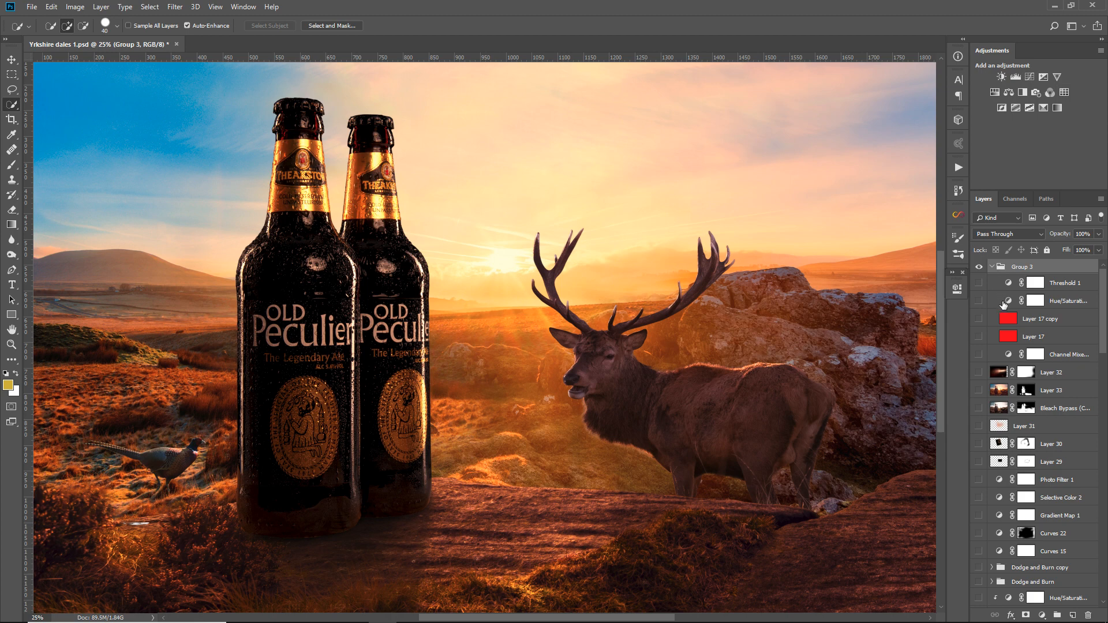
{"action": "left_click", "coordinate": [979, 283]}
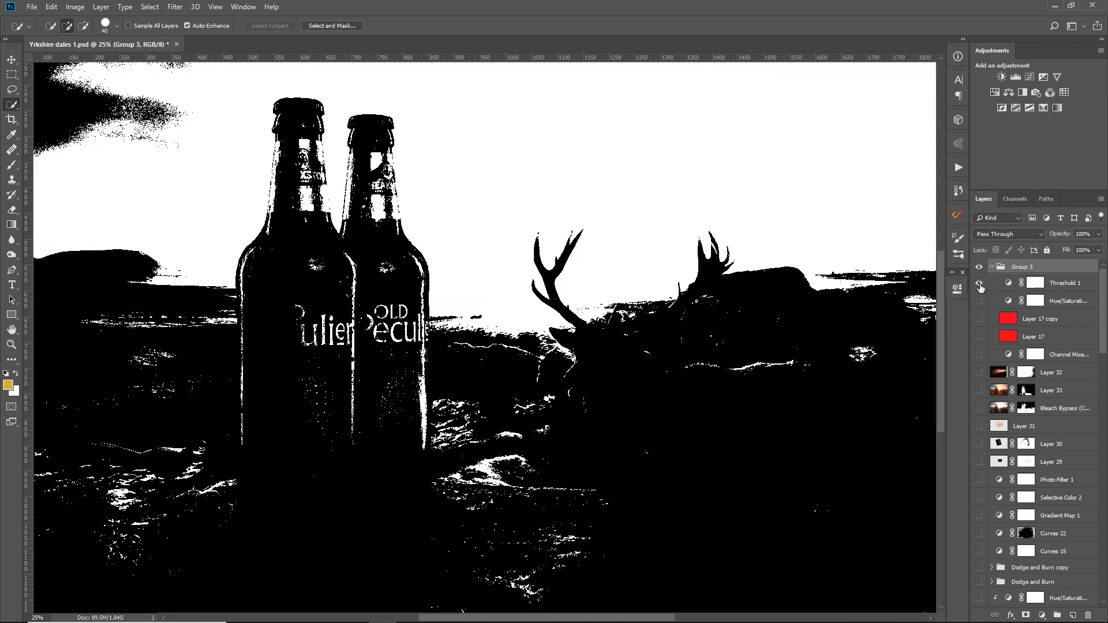
{"action": "left_click", "coordinate": [979, 282]}
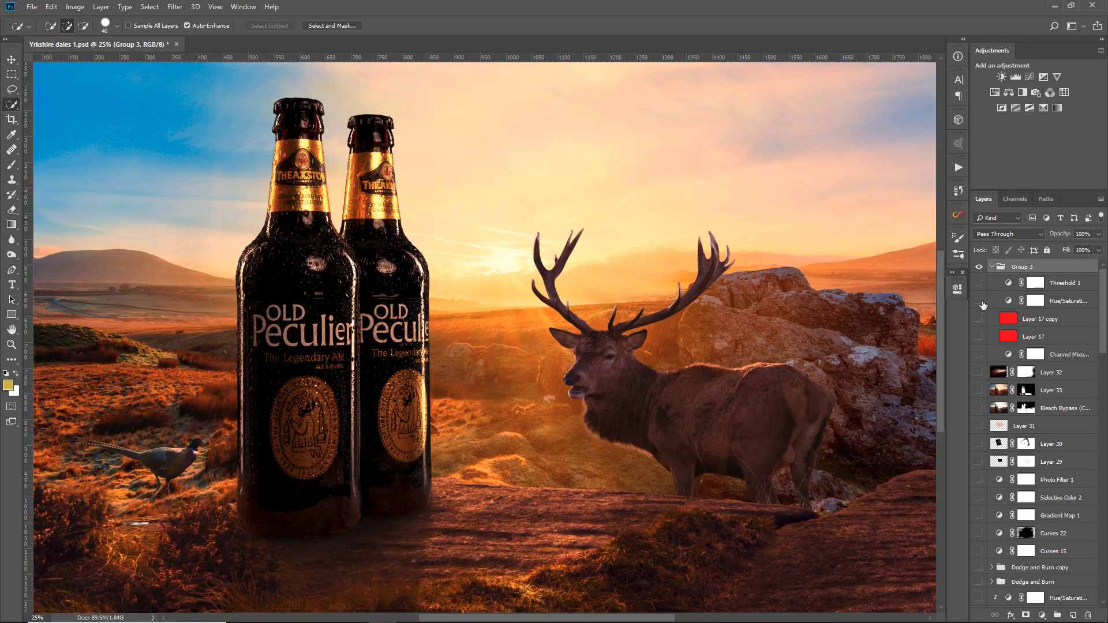
{"action": "left_click", "coordinate": [979, 319]}
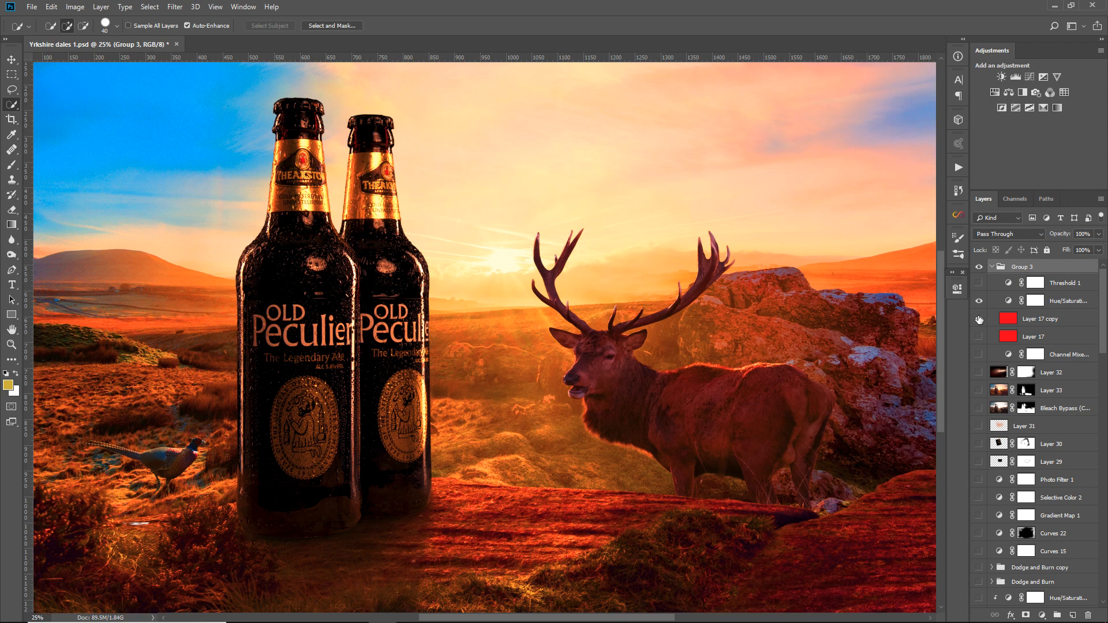
{"action": "left_click", "coordinate": [979, 336]}
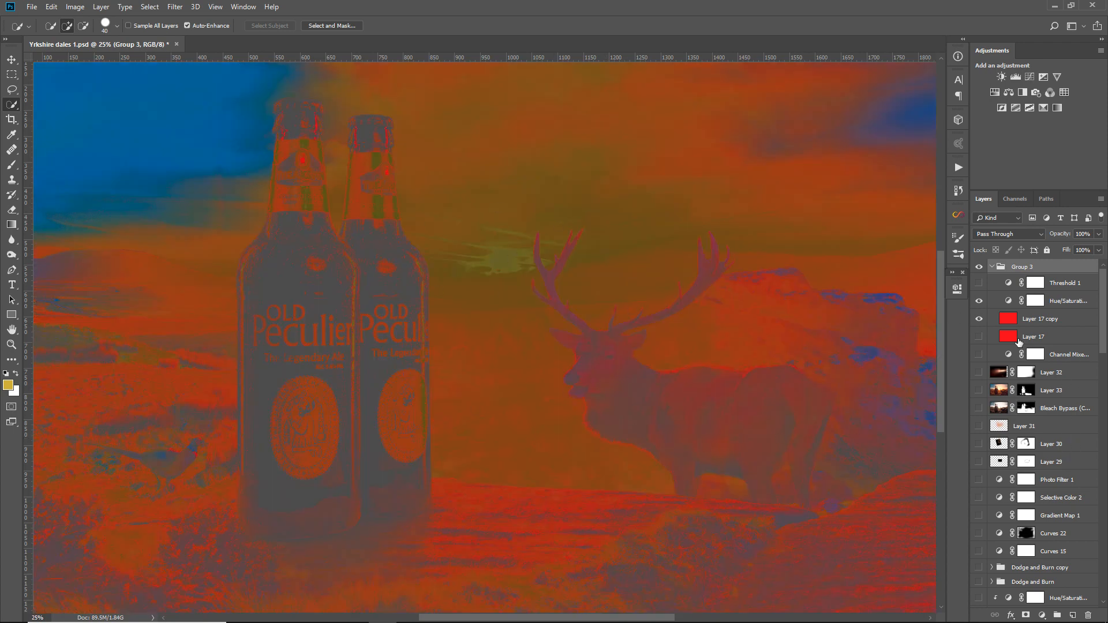
{"action": "left_click", "coordinate": [979, 319]}
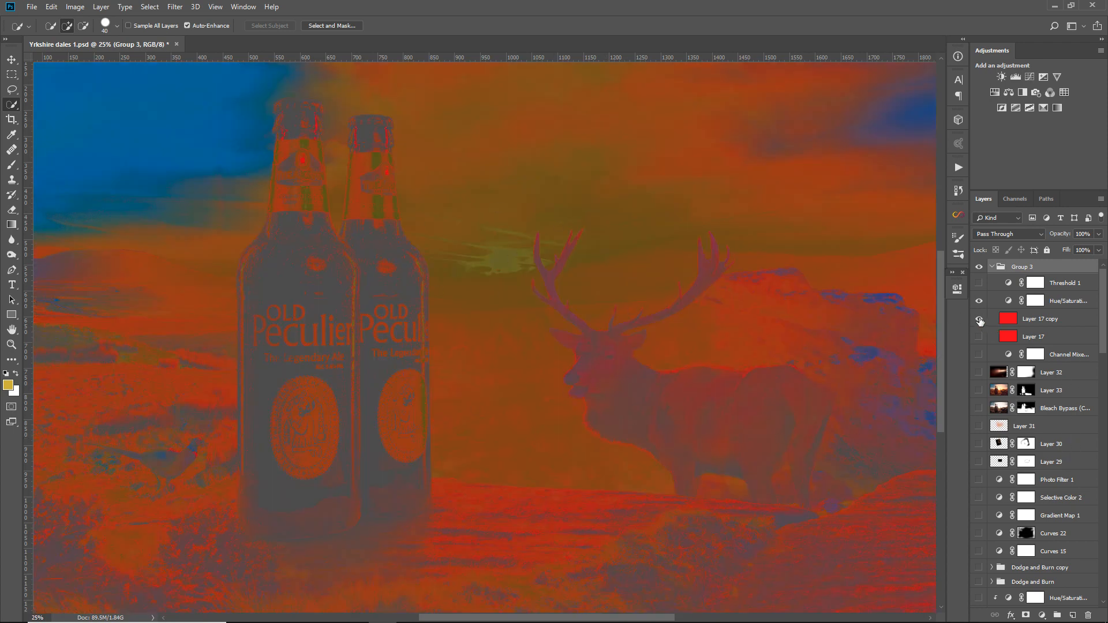
{"action": "left_click", "coordinate": [979, 318]}
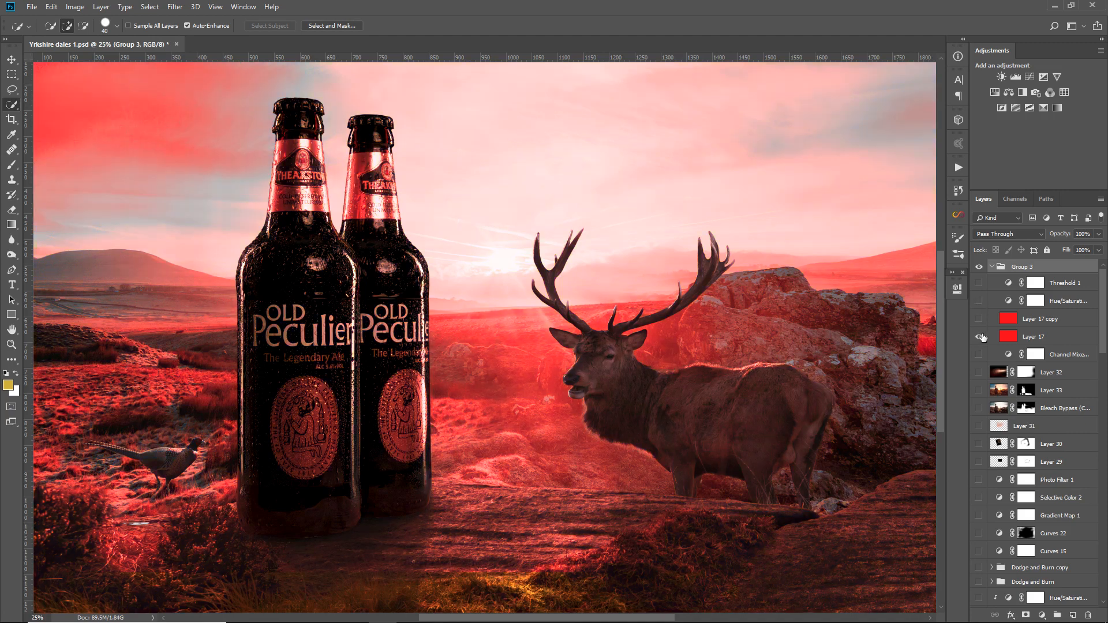
{"action": "left_click", "coordinate": [979, 318]}
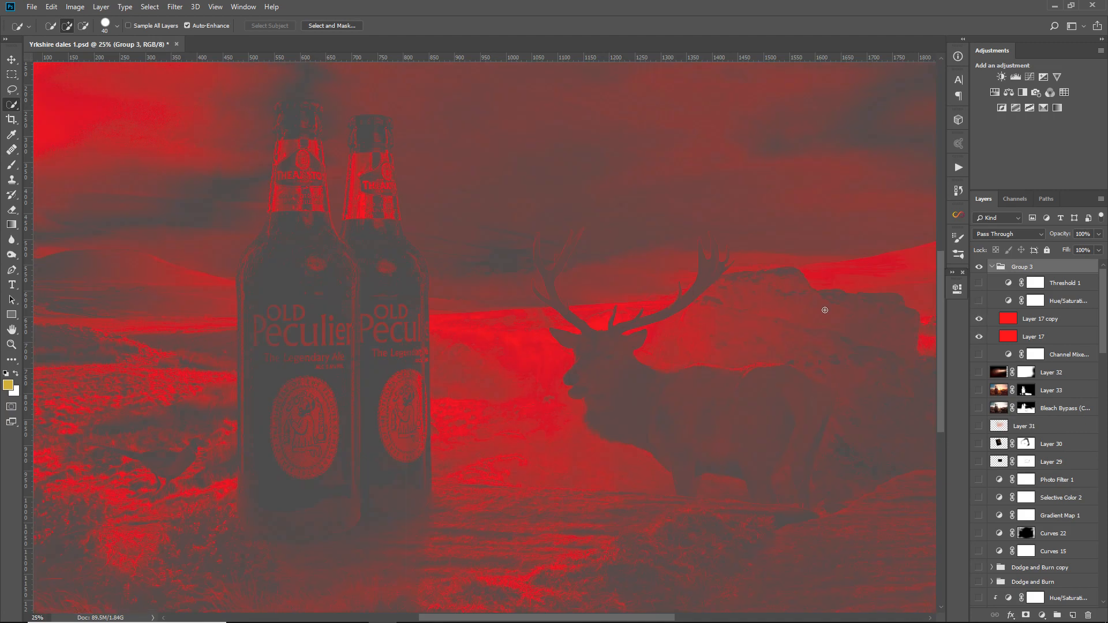
{"action": "mouse_move", "coordinate": [1067, 410]}
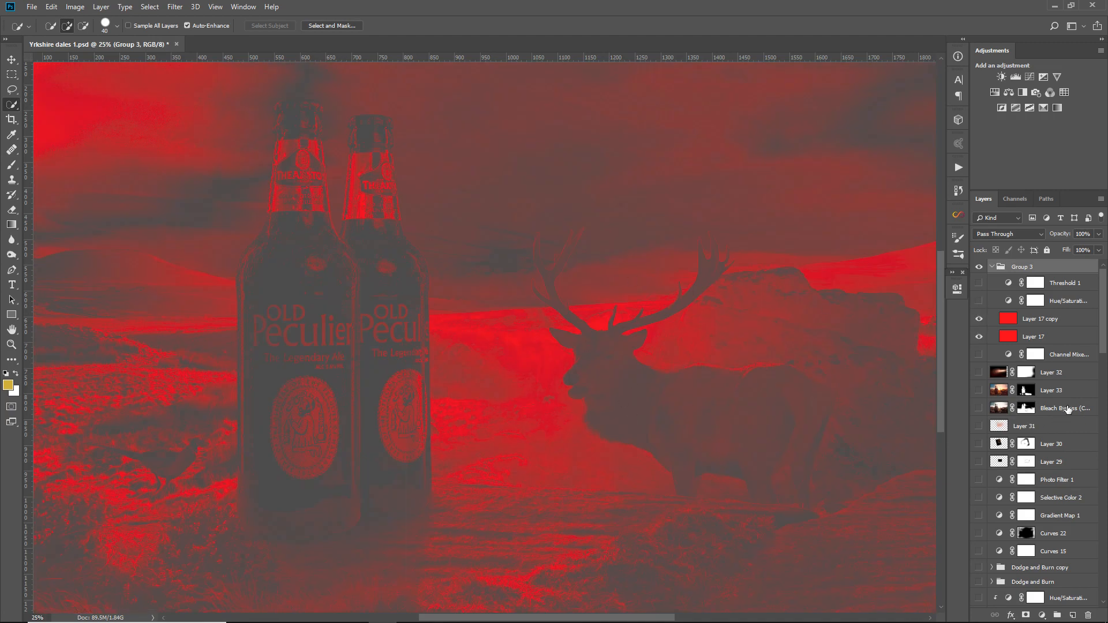
{"action": "left_click", "coordinate": [979, 356]}
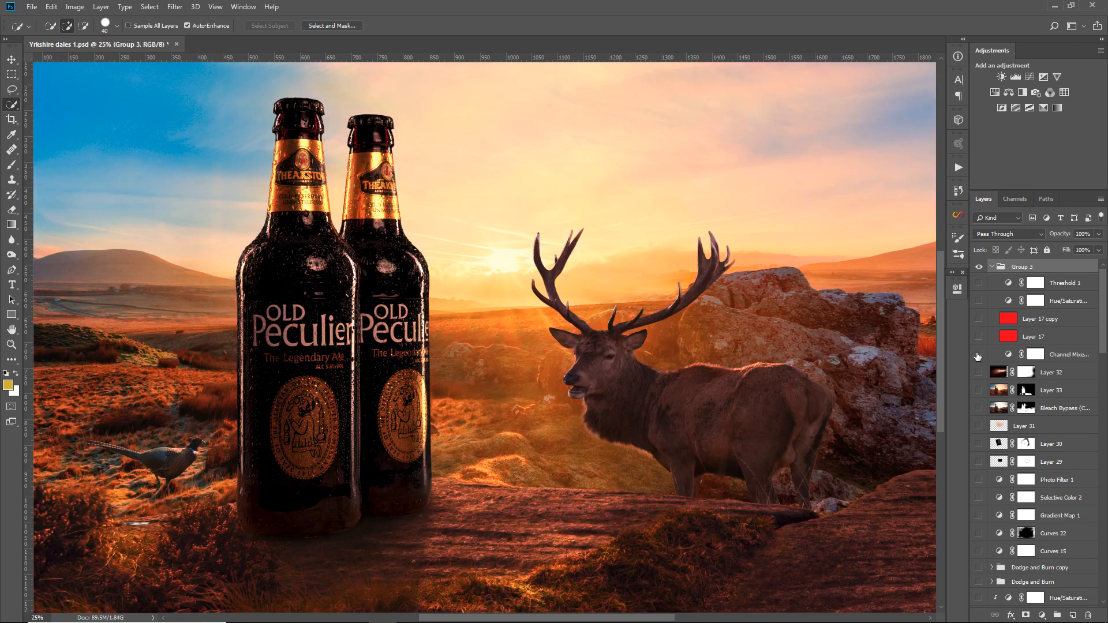
- Toggle the Channel Mixer check between black-and-white and full colour, ending in black and white
{"action": "left_click", "coordinate": [977, 354]}
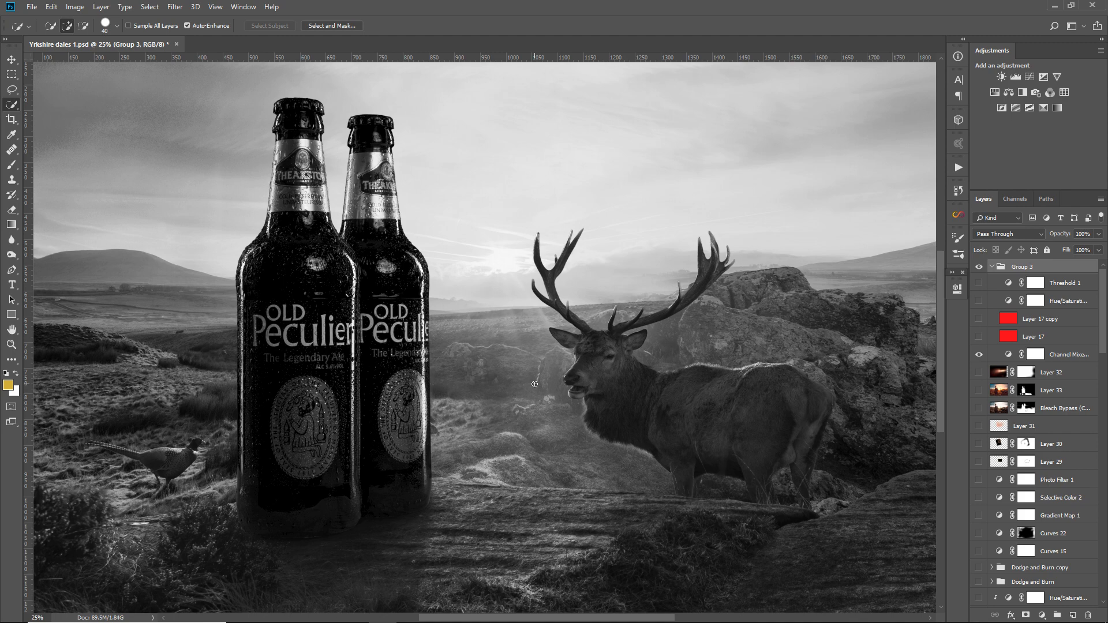
{"action": "left_click", "coordinate": [979, 353]}
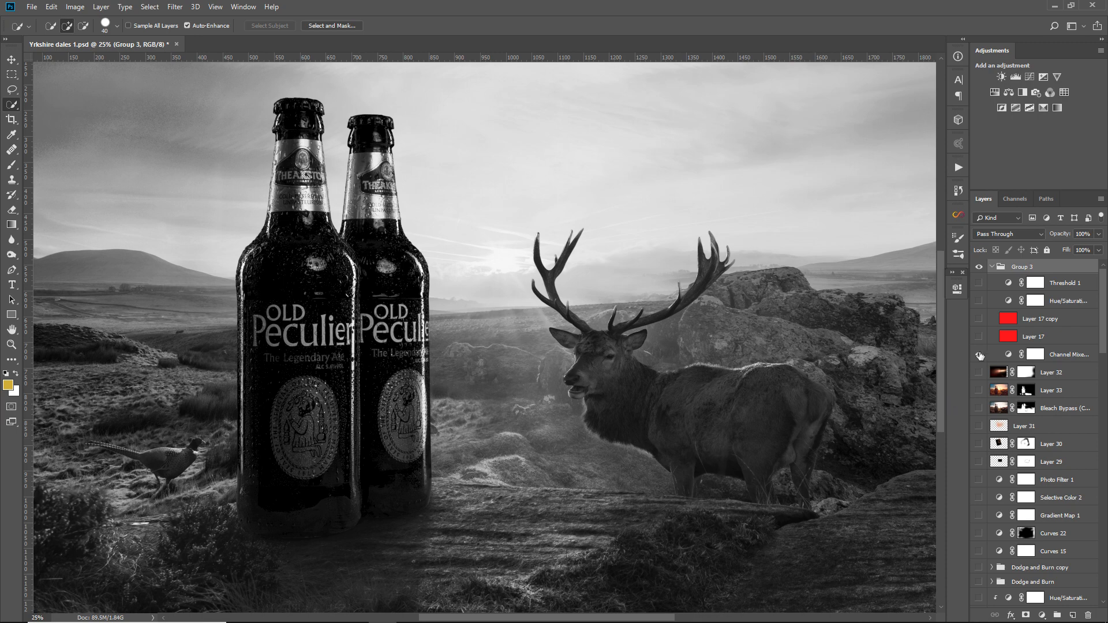
{"action": "left_click", "coordinate": [979, 354]}
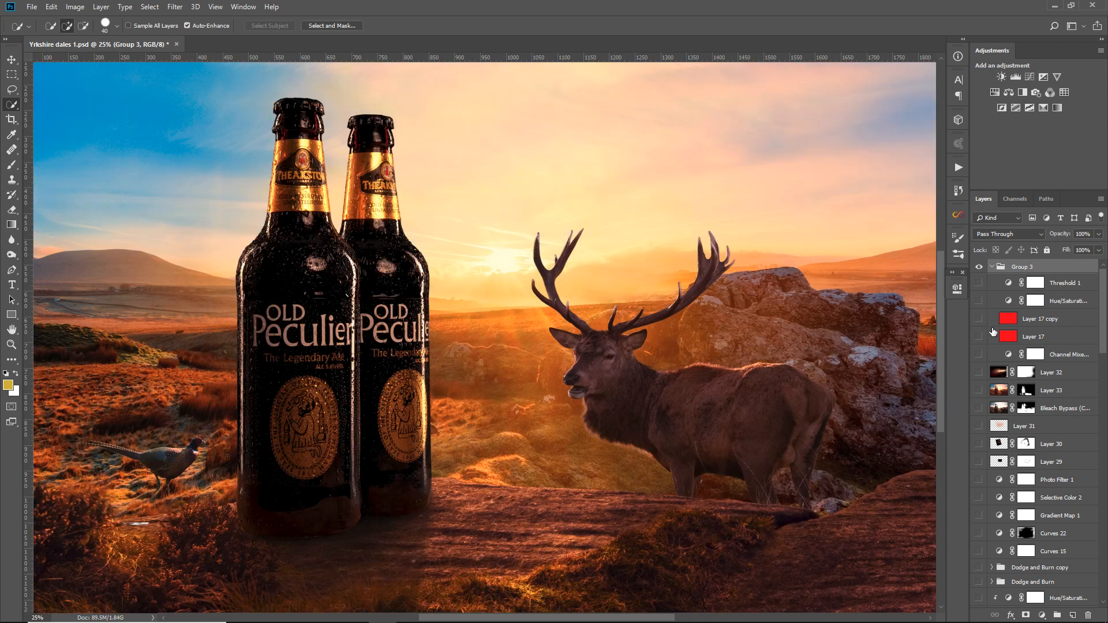
{"action": "left_click", "coordinate": [979, 354]}
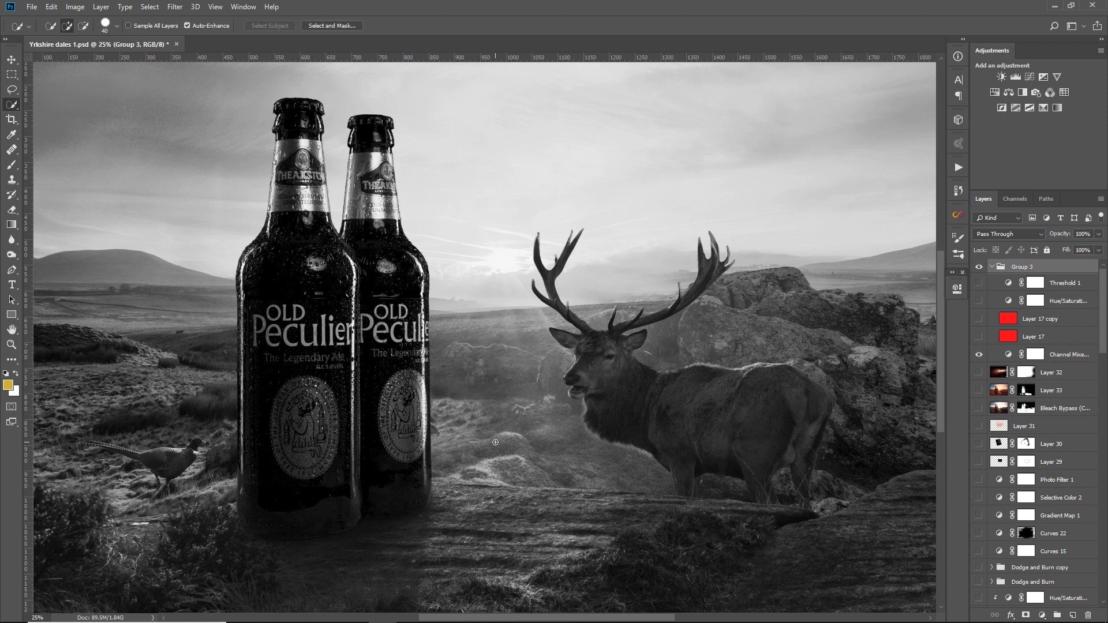
{"action": "mouse_move", "coordinate": [982, 383]}
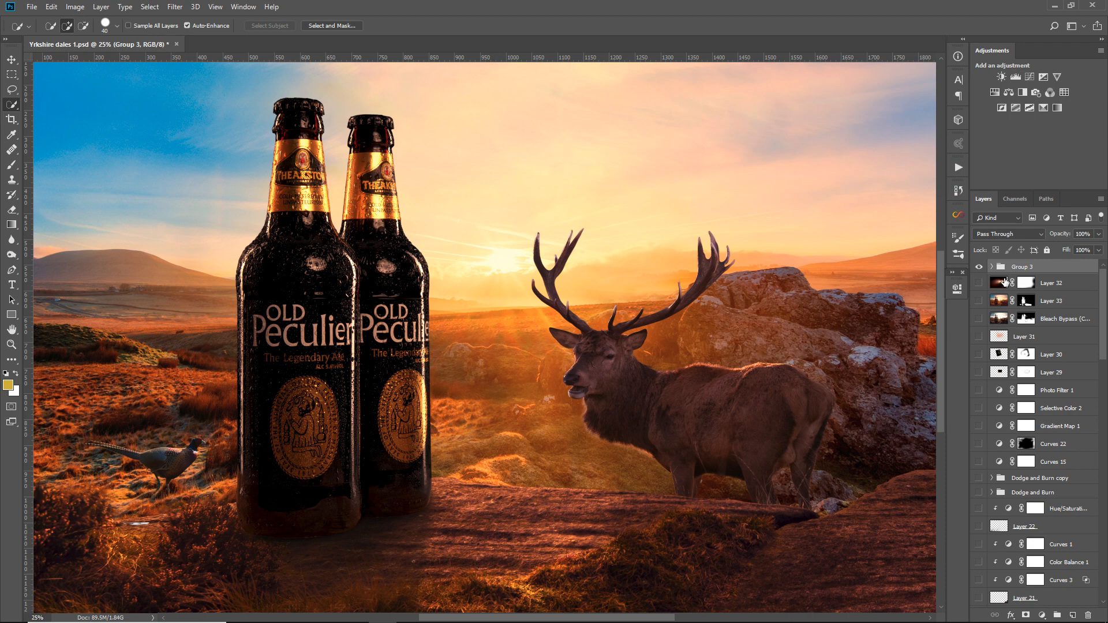
{"action": "mouse_move", "coordinate": [998, 282]}
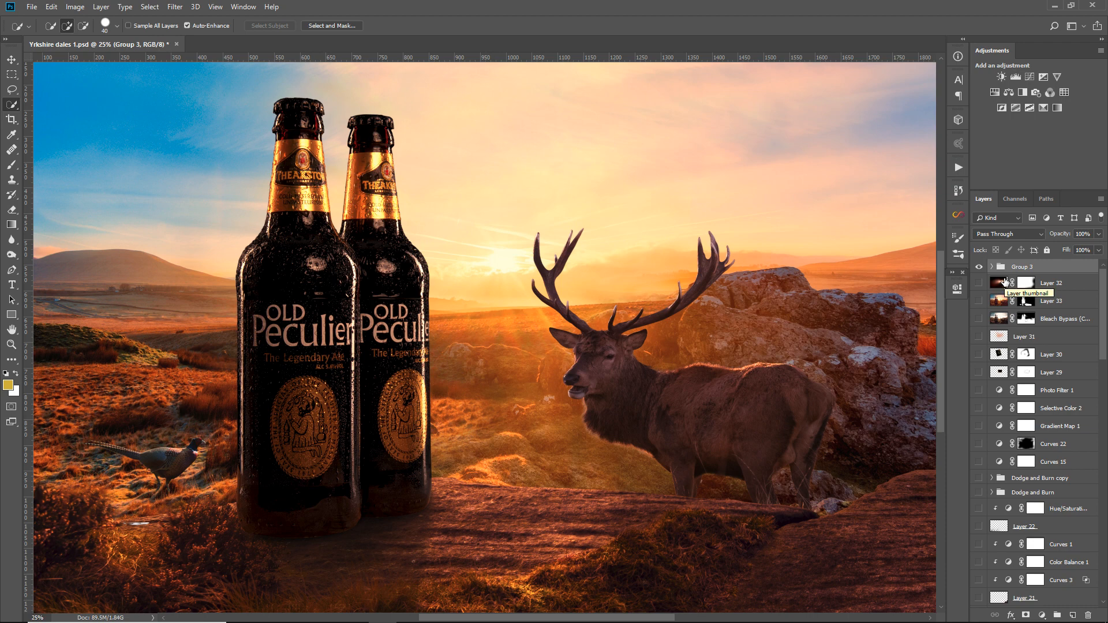
{"action": "mouse_move", "coordinate": [436, 401]}
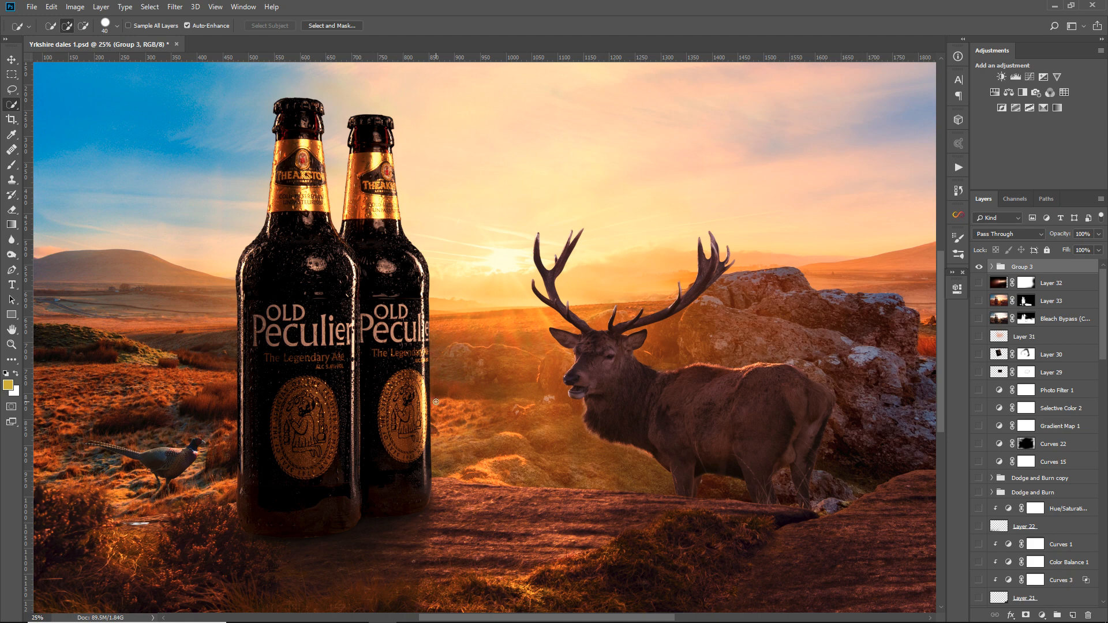